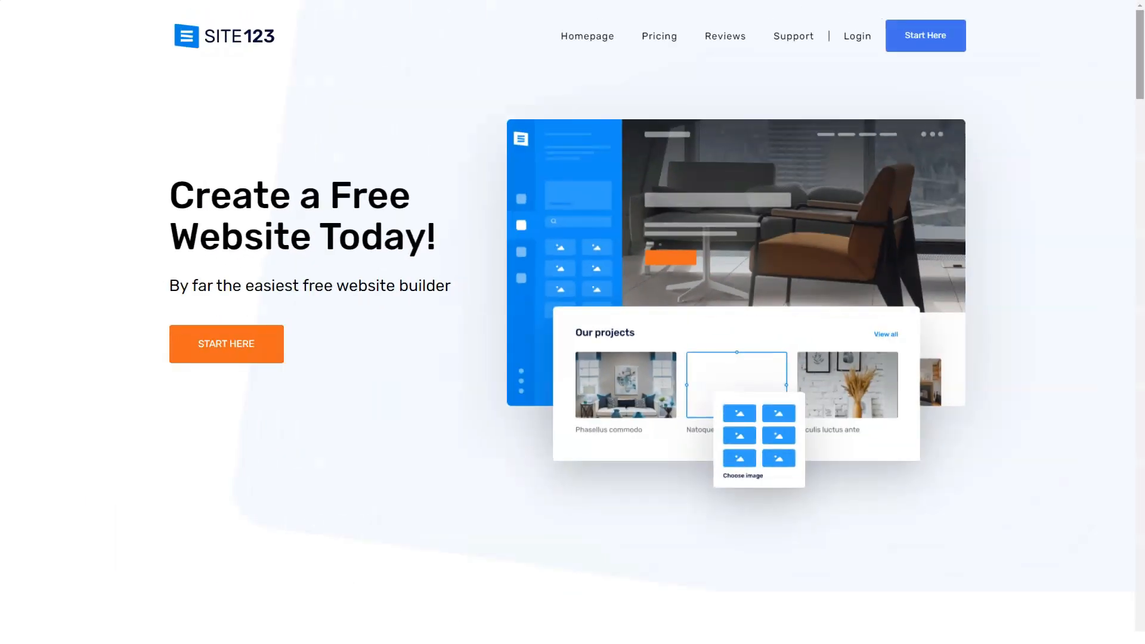
# - Scroll the SITE123 homepage past templates, features, store and live support to the FAQ list
pyautogui.scroll(-3)
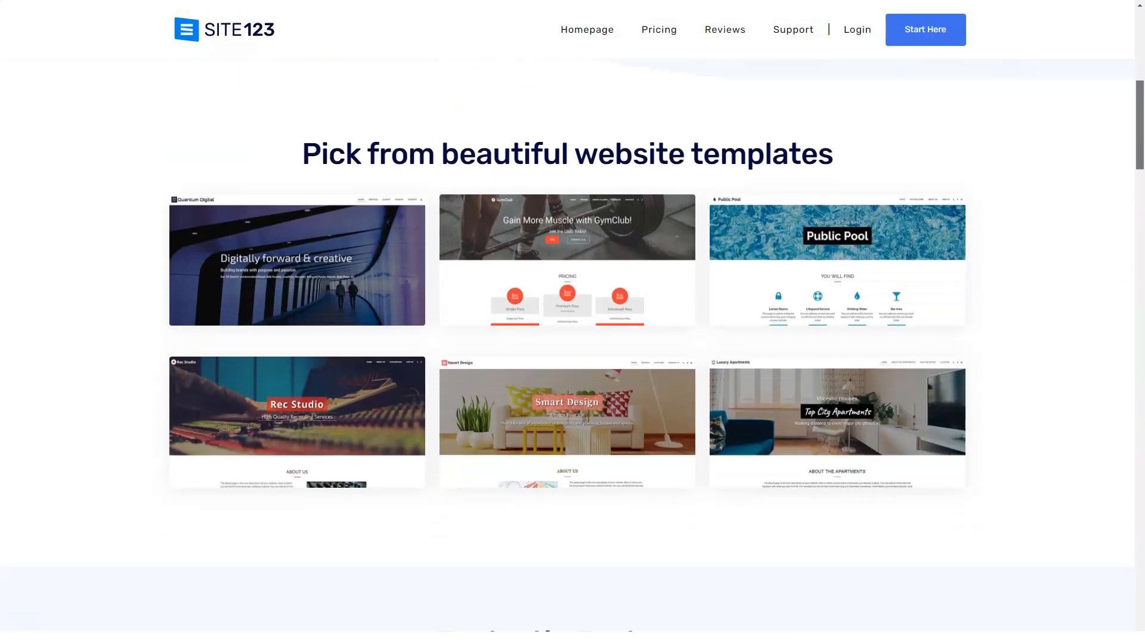
pyautogui.scroll(-3)
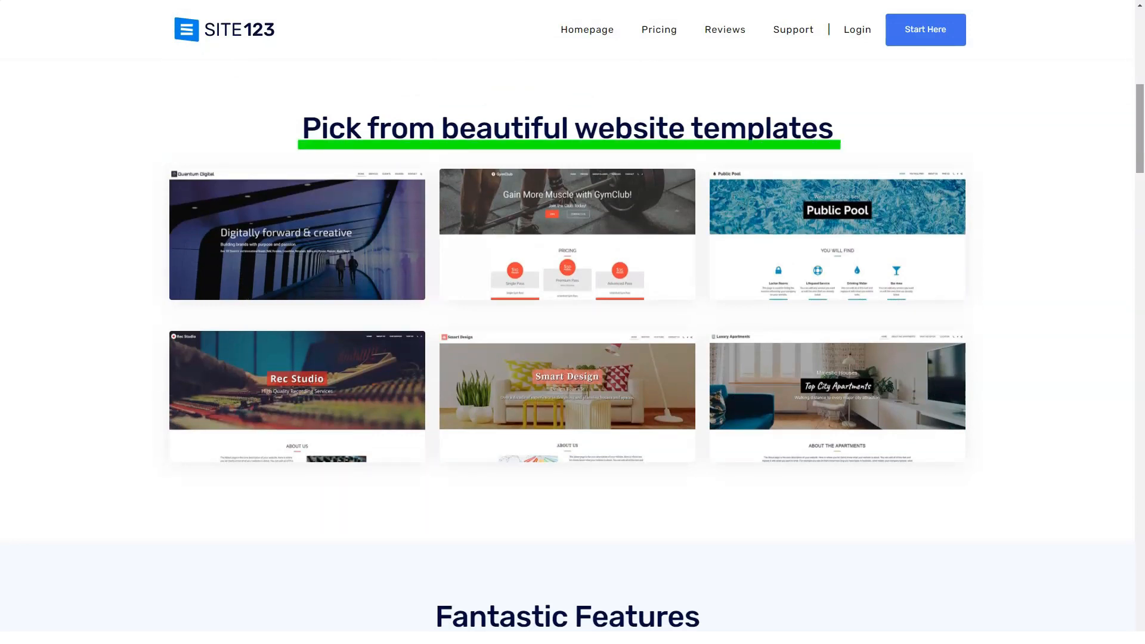
pyautogui.scroll(-3)
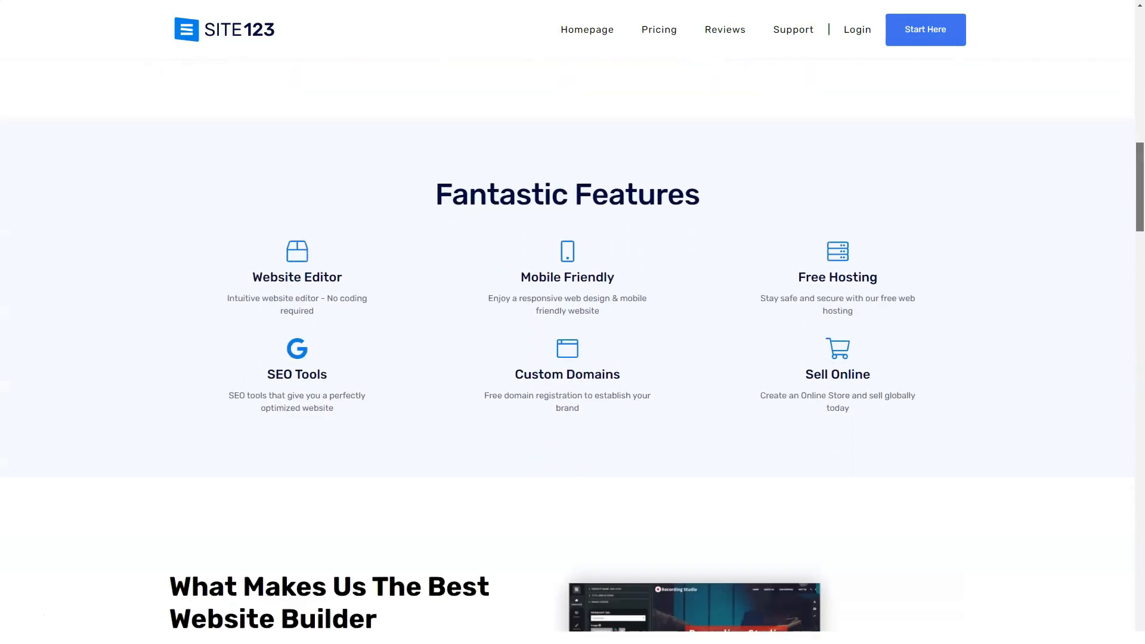
pyautogui.scroll(-3)
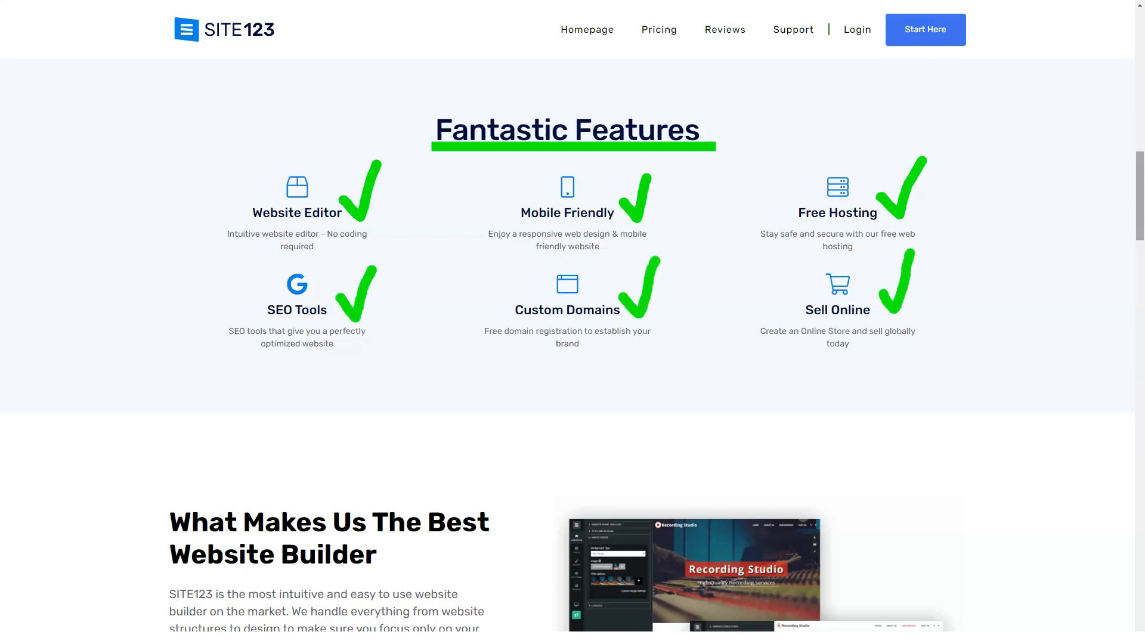
pyautogui.scroll(-3)
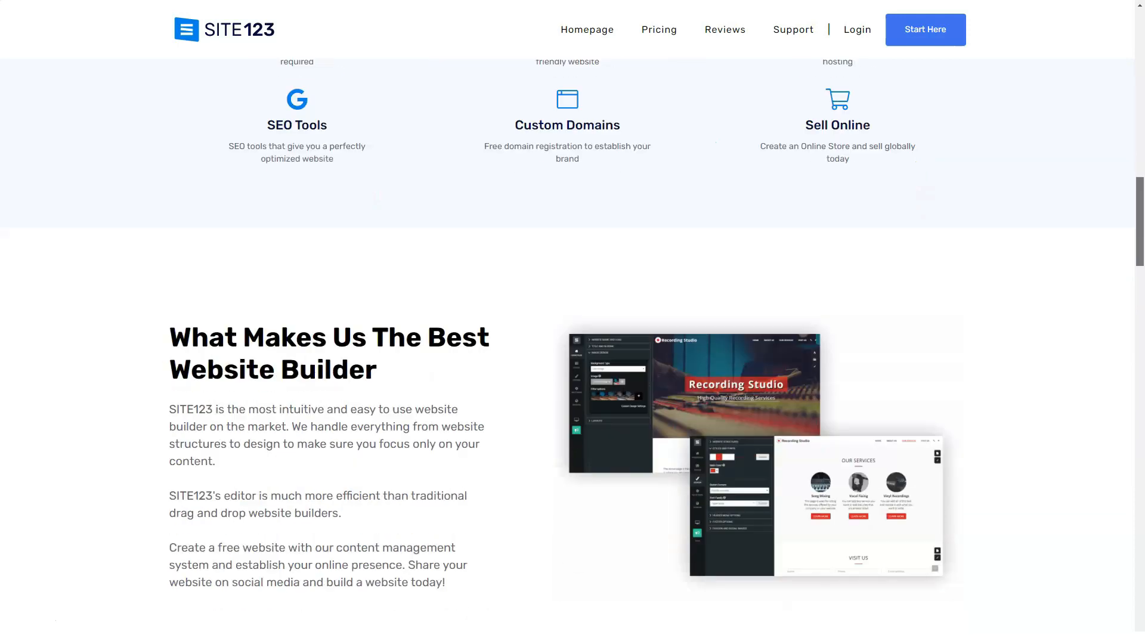
pyautogui.scroll(-3)
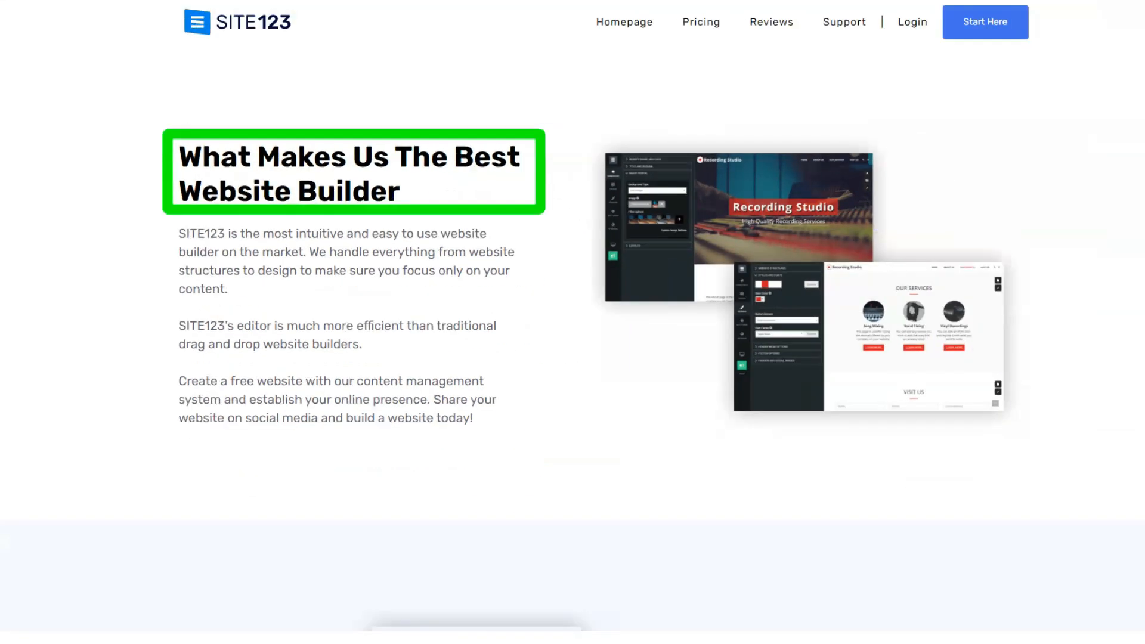
pyautogui.scroll(-3)
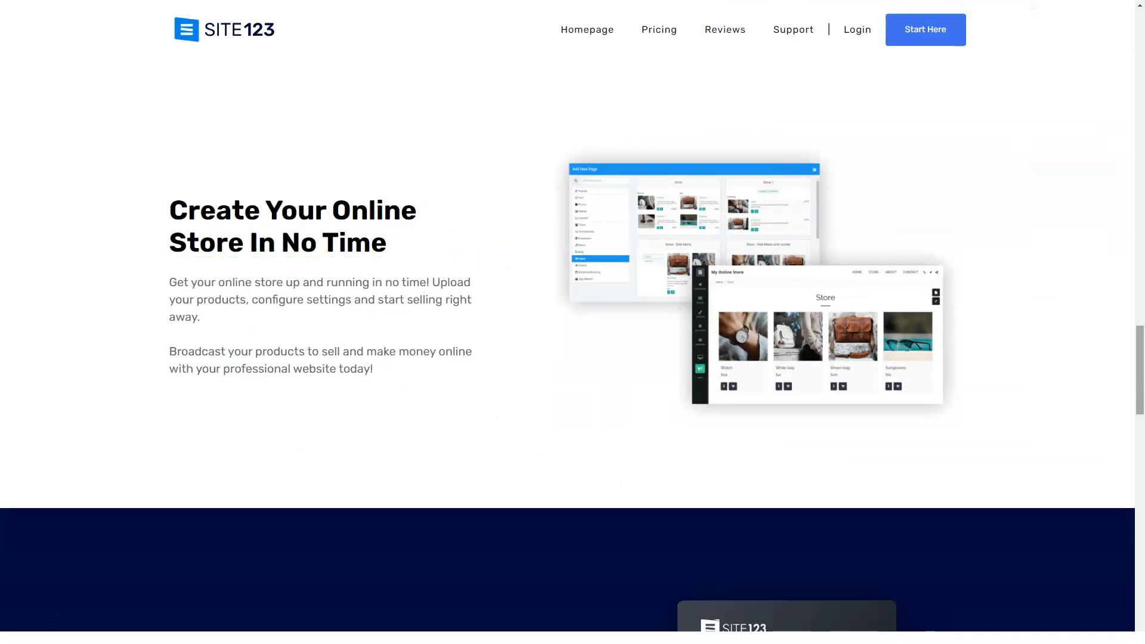
pyautogui.scroll(-3)
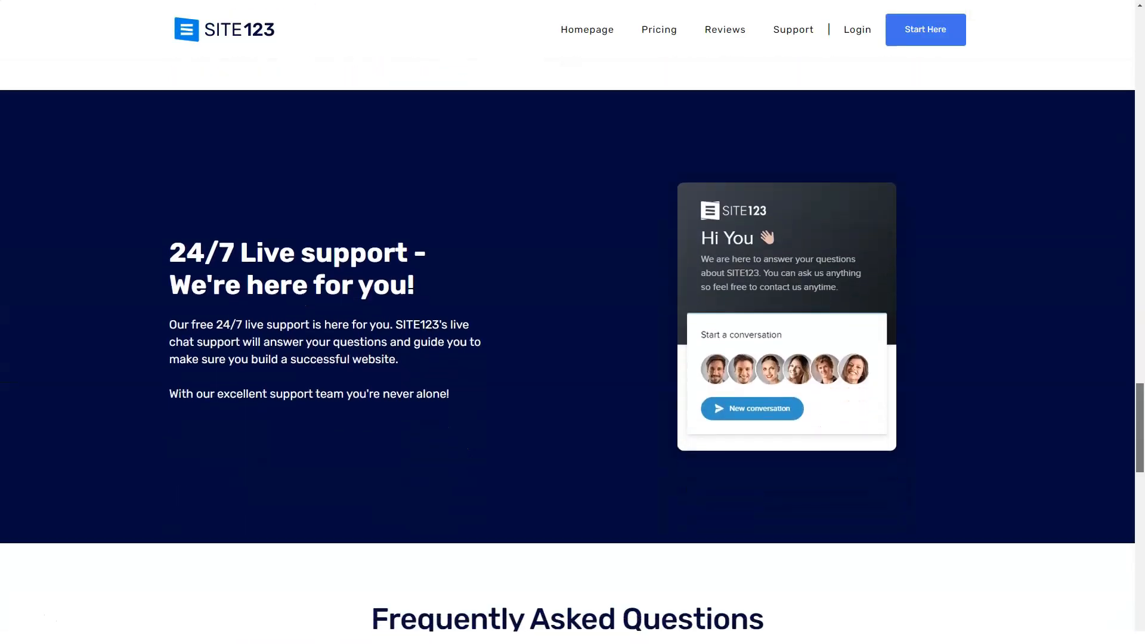
pyautogui.scroll(-3)
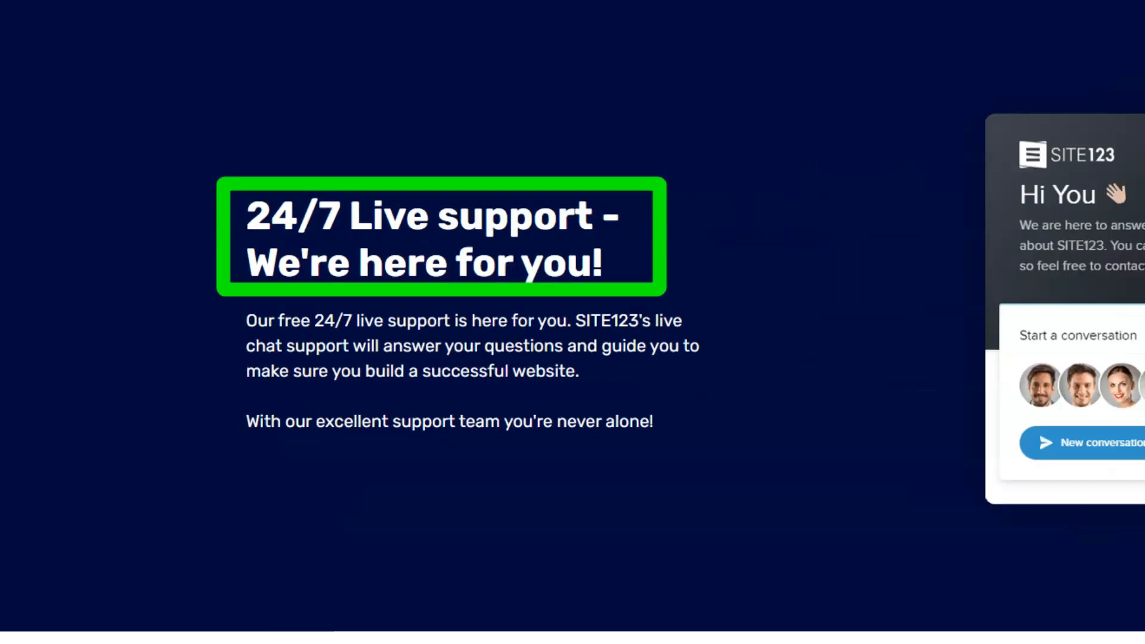
pyautogui.scroll(-3)
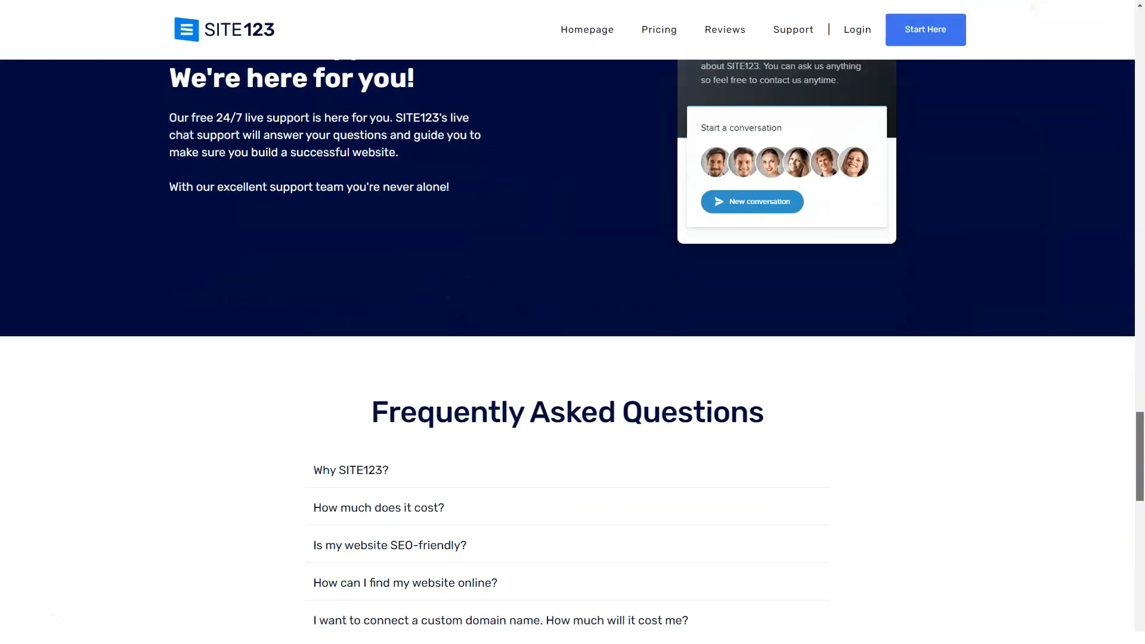
pyautogui.scroll(-3)
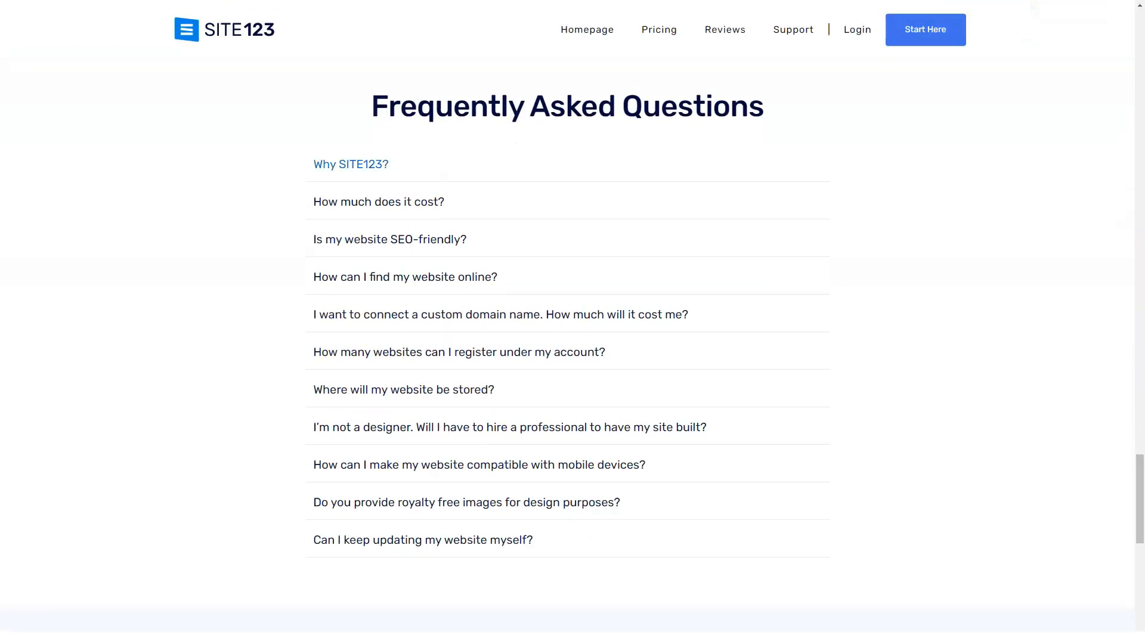
# - Expand the FAQ answers on website limits and storage, then go to Pricing & Packages
pyautogui.click(351, 163)
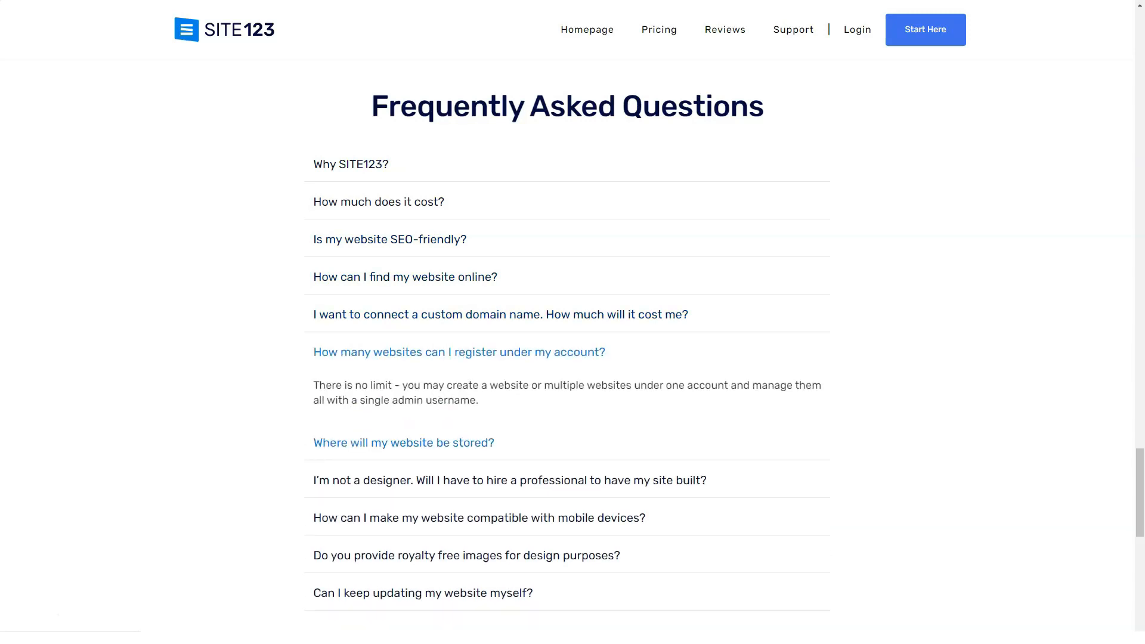
pyautogui.click(403, 443)
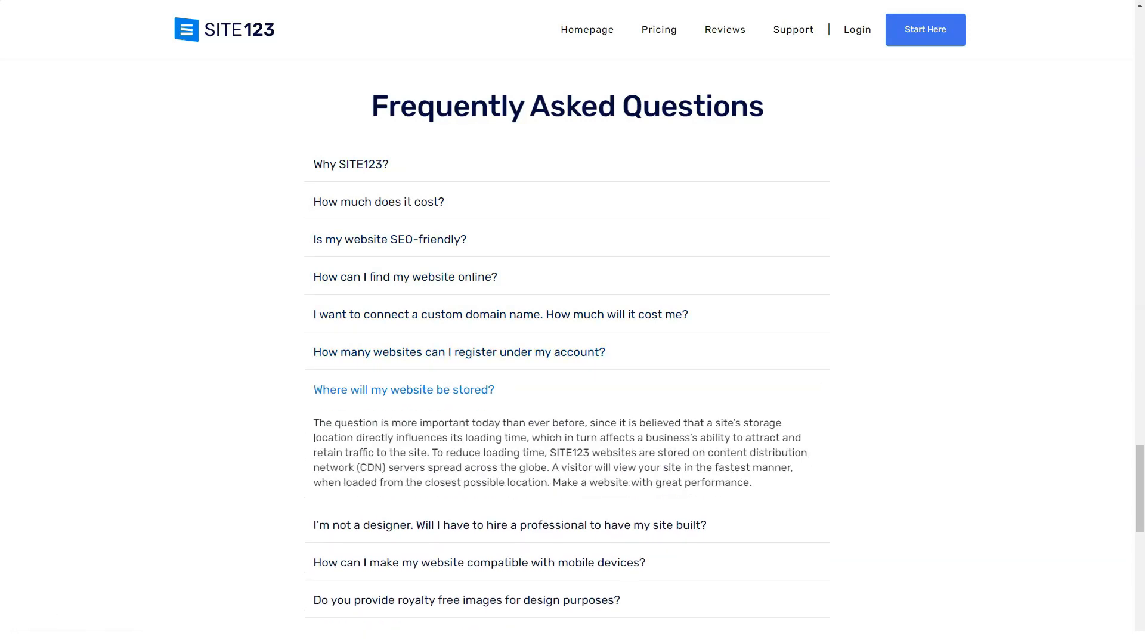
pyautogui.scroll(-3)
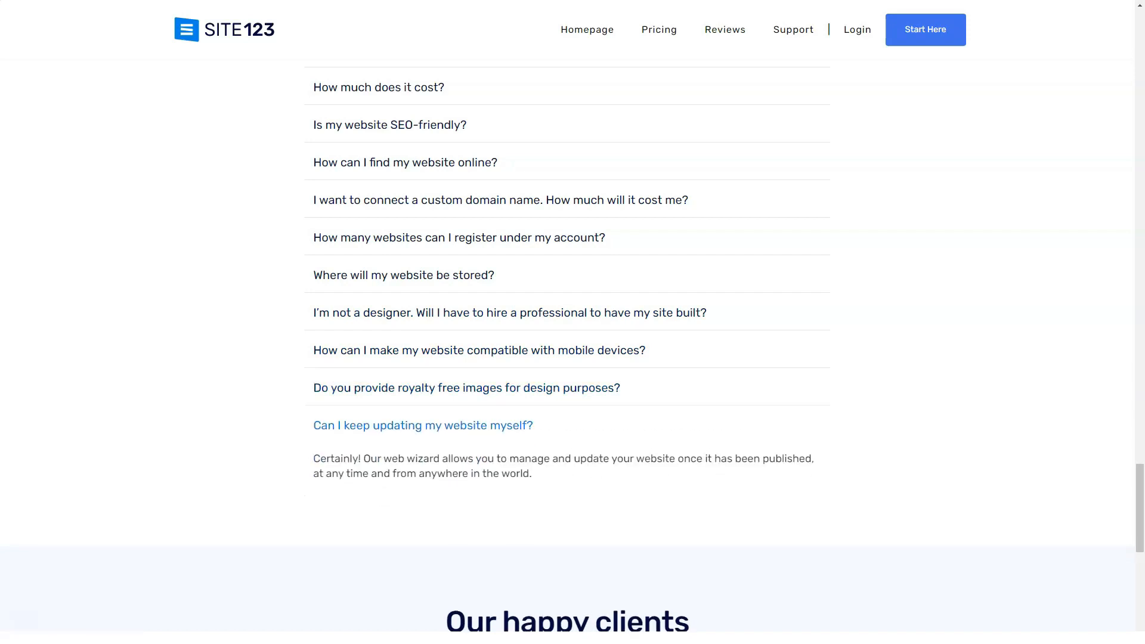
pyautogui.scroll(-3)
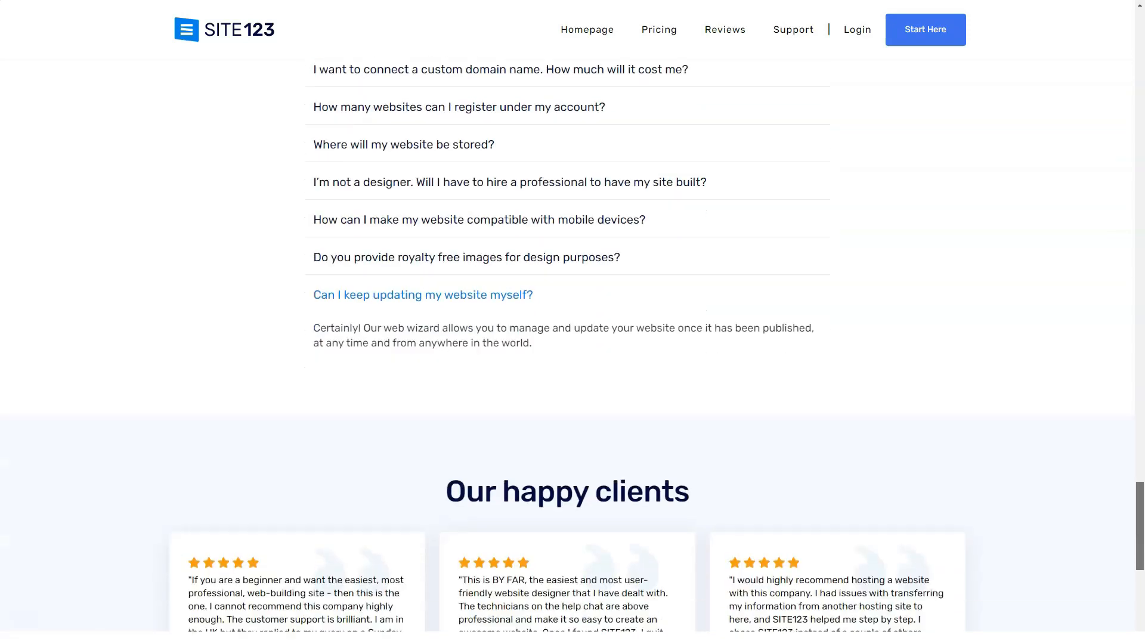
pyautogui.scroll(-3)
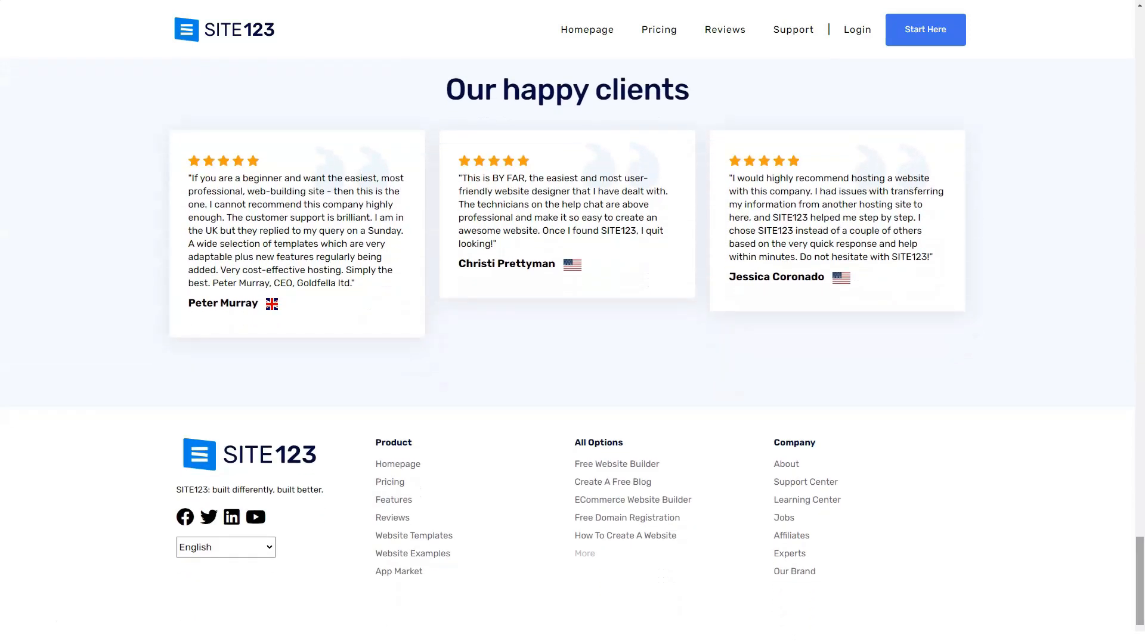
pyautogui.click(658, 29)
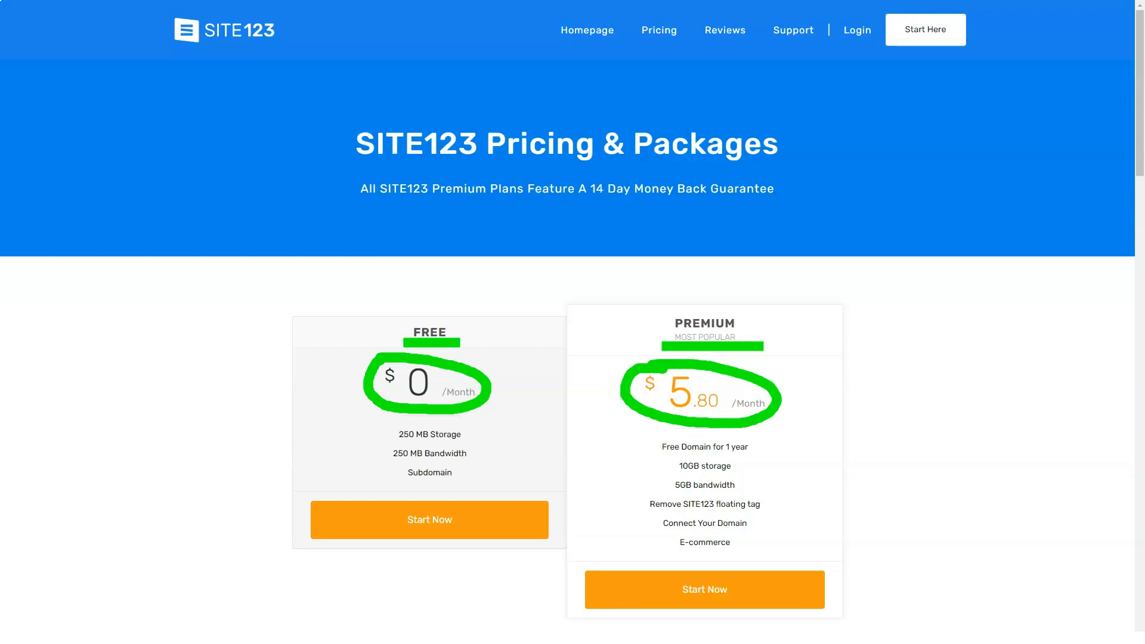
# - Review the Free $0 and Premium $5.80 plans and expand the domains and cancellation FAQ answers
pyautogui.scroll(-3)
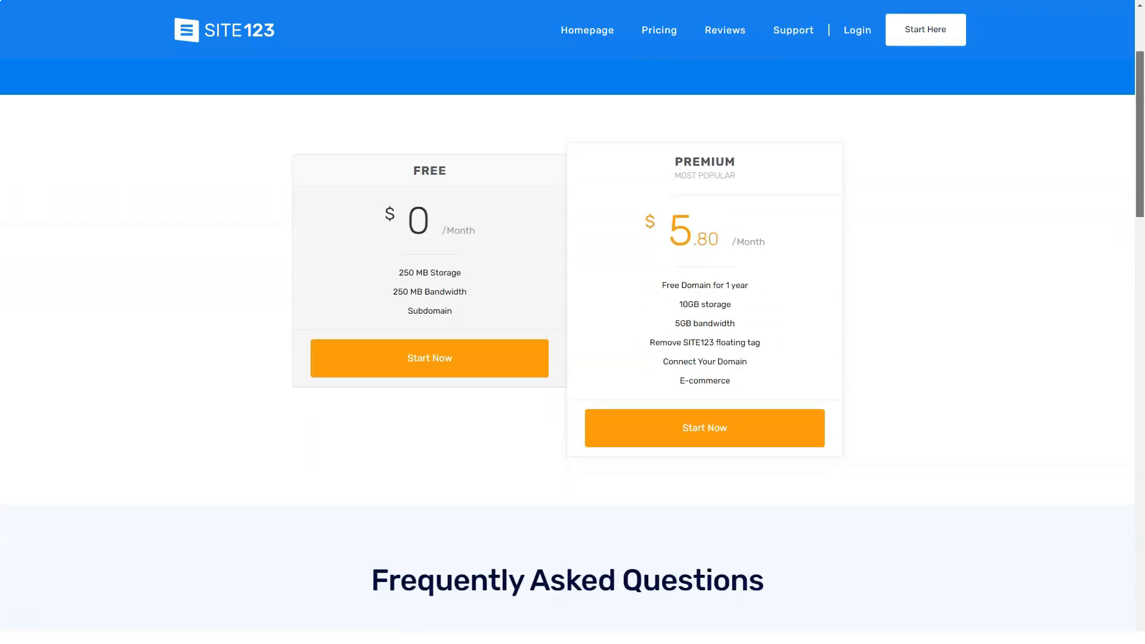
pyautogui.scroll(-3)
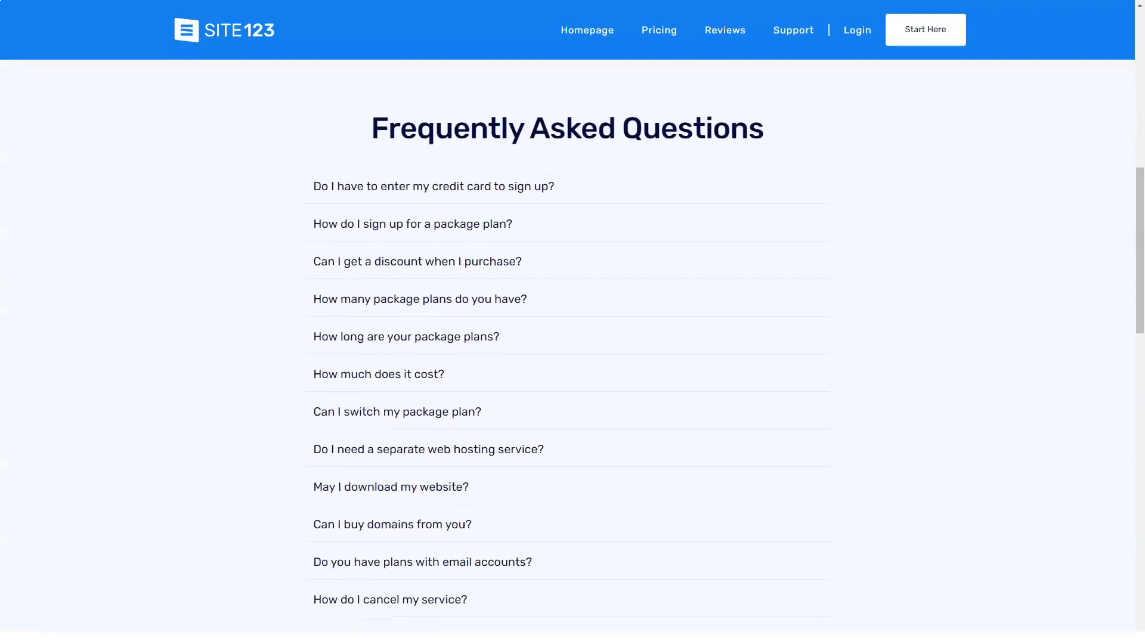
pyautogui.click(413, 224)
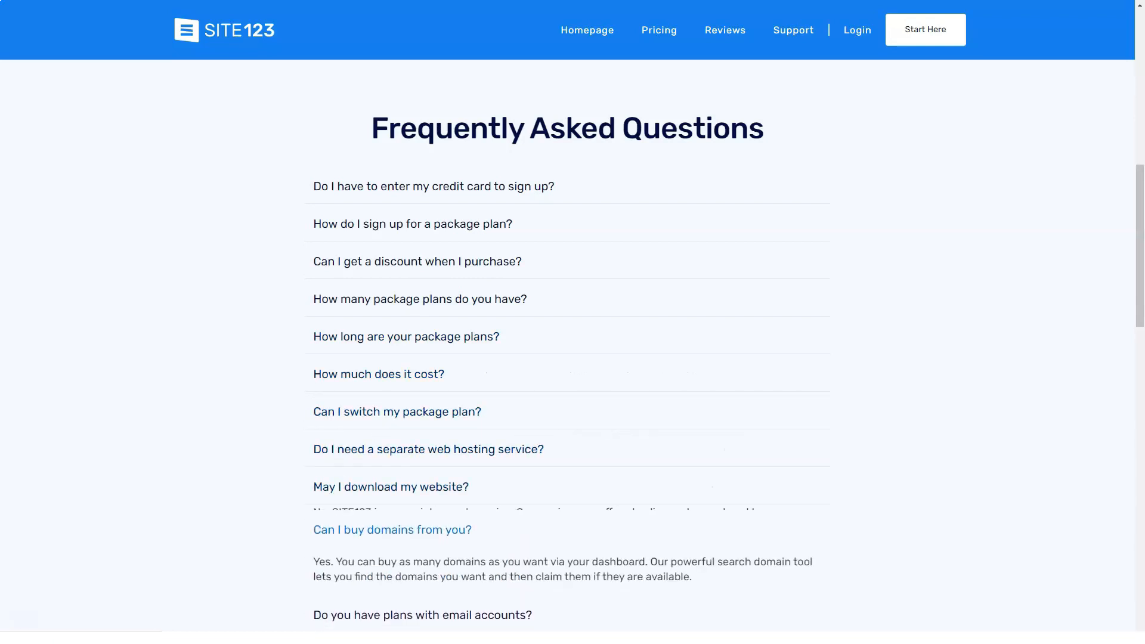
pyautogui.scroll(-3)
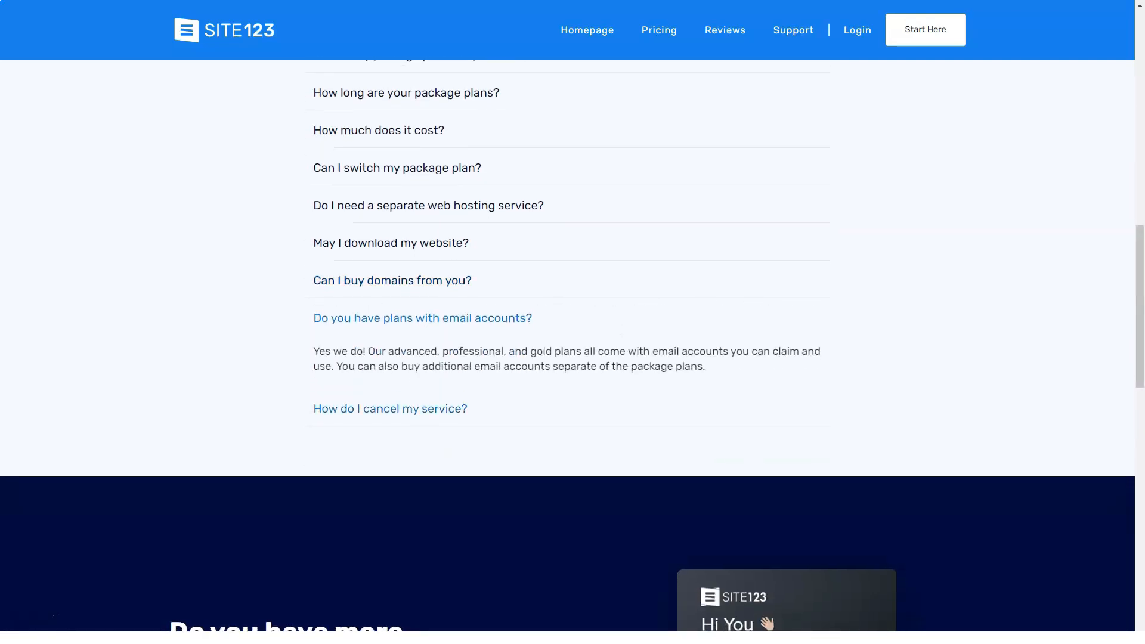
pyautogui.click(389, 408)
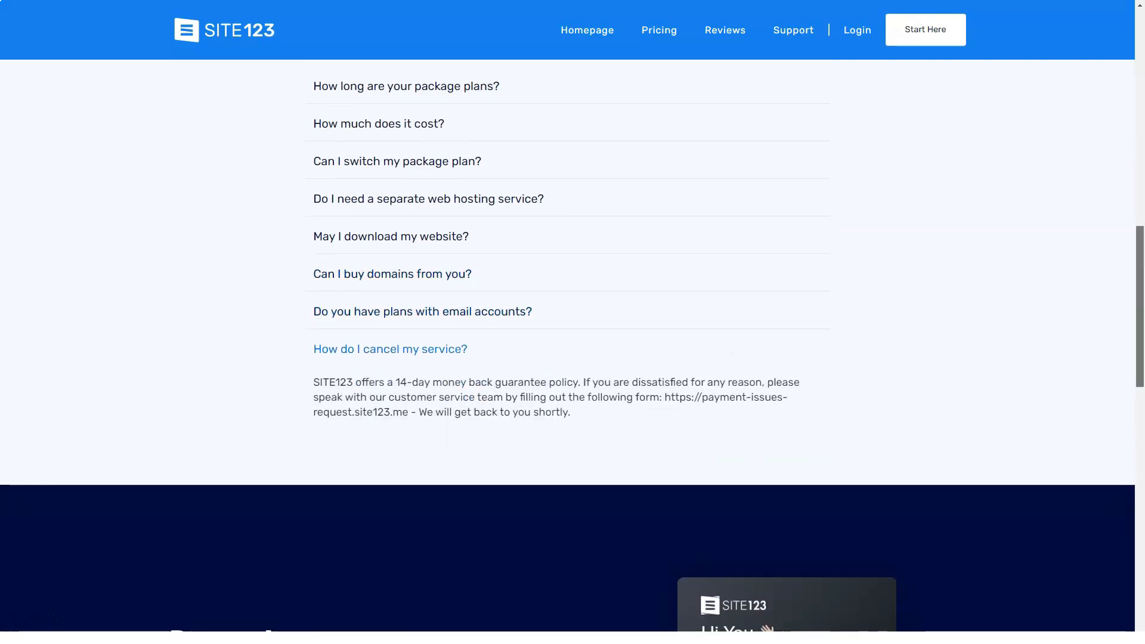
pyautogui.scroll(-3)
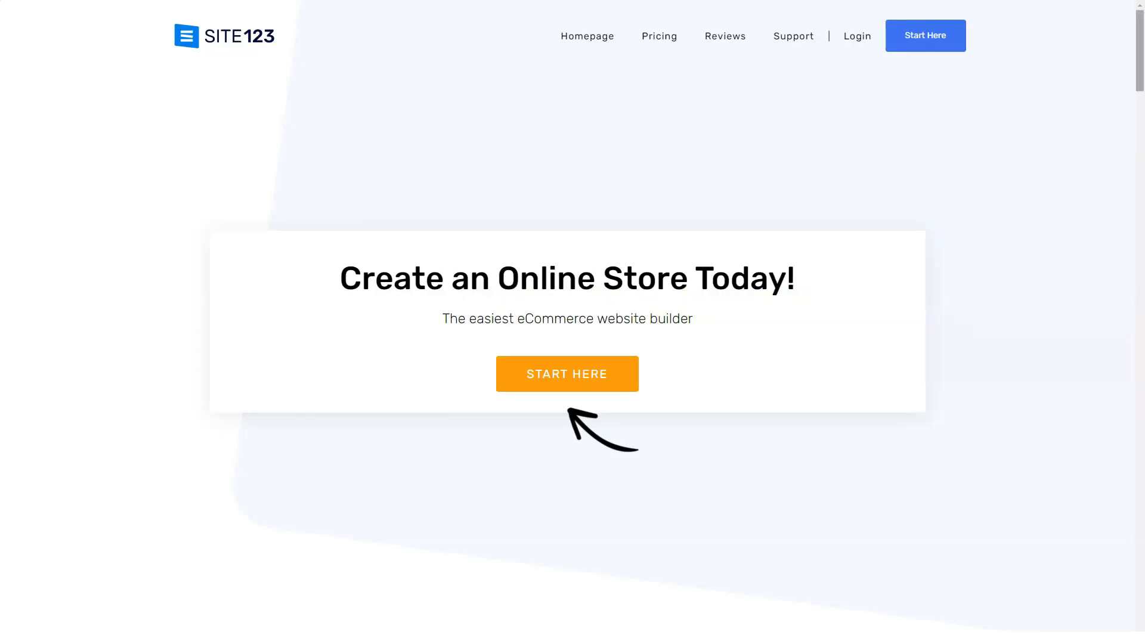
# - Scroll the online store page through templates, store features and responsive design to 24/7 live support
pyautogui.scroll(-3)
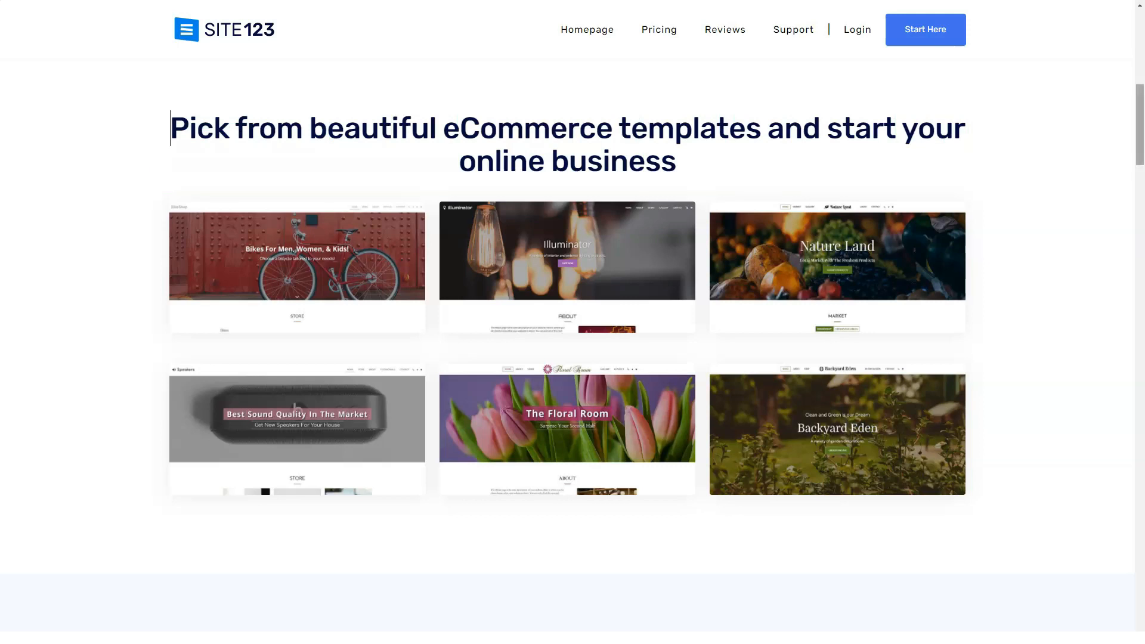
pyautogui.scroll(-3)
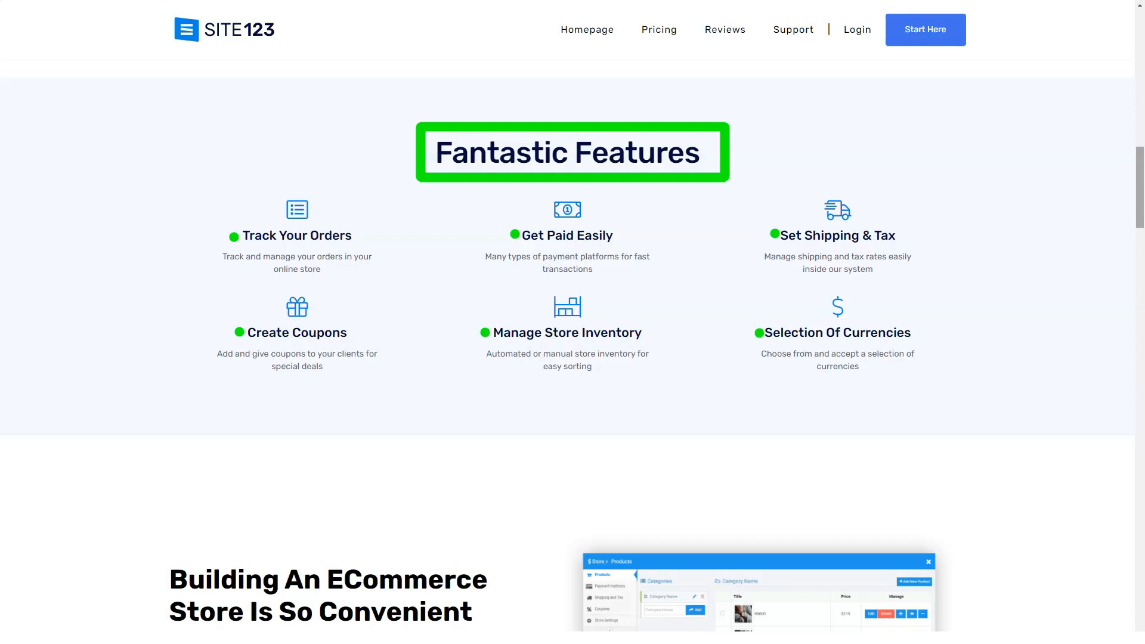
pyautogui.scroll(-3)
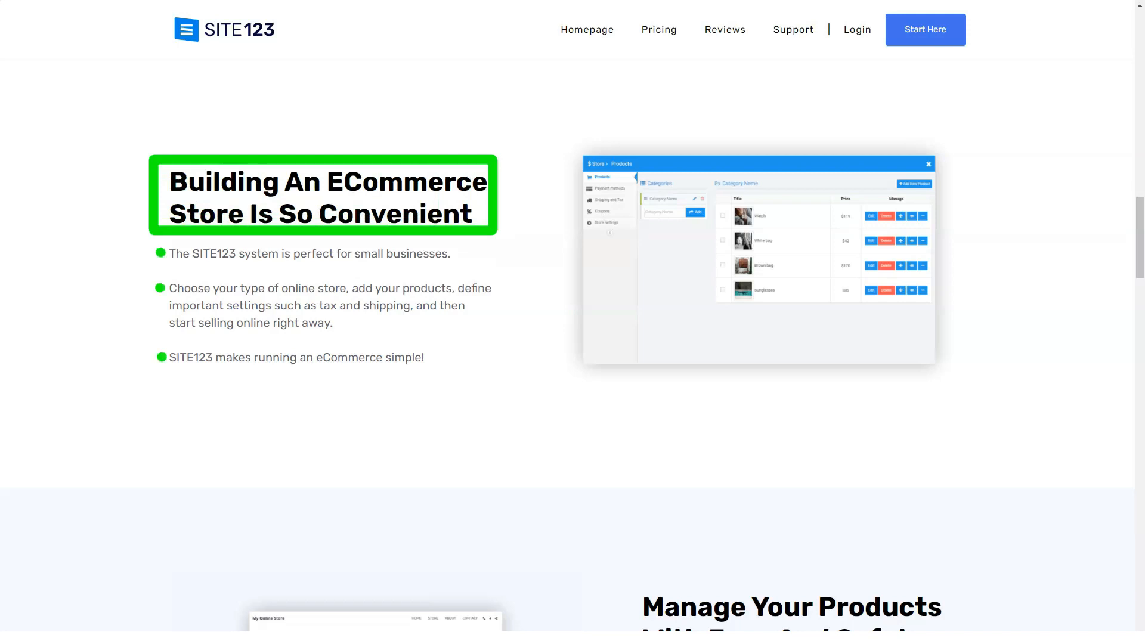
pyautogui.scroll(-3)
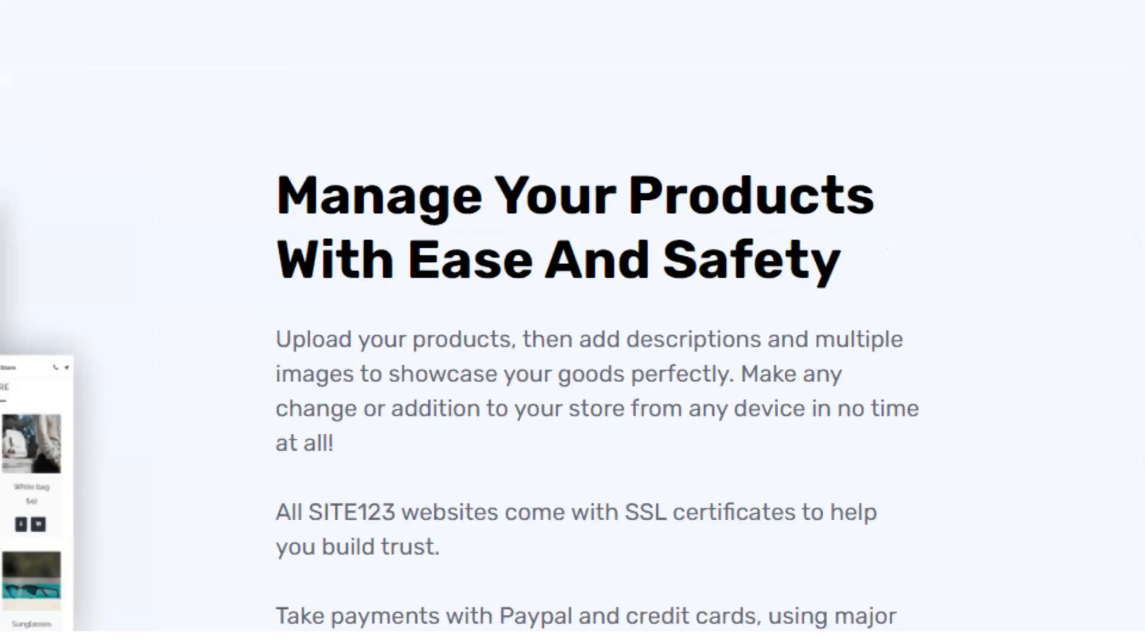
pyautogui.click(571, 227)
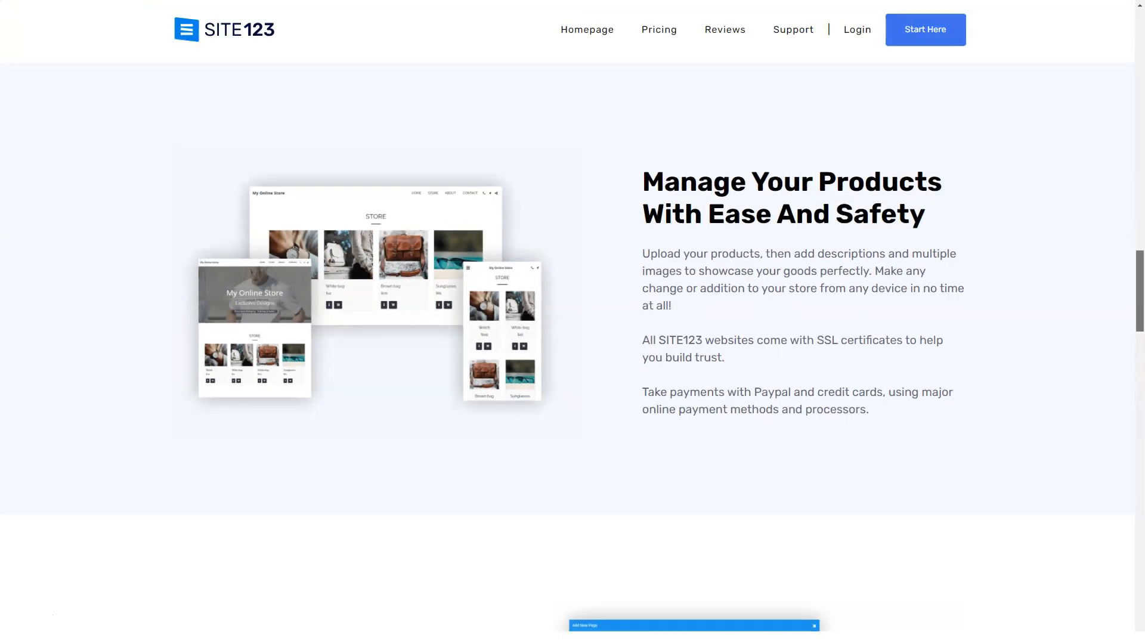
pyautogui.scroll(-3)
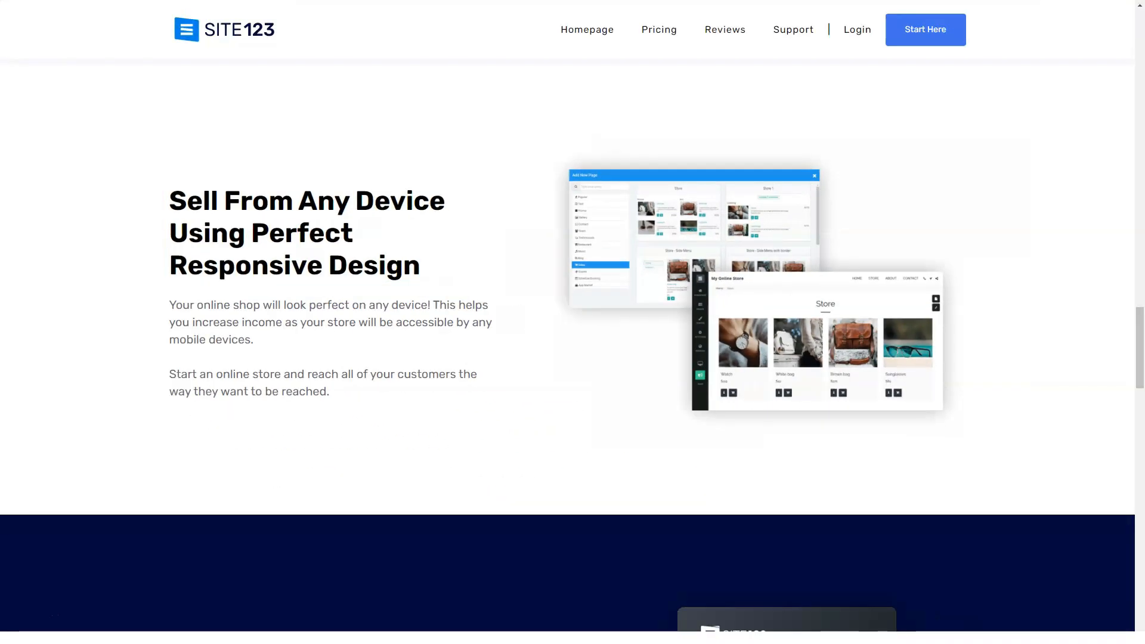
pyautogui.scroll(-3)
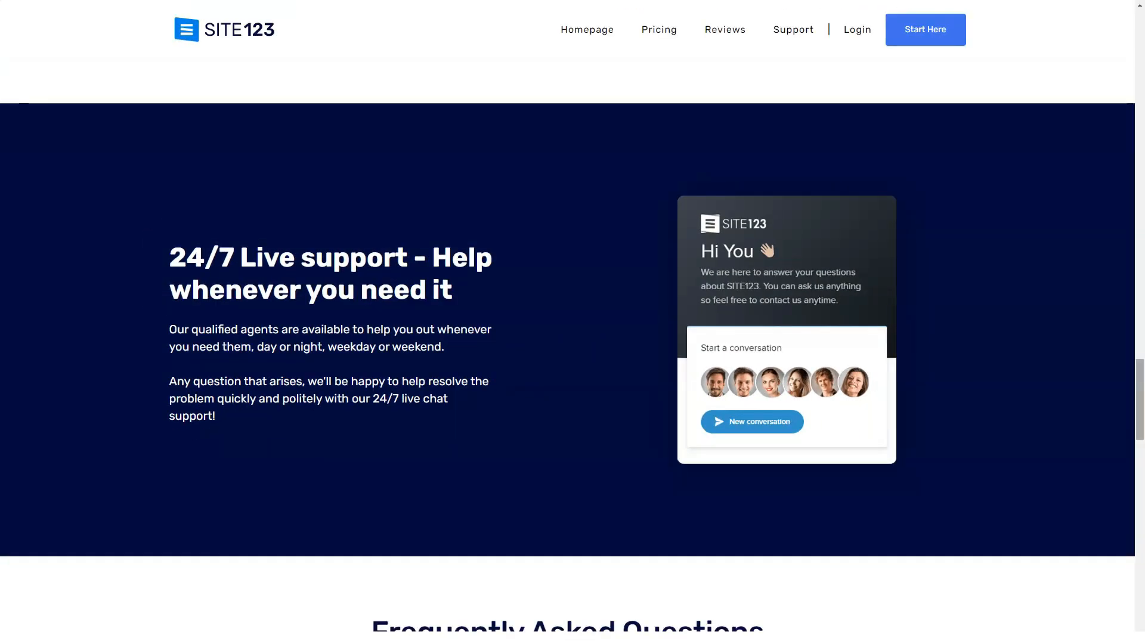
# - Expand the store FAQ answers on payment gateways and digital products, then go to Create a Free Blog
pyautogui.scroll(-3)
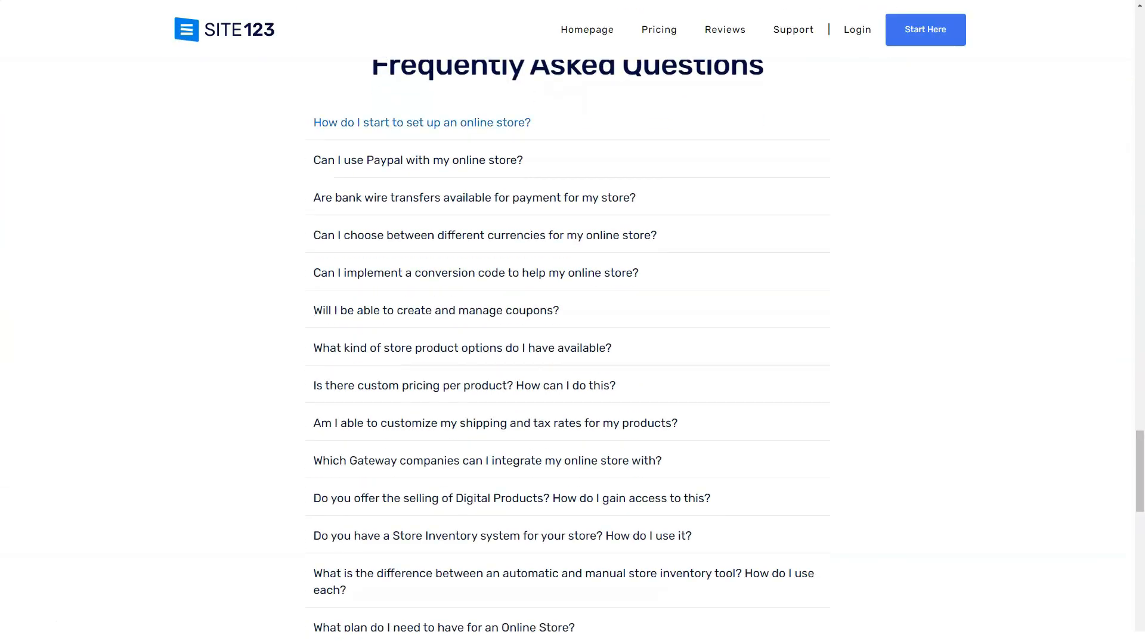
pyautogui.click(422, 122)
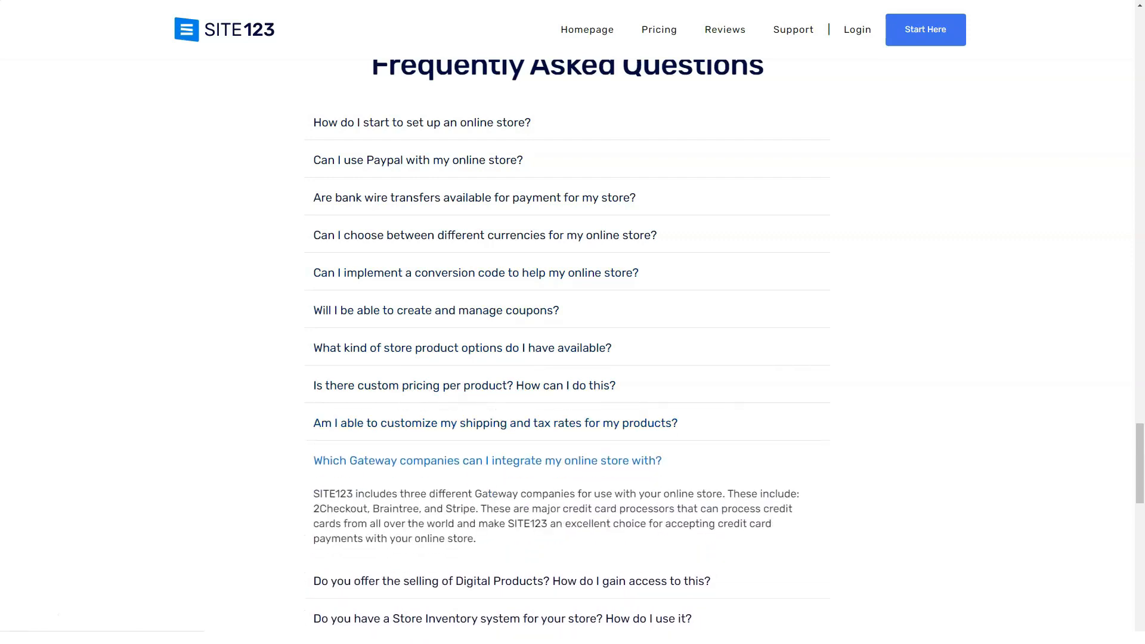
pyautogui.click(510, 581)
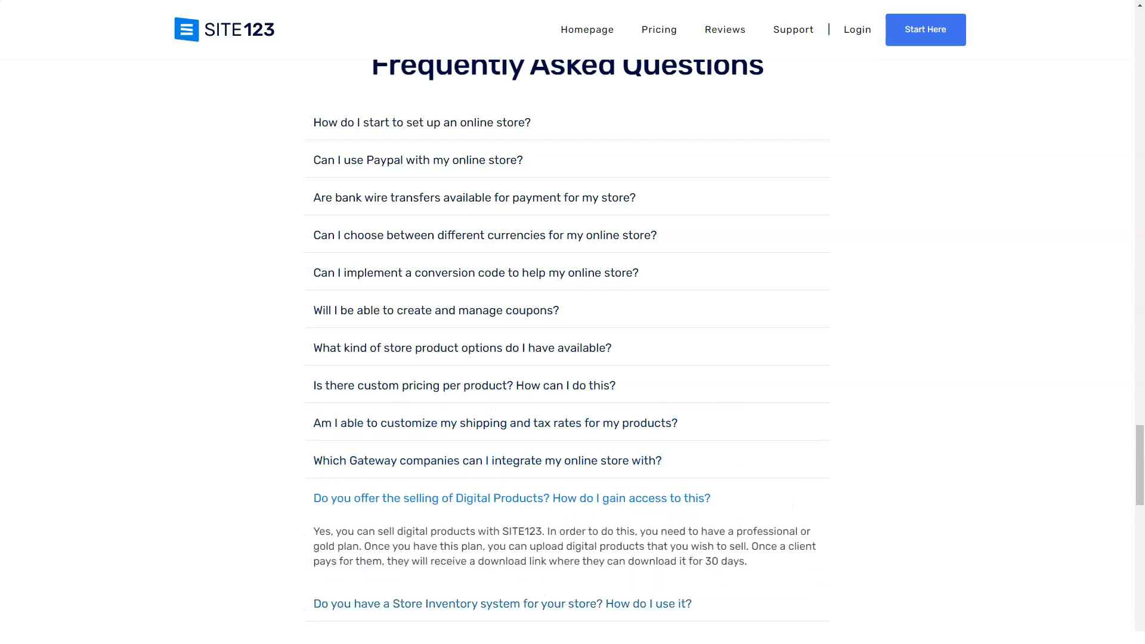
pyautogui.scroll(-3)
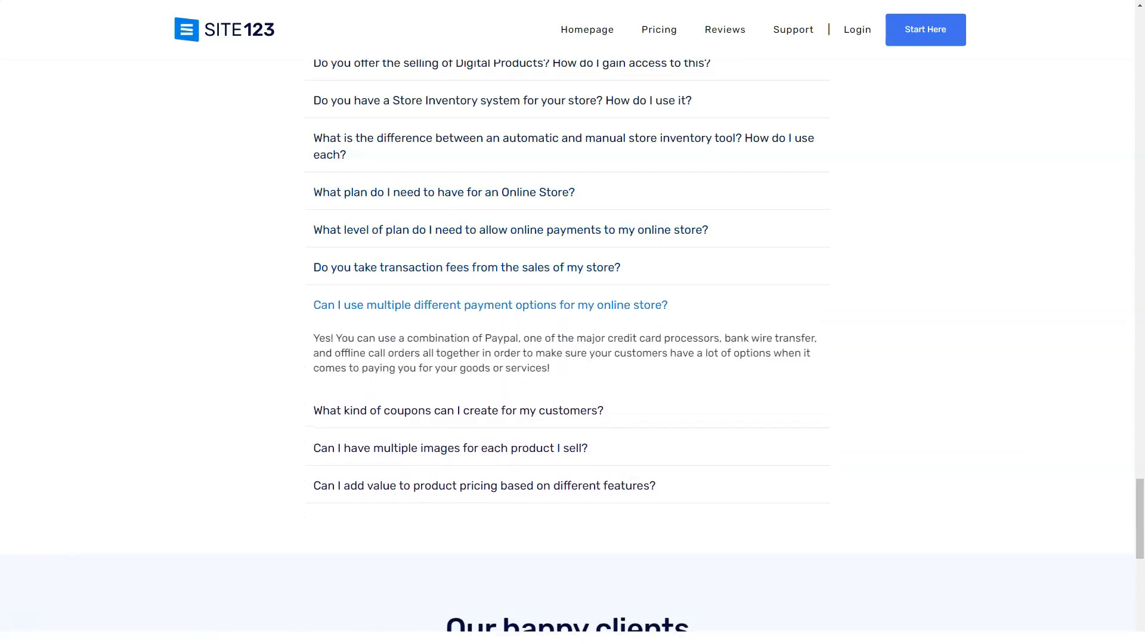
pyautogui.click(449, 448)
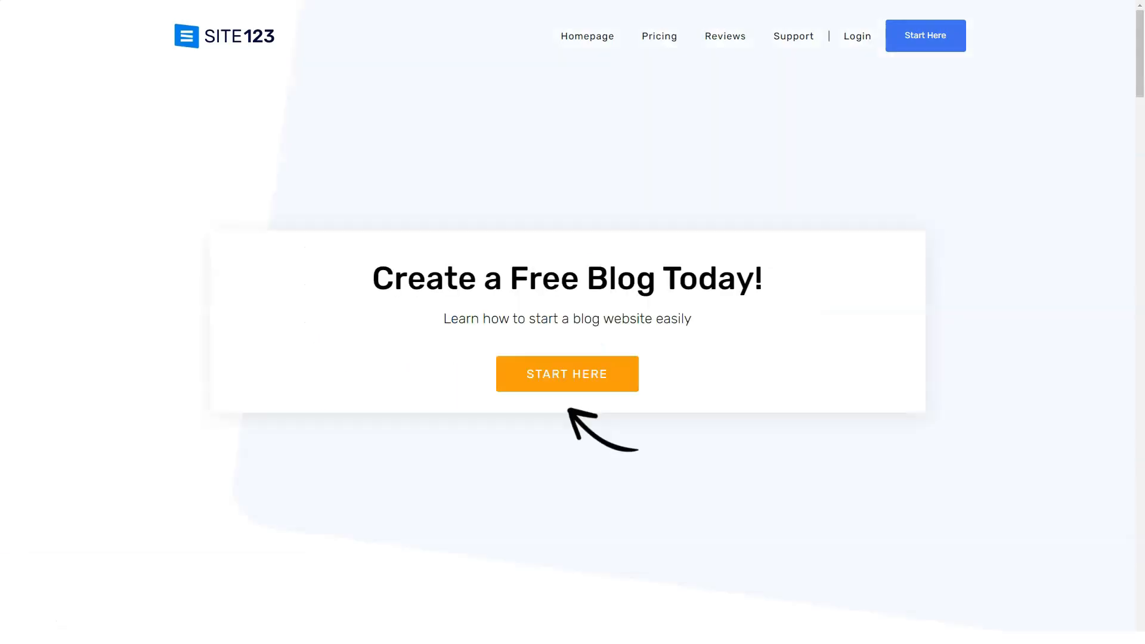
# - Start creating a free blog via the START HERE button
pyautogui.click(568, 373)
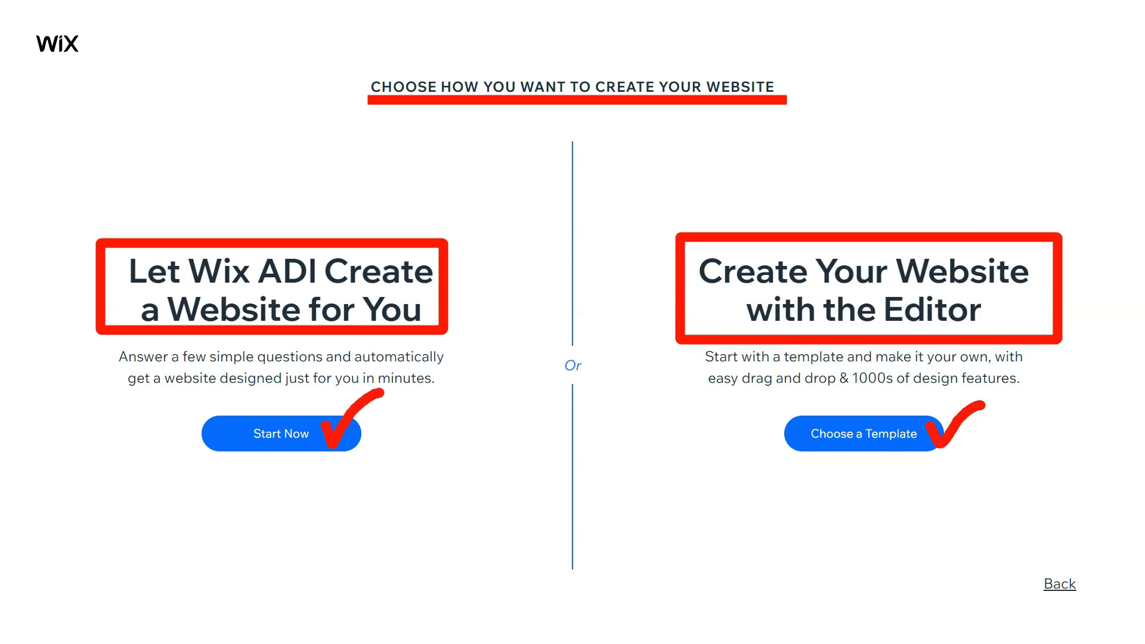
# - Choose Start Now under Let Wix ADI Create a Website
pyautogui.click(282, 434)
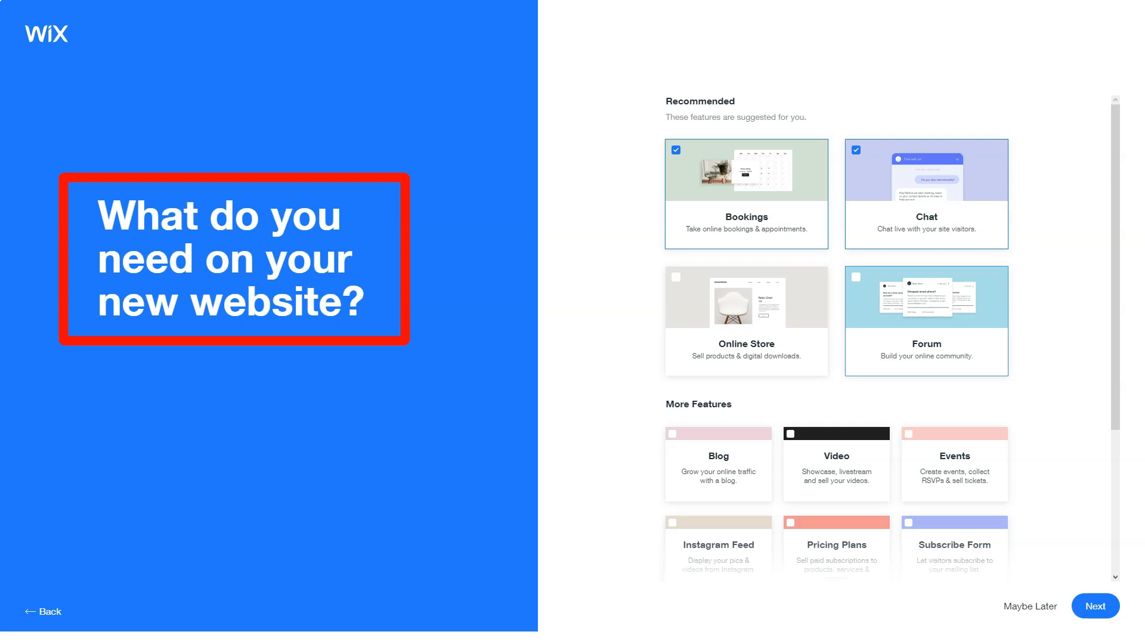
# - Keep Bookings and Chat ticked and continue with Next to the homepage designs
pyautogui.scroll(-3)
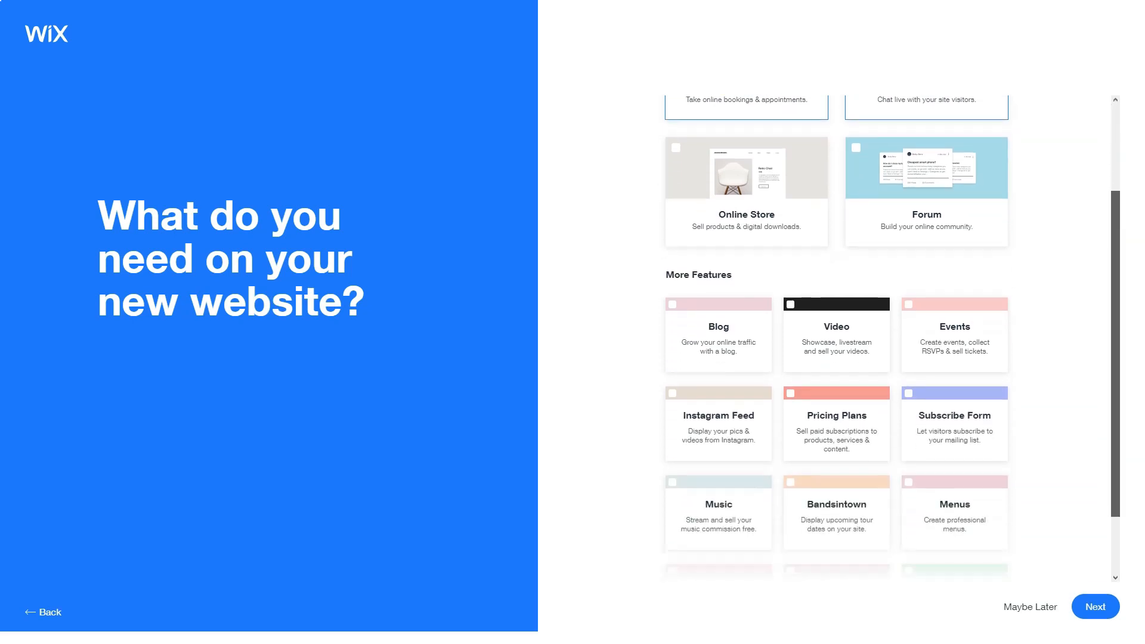
pyautogui.click(1107, 613)
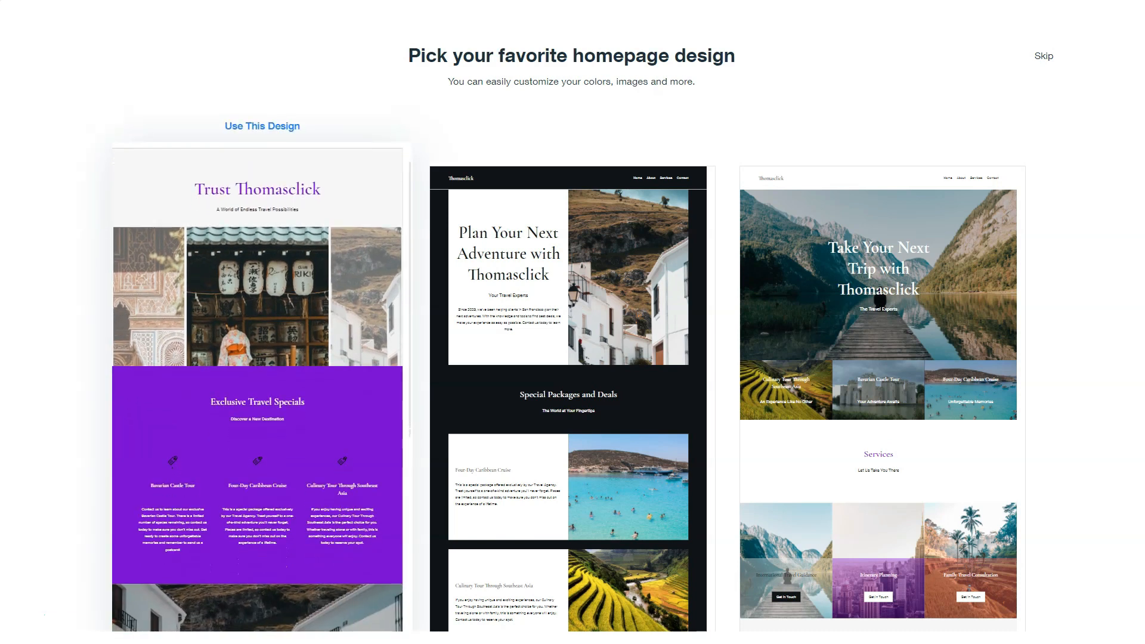
# - Use the third 'Take Your Next Trip' mountain-lake homepage design
pyautogui.scroll(-3)
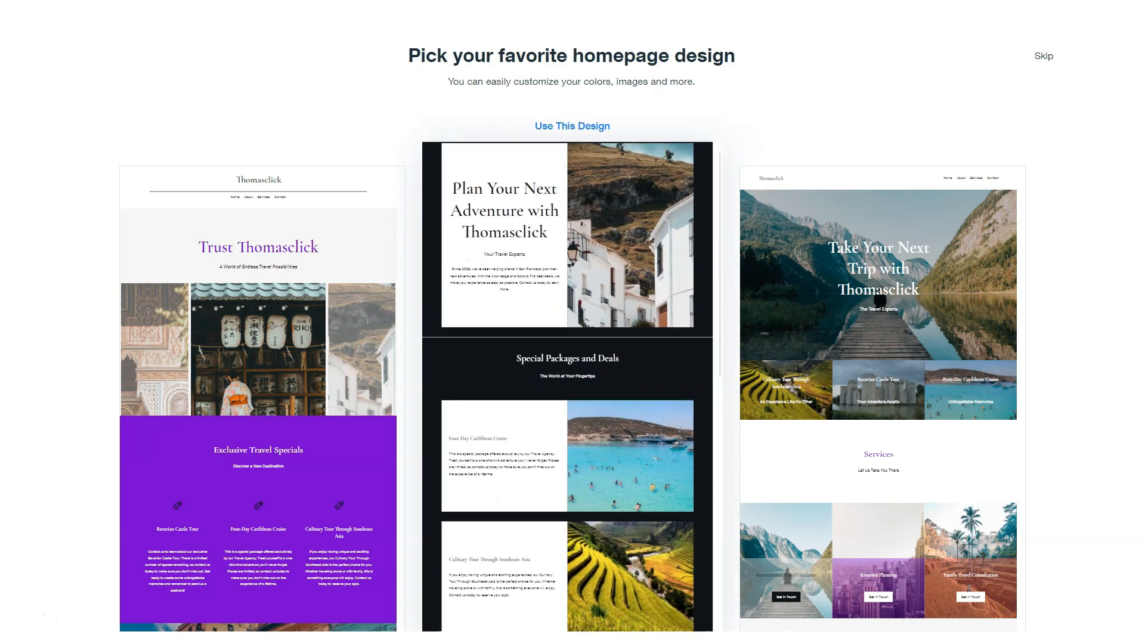
pyautogui.scroll(-3)
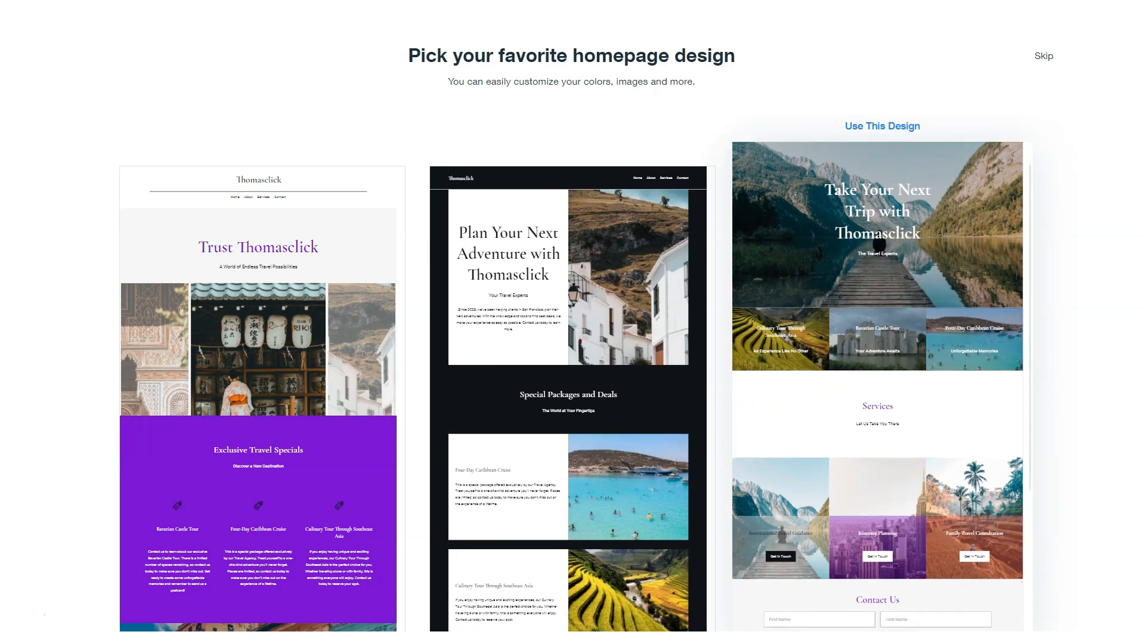
pyautogui.click(883, 126)
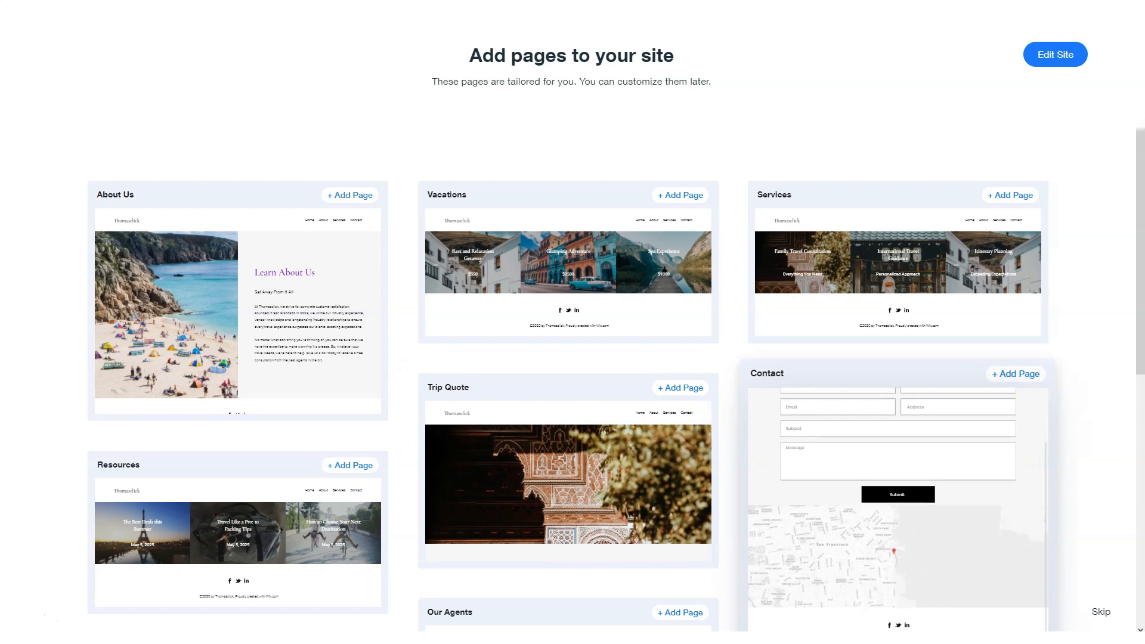
# - Look over the suggested extra pages and continue into the Wix site editor
pyautogui.scroll(-3)
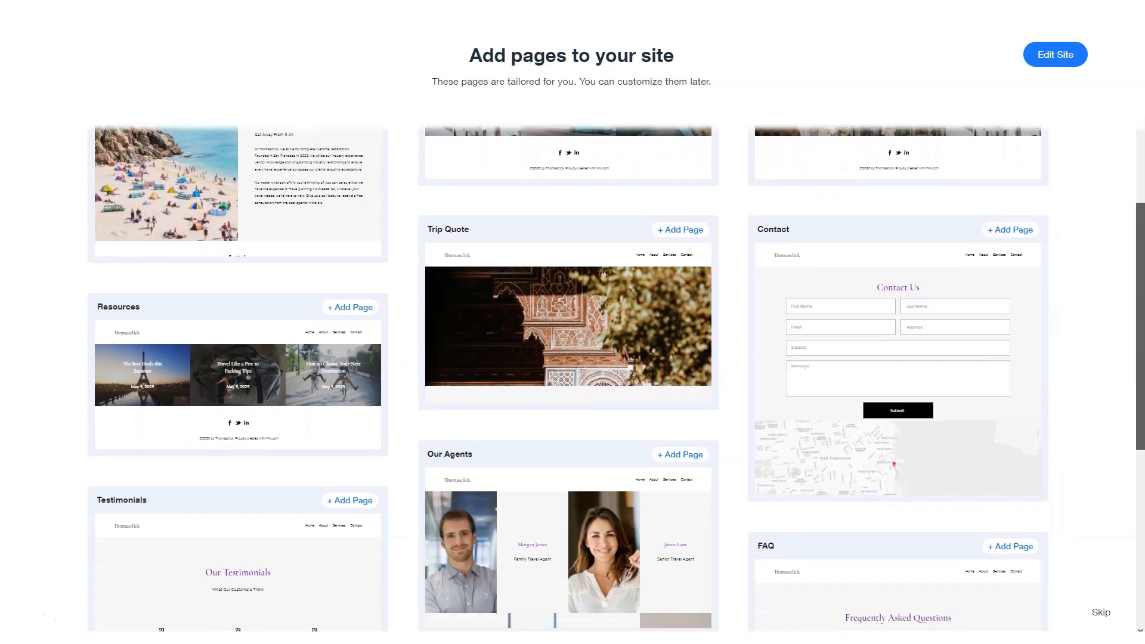
pyautogui.scroll(-3)
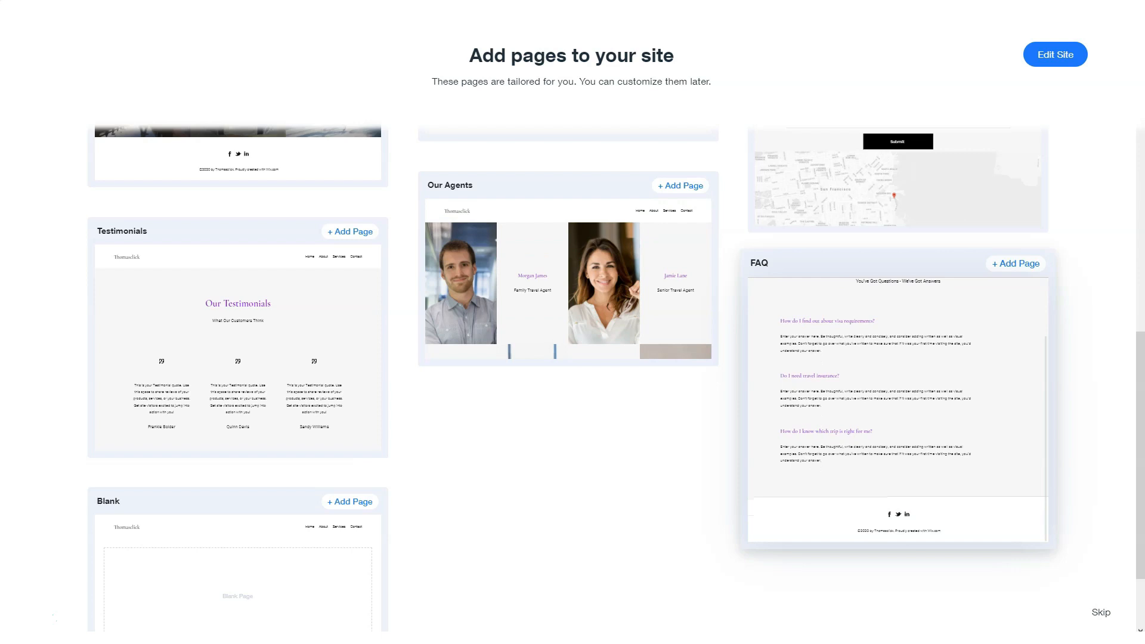
pyautogui.press('Win+P')
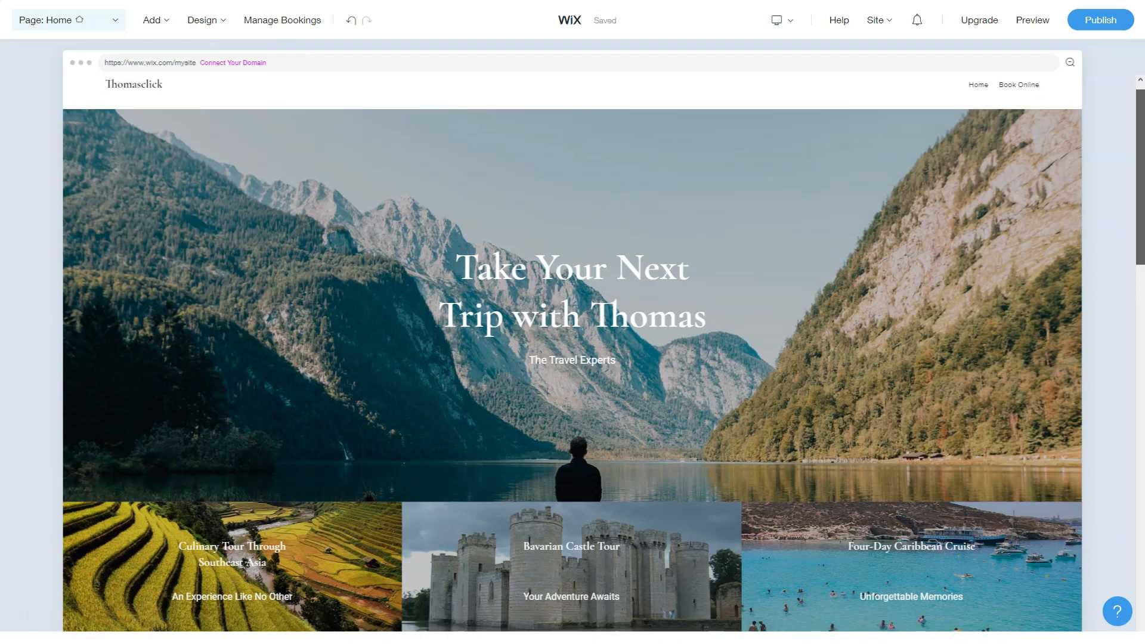
# - Scroll the Wix travel homepage past the three service cards to the Contact Us form and map
pyautogui.scroll(-3)
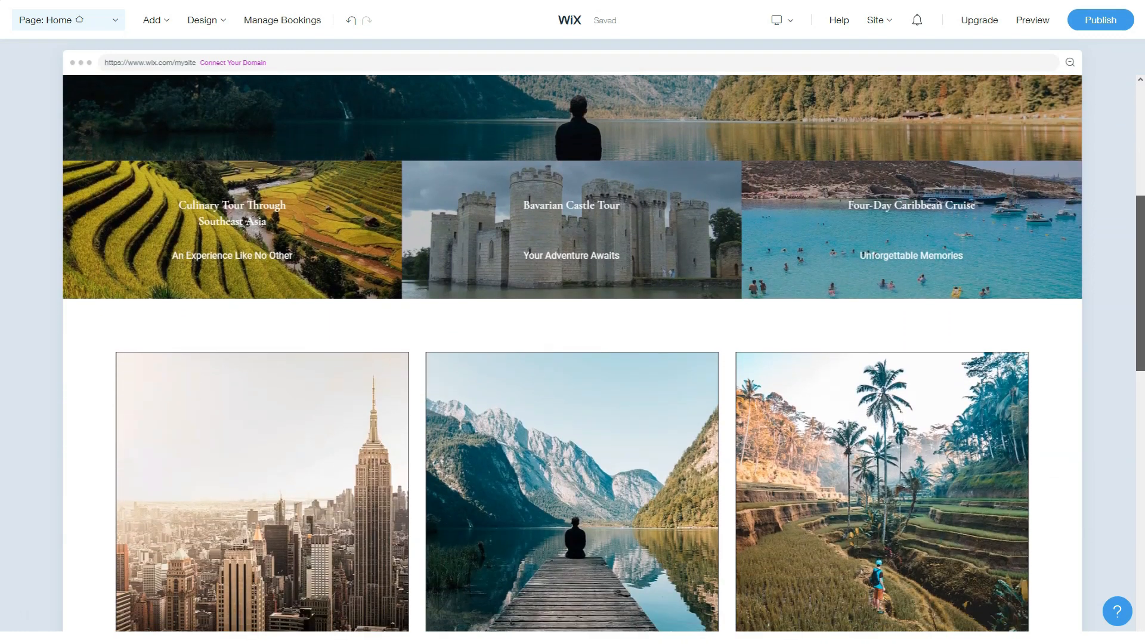
pyautogui.scroll(-3)
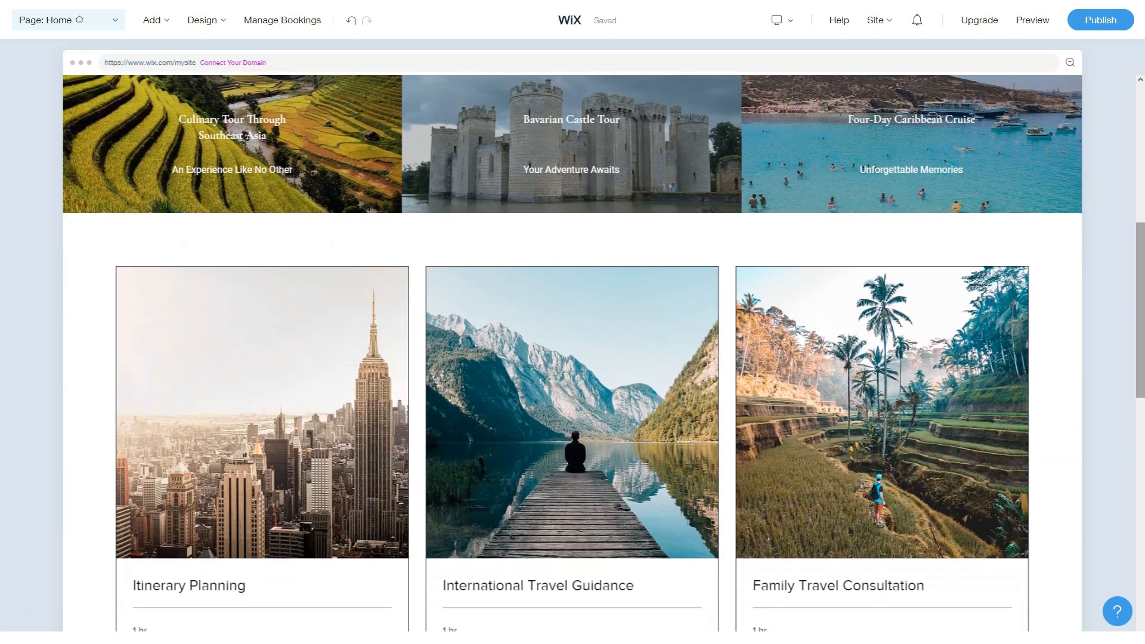
pyautogui.scroll(-3)
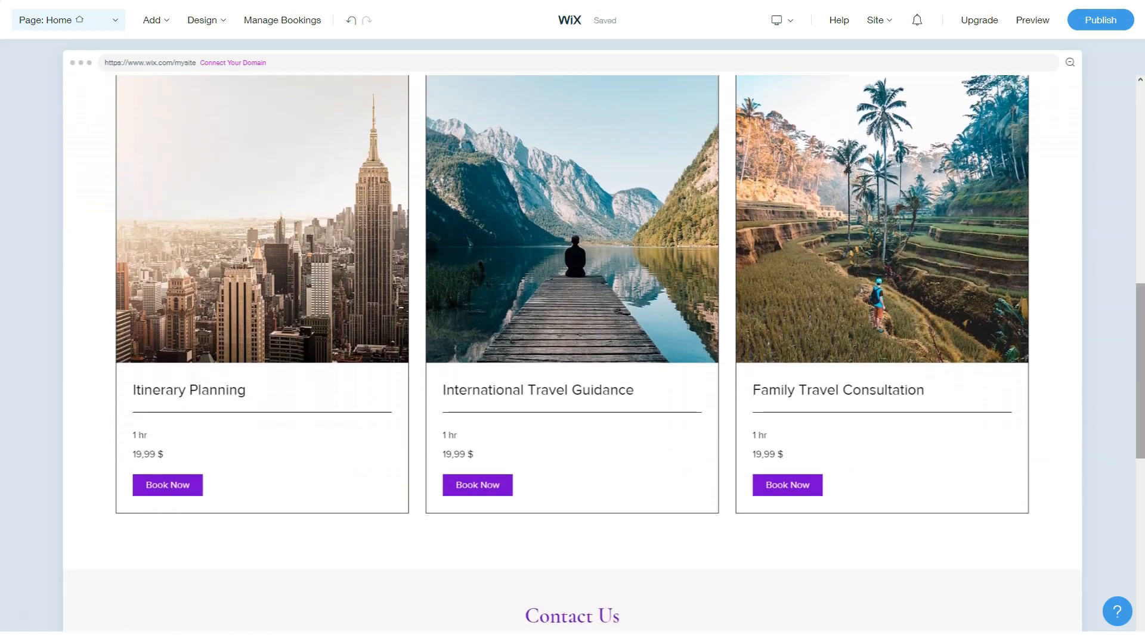
pyautogui.scroll(-3)
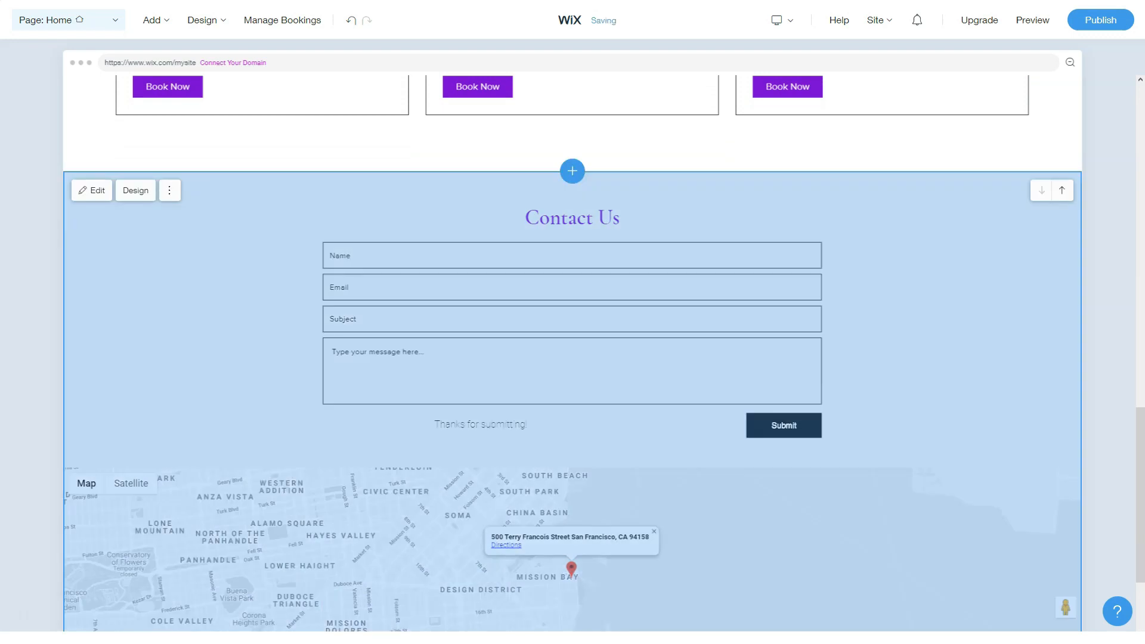
# - Apply the Indie theme from Design > Themes and show its recommended colour palettes
pyautogui.click(203, 19)
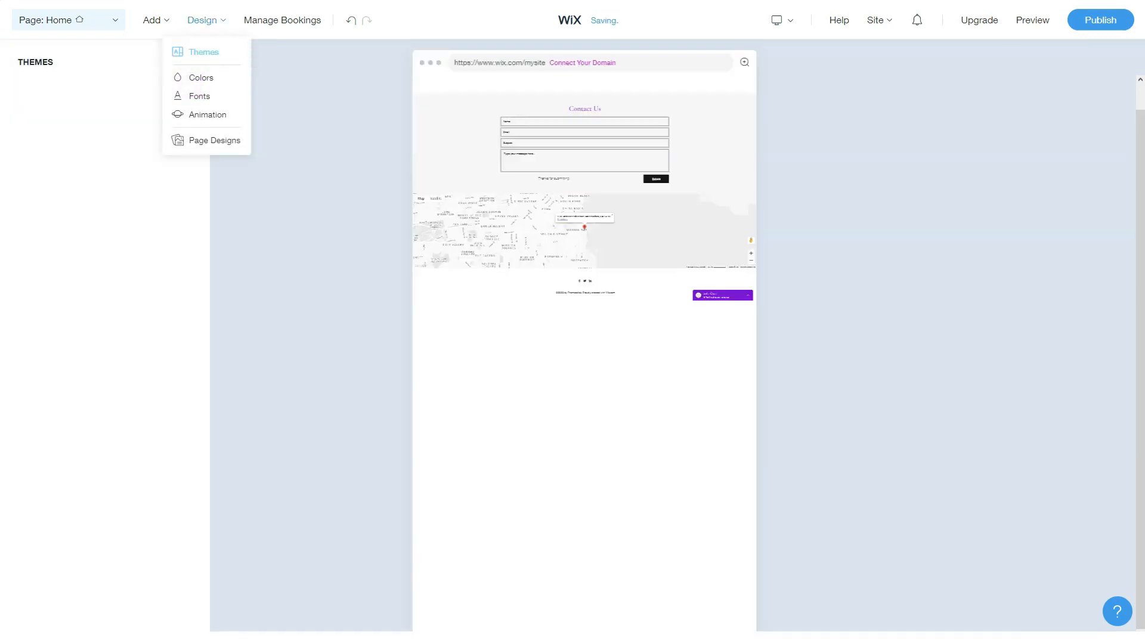
pyautogui.click(204, 52)
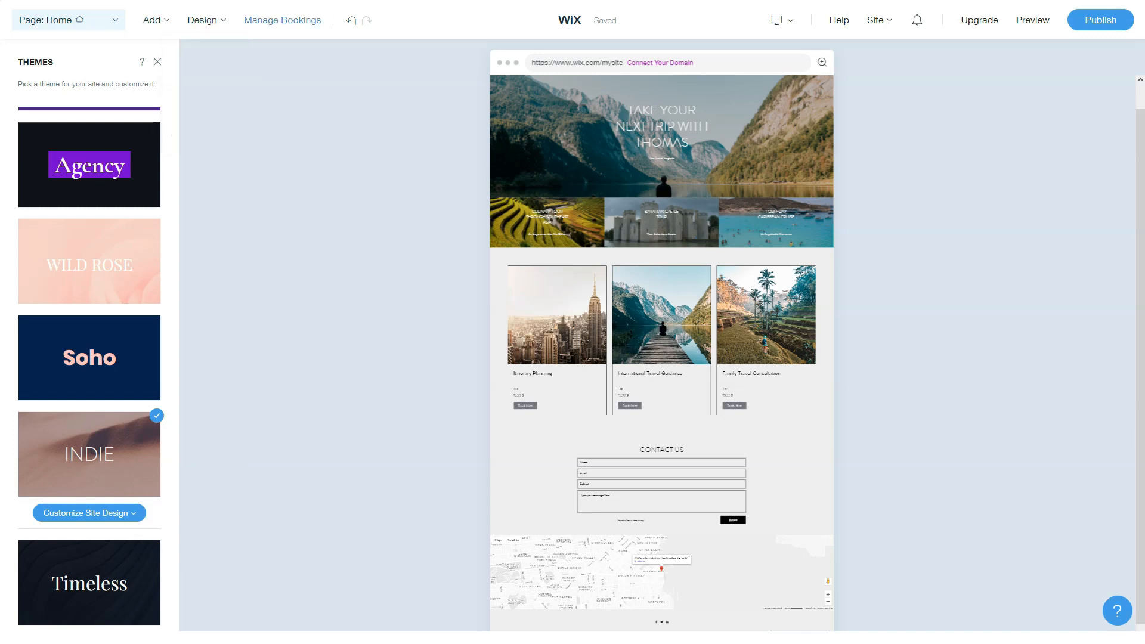
pyautogui.click(202, 77)
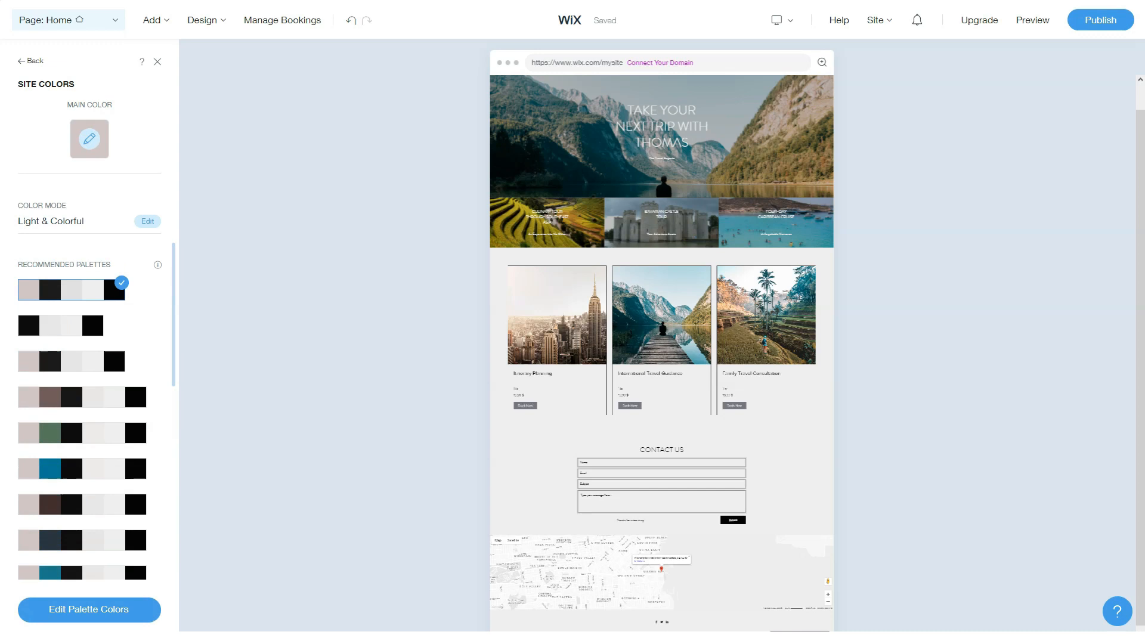
# - Set Site Animation to Float under Design, then leave towards the dashboard setup checklist
pyautogui.click(203, 19)
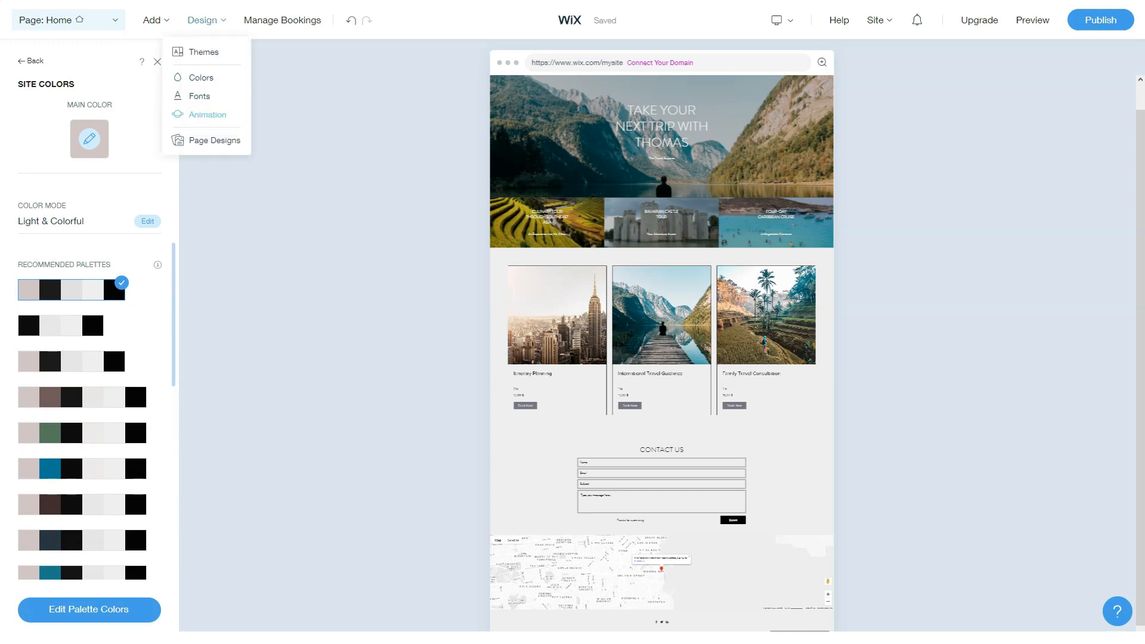
pyautogui.click(207, 114)
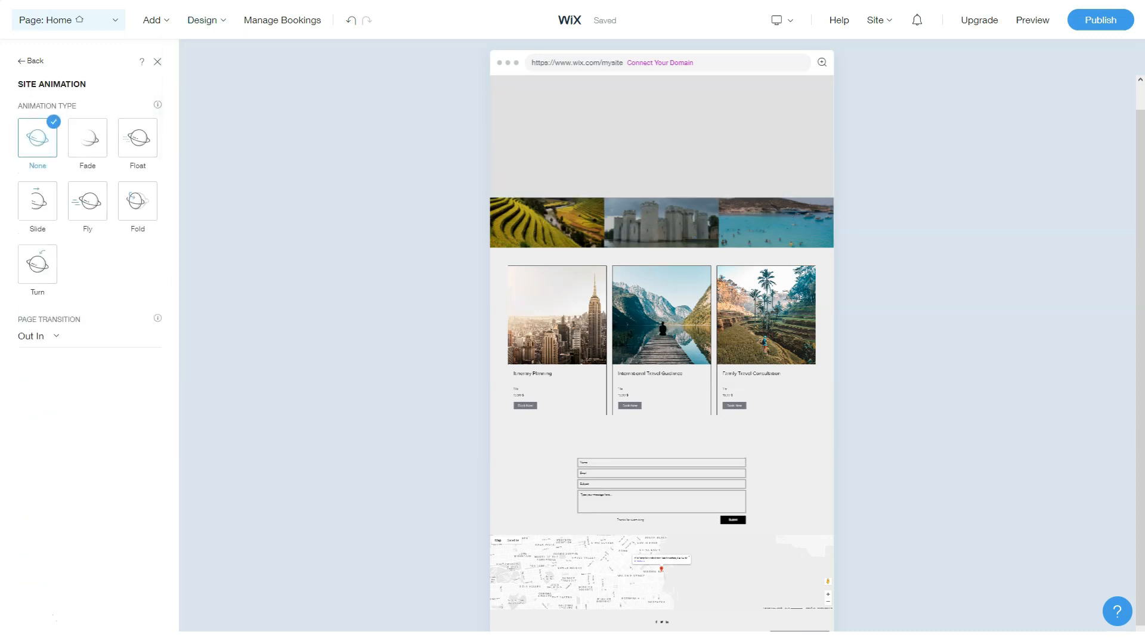
pyautogui.click(137, 138)
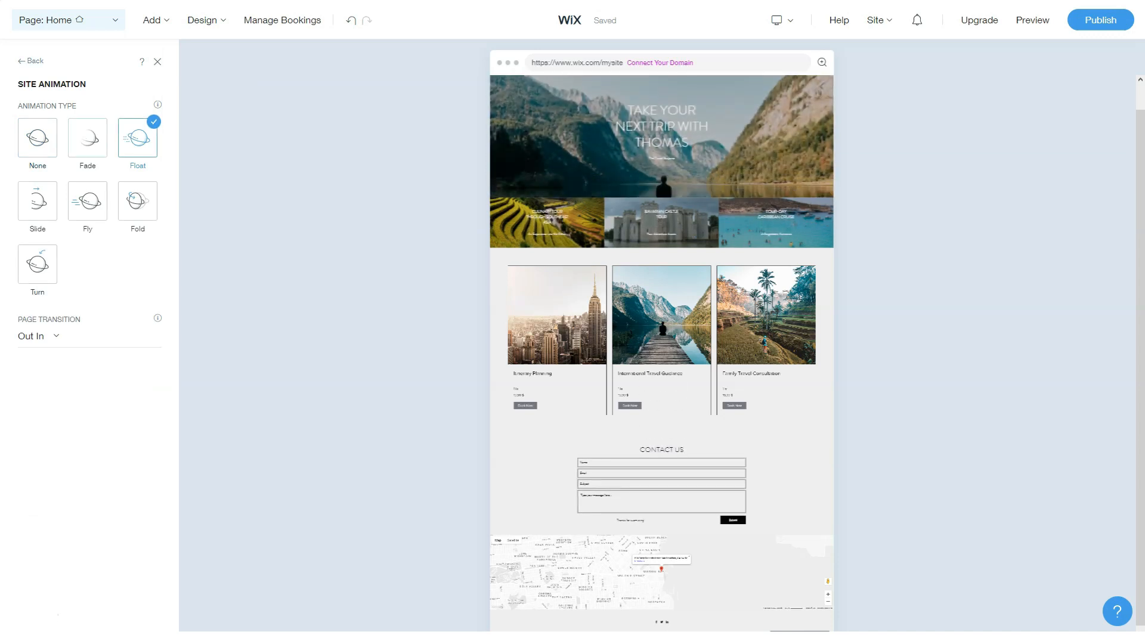
pyautogui.click(203, 20)
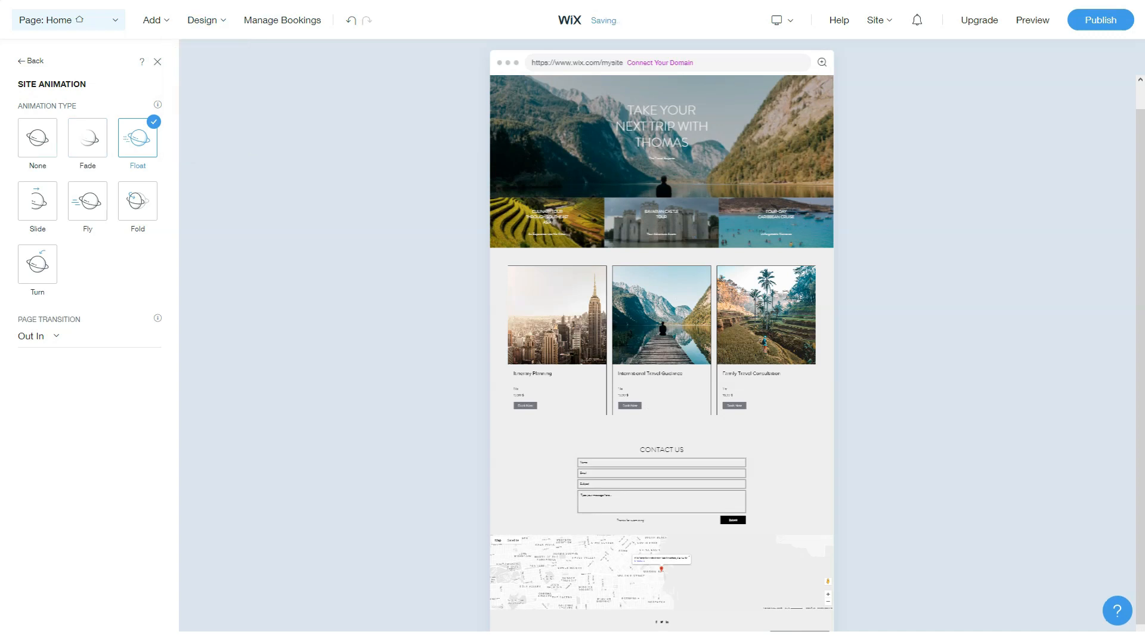
pyautogui.click(37, 138)
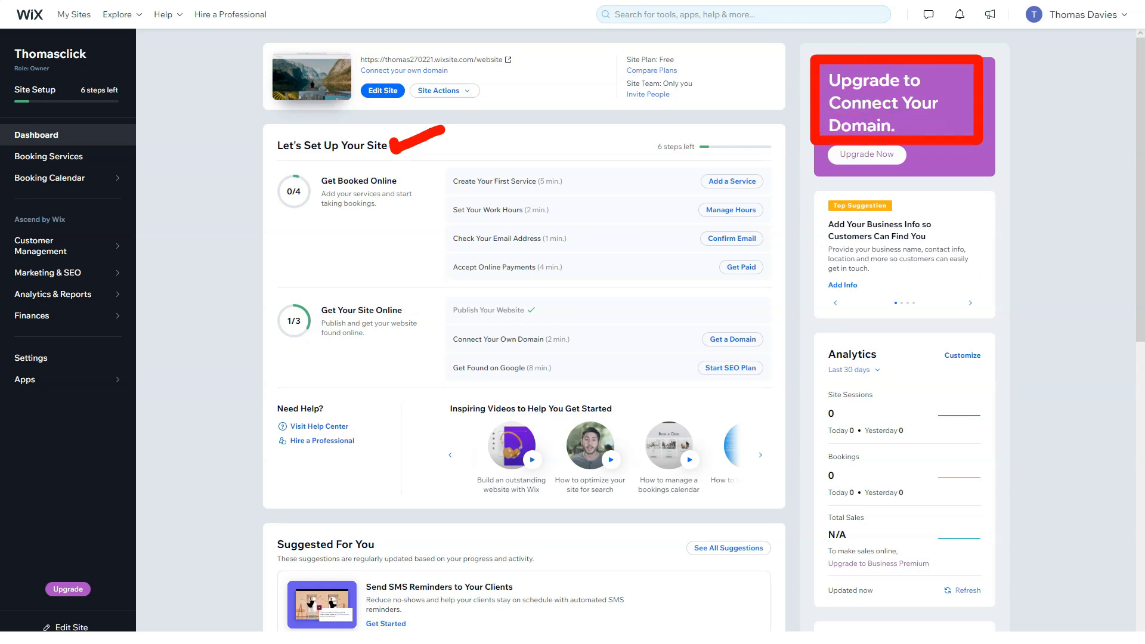
# - Scroll the Wix dashboard through Let's Set Up Your Site and Suggested For You, then go to Marketing & SEO
pyautogui.scroll(-3)
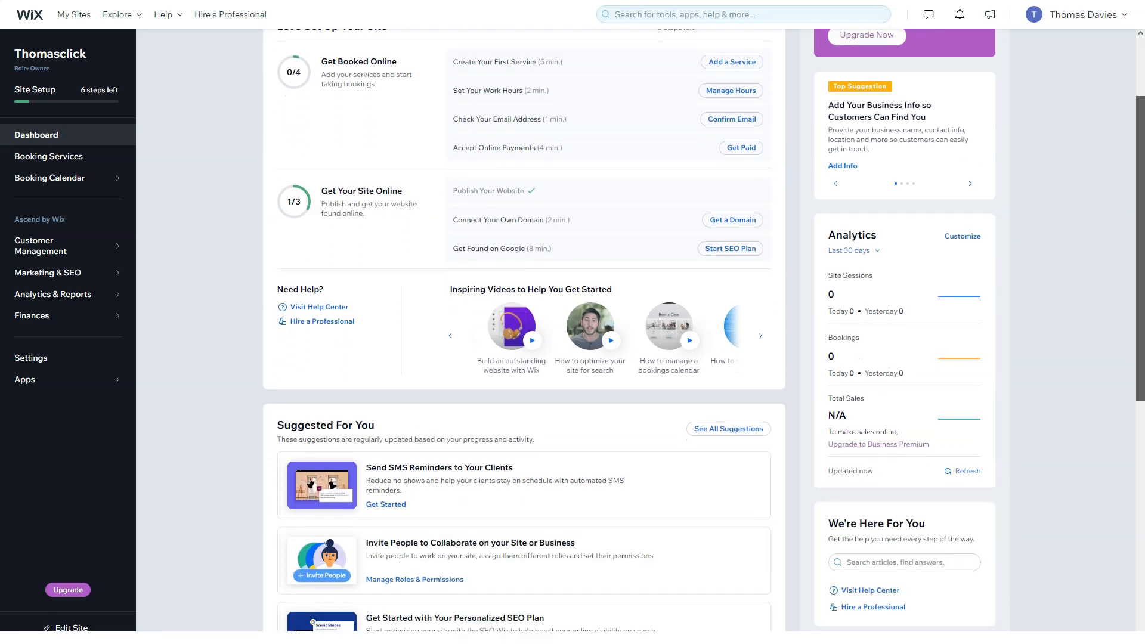
pyautogui.scroll(-3)
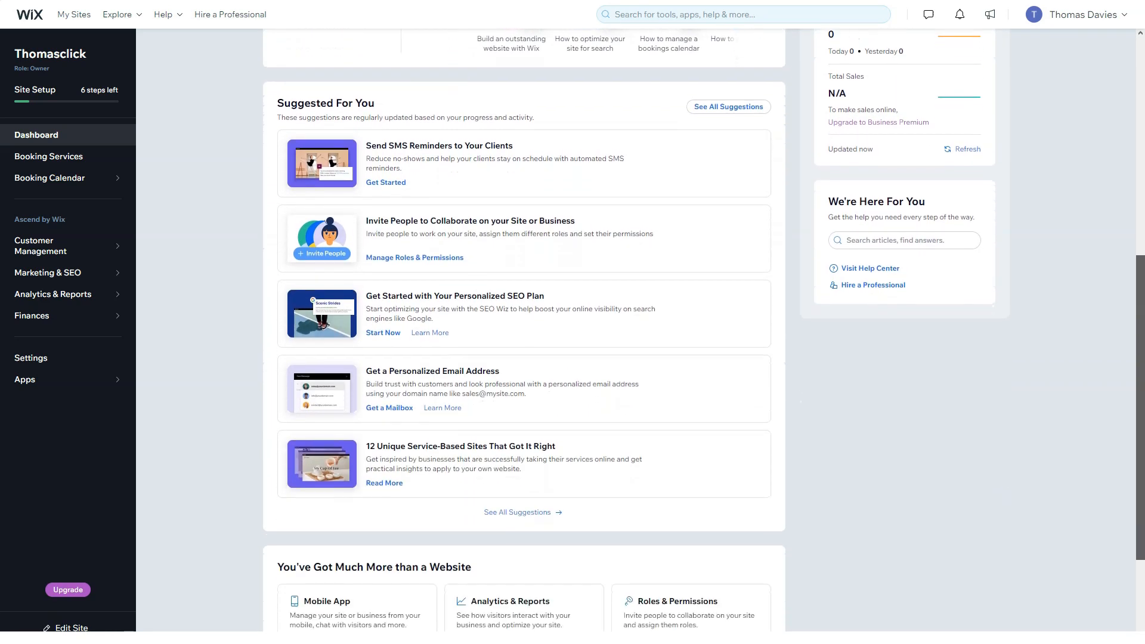
pyautogui.scroll(-3)
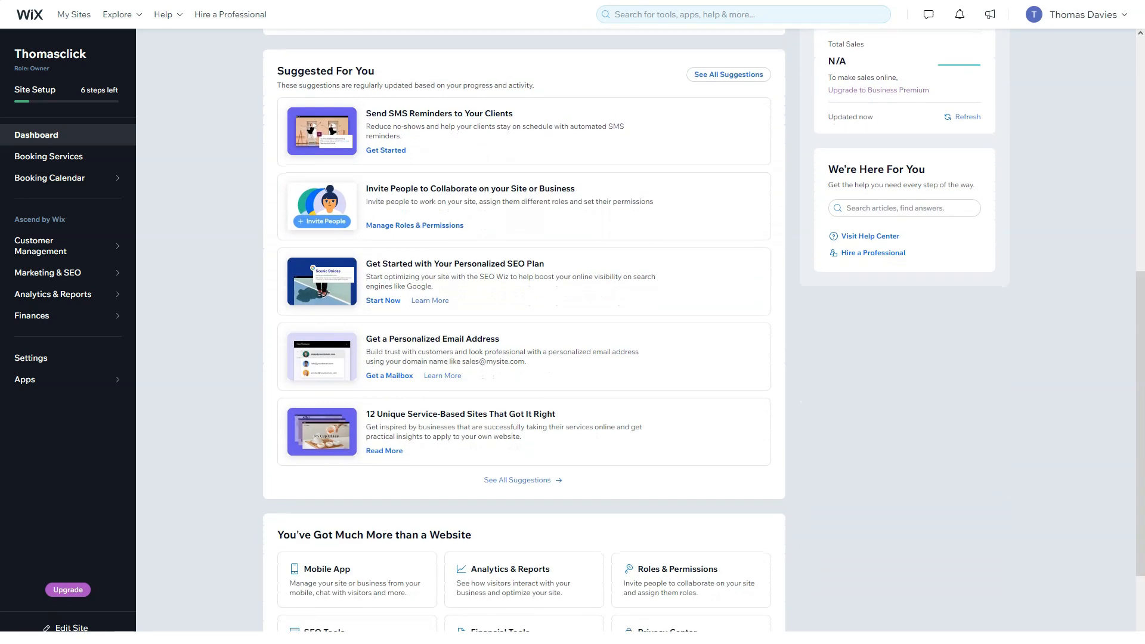
pyautogui.scroll(-3)
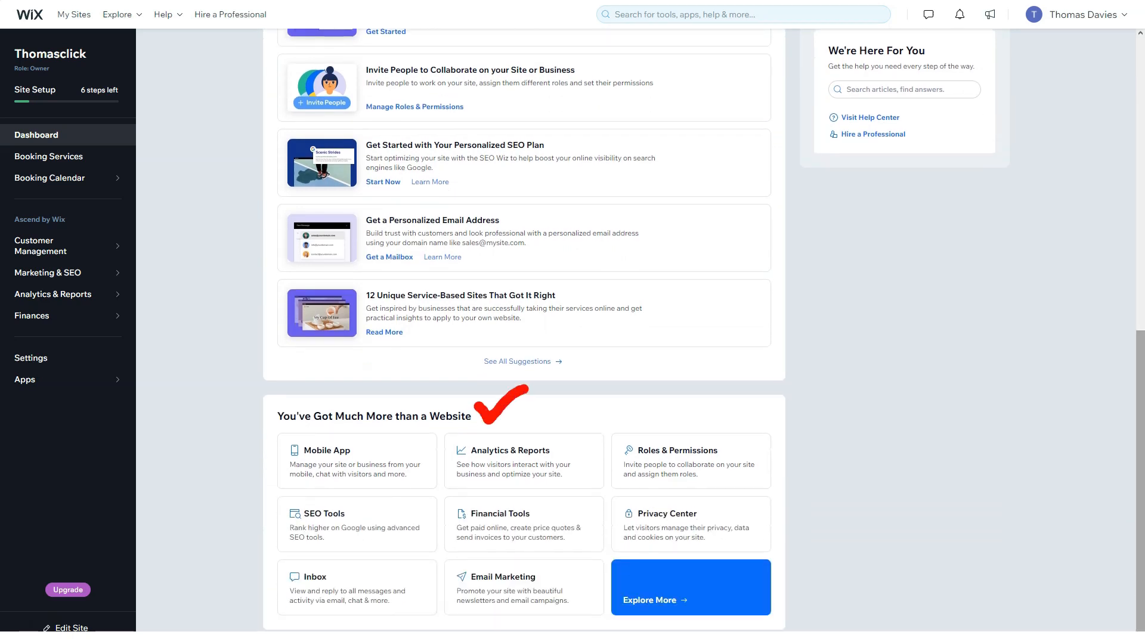
pyautogui.click(48, 155)
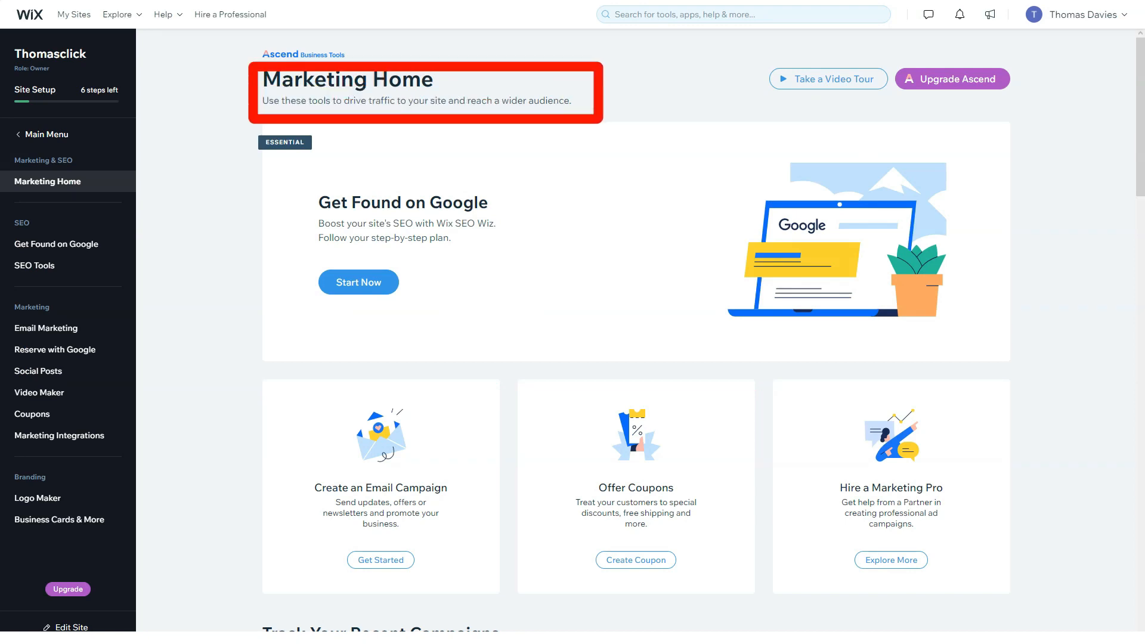
# - Scroll Marketing Home through Get Found on Google, email, coupon tools down to All Marketing Tools
pyautogui.scroll(-3)
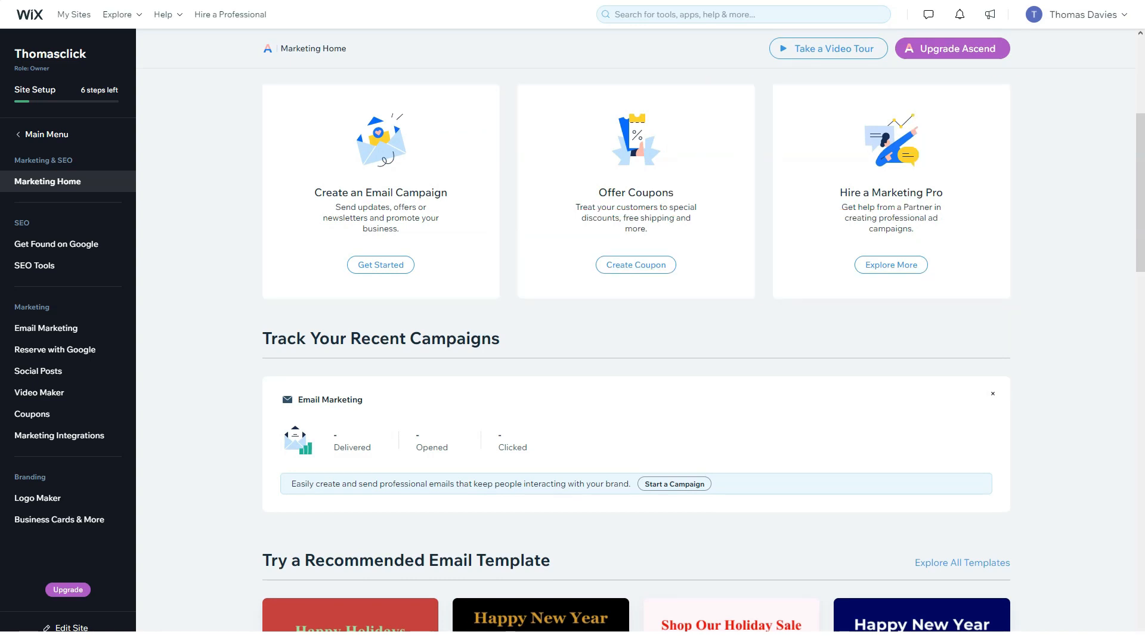
pyautogui.scroll(-3)
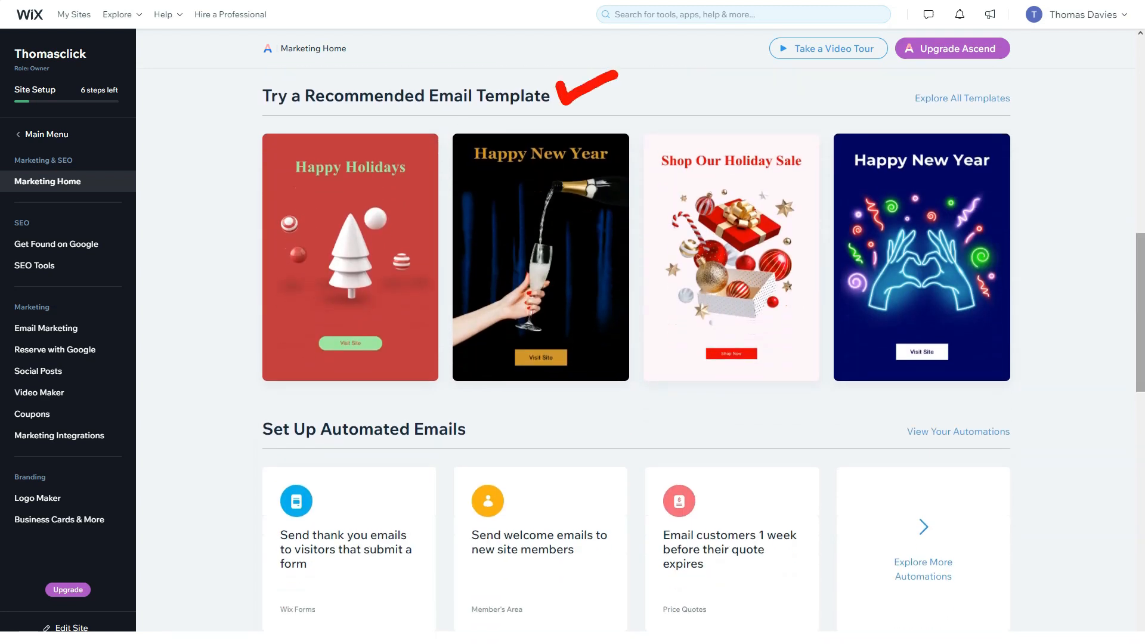
pyautogui.scroll(-3)
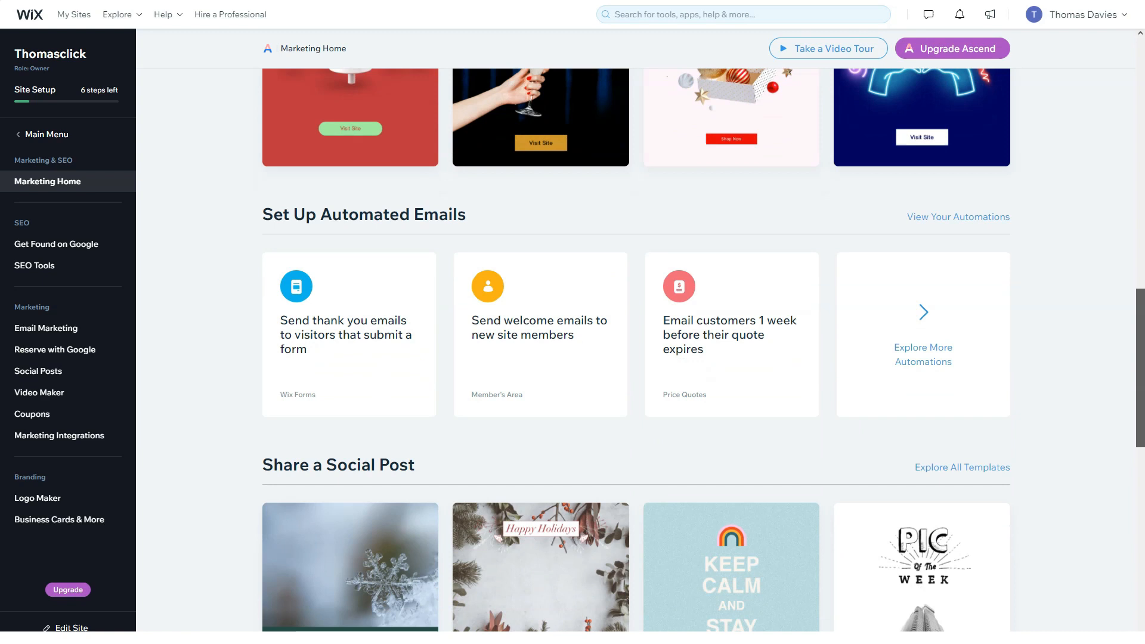
pyautogui.scroll(-3)
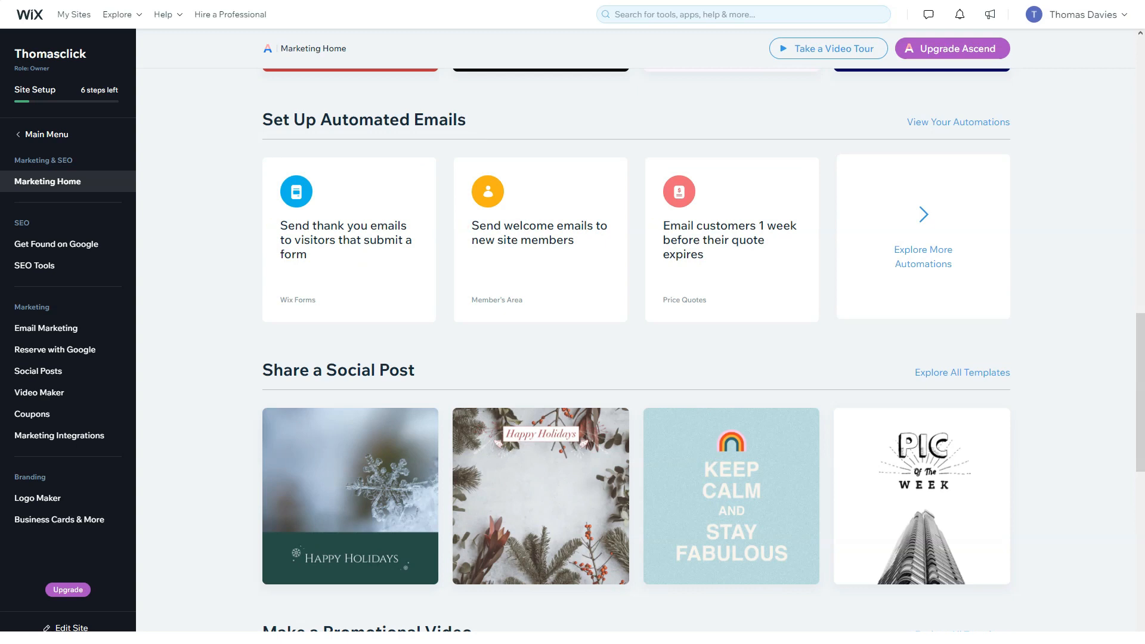
pyautogui.scroll(-3)
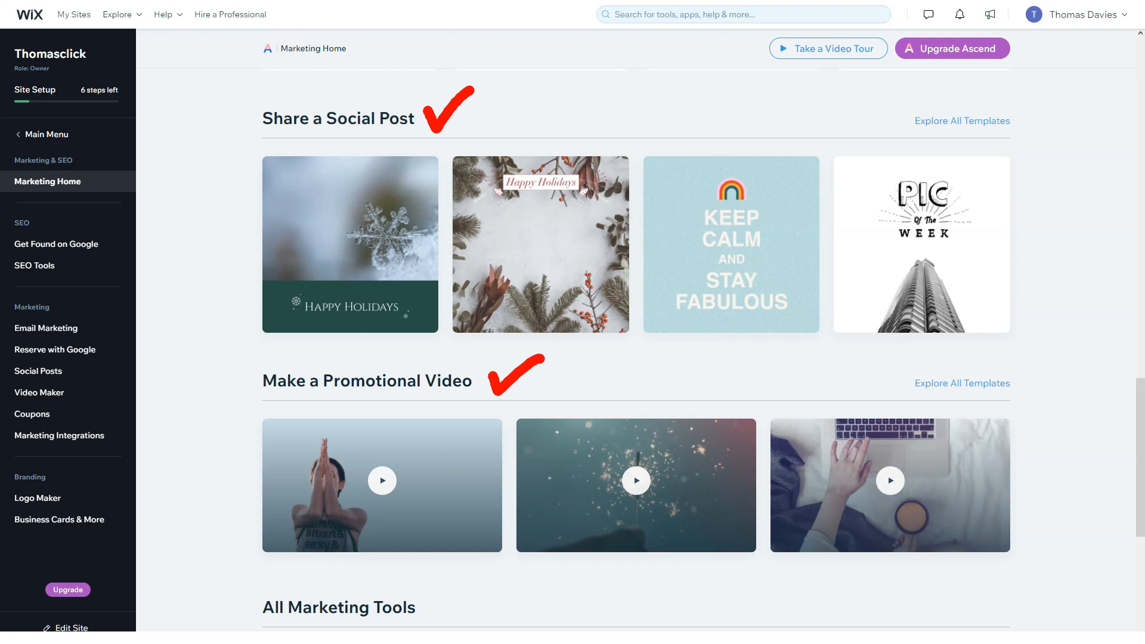
pyautogui.scroll(-3)
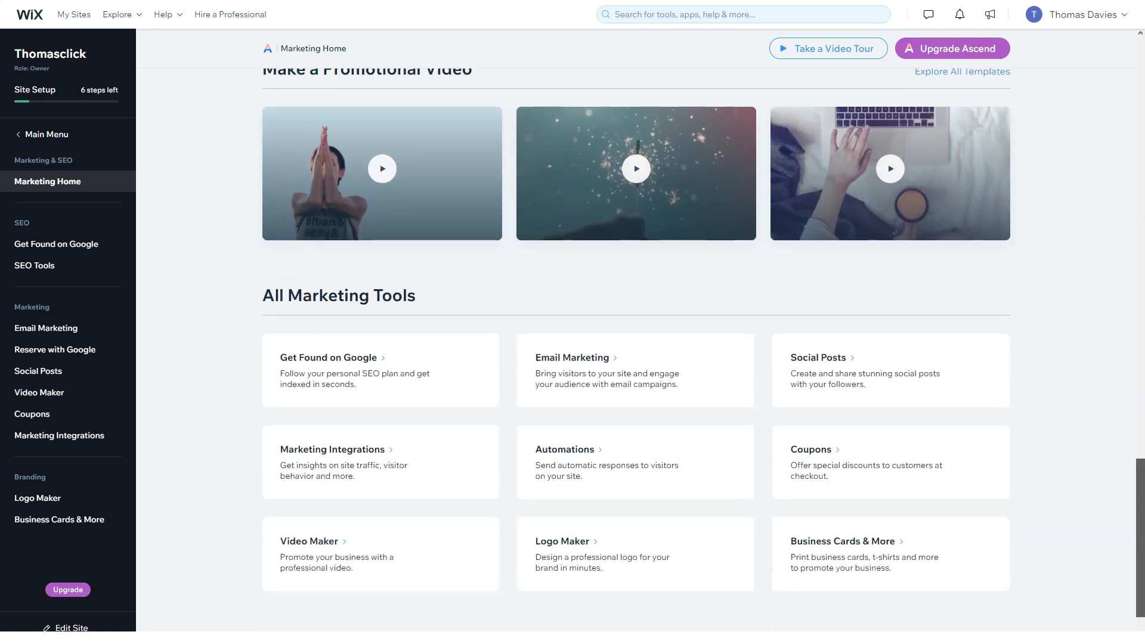
pyautogui.scroll(-3)
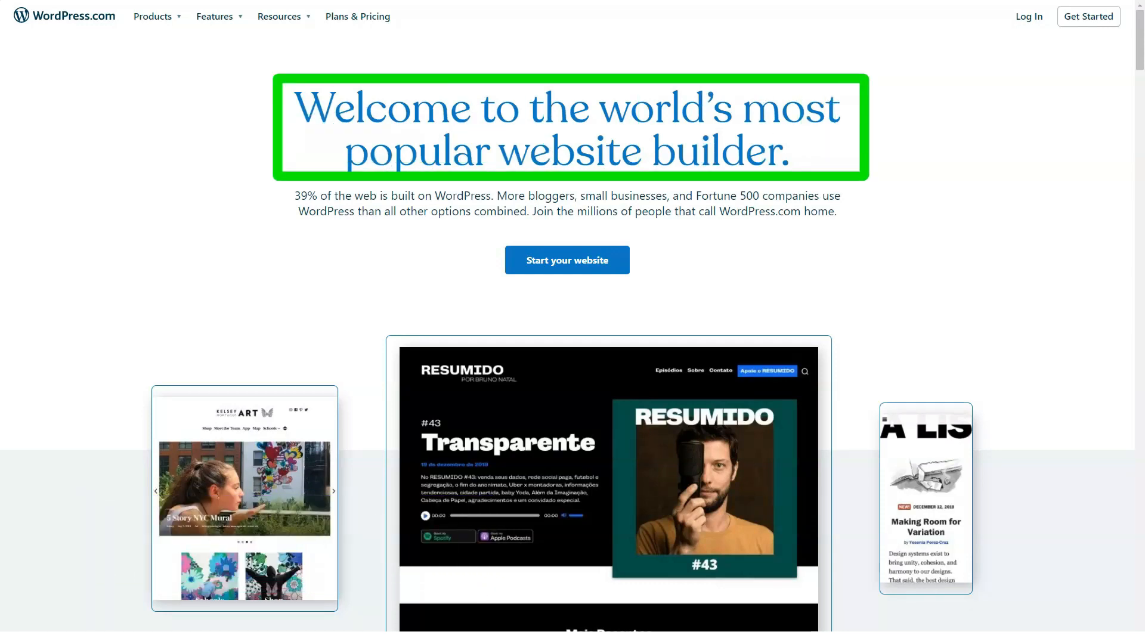
# - Scroll the WordPress.com homepage through Build simply and the themes section
pyautogui.scroll(-3)
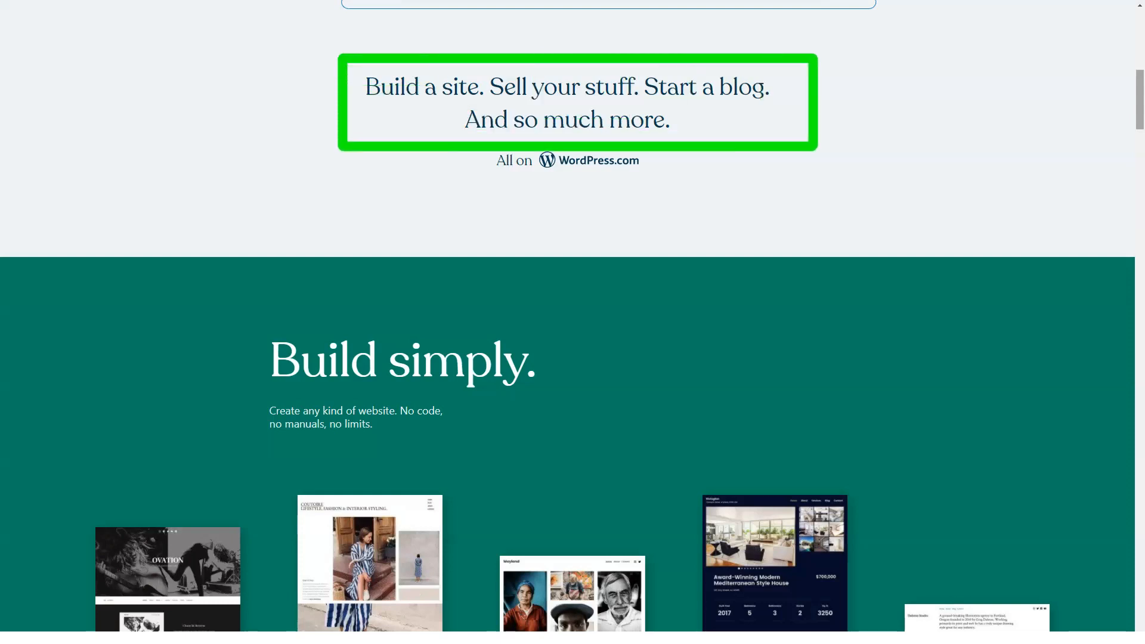
pyautogui.scroll(-3)
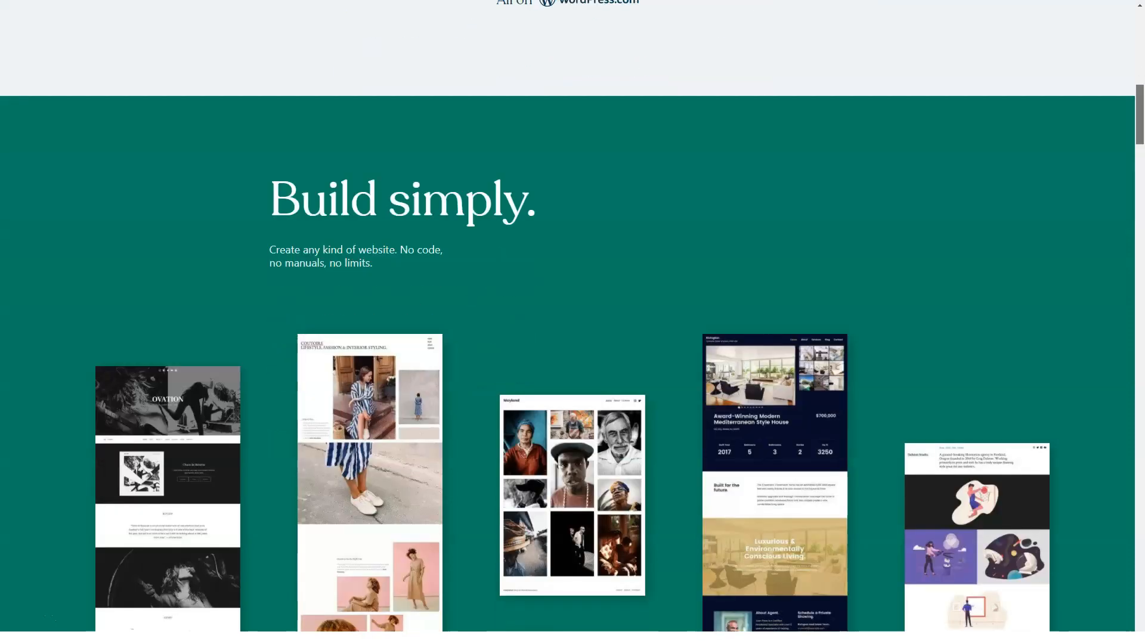
pyautogui.scroll(-3)
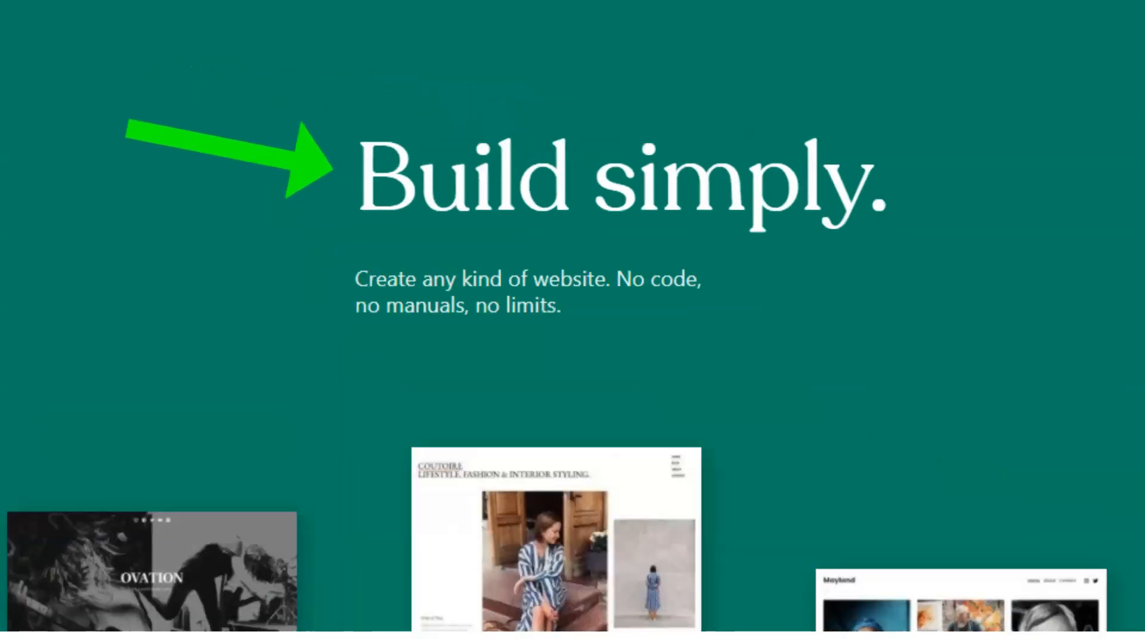
pyautogui.scroll(-3)
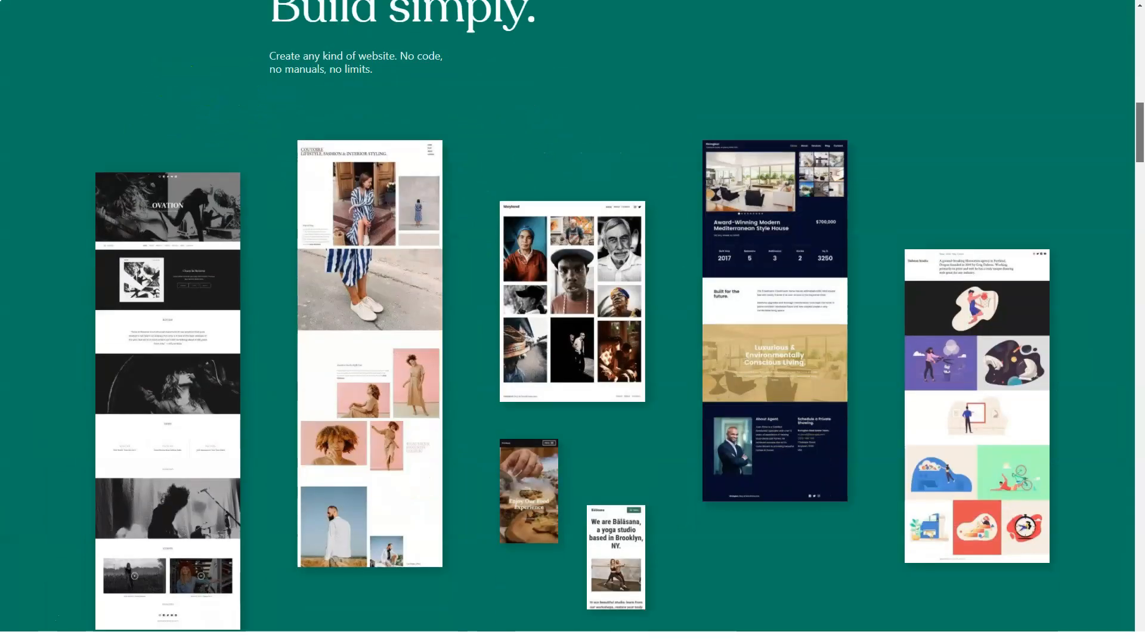
pyautogui.scroll(-3)
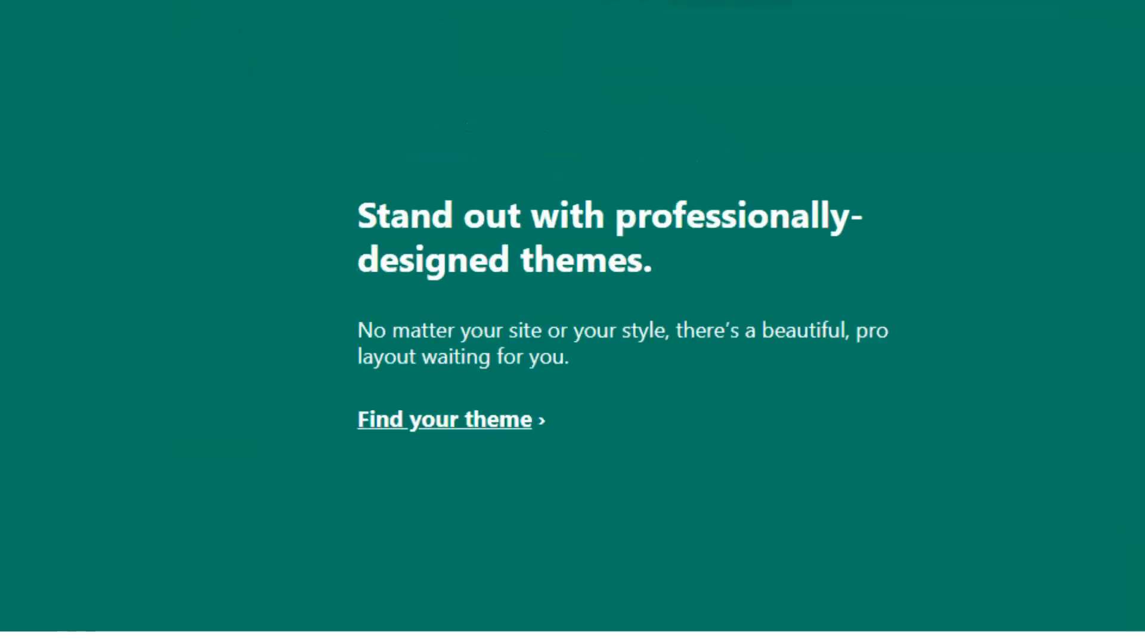
pyautogui.scroll(-3)
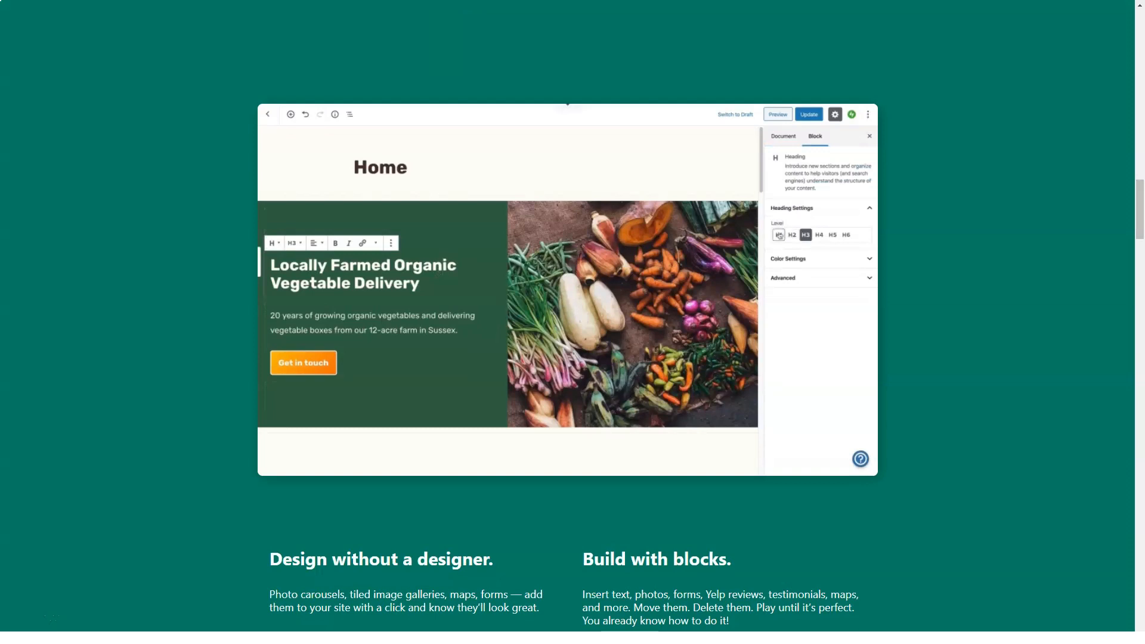
# - Explore the block-editor section and continue down to Grow without limits
pyautogui.click(778, 235)
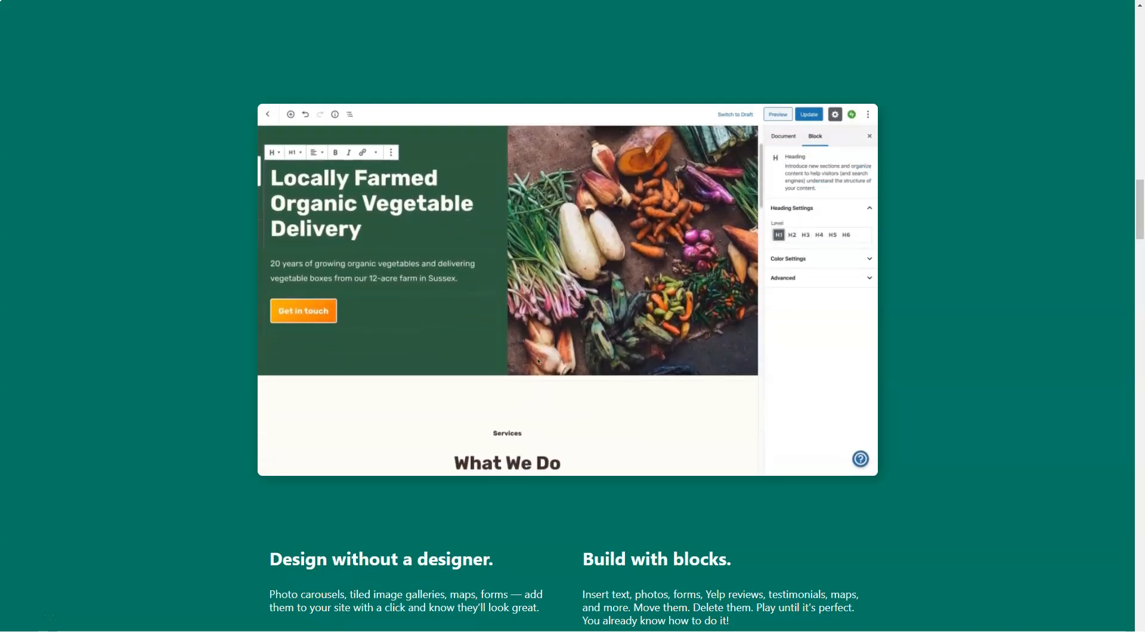
pyautogui.click(303, 310)
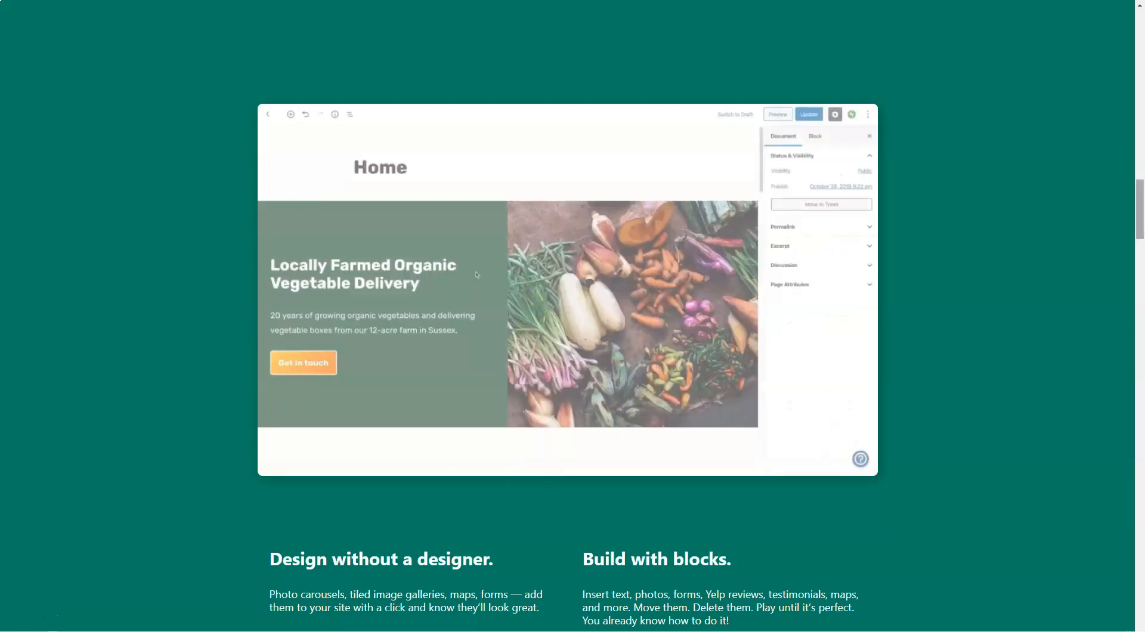
pyautogui.scroll(-3)
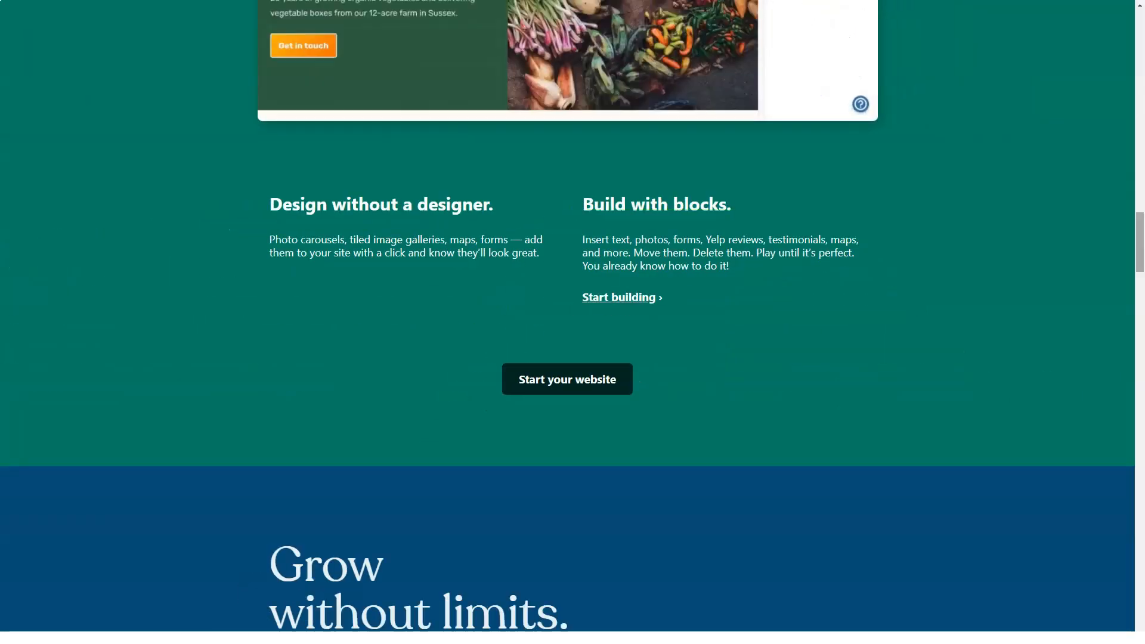
pyautogui.scroll(-3)
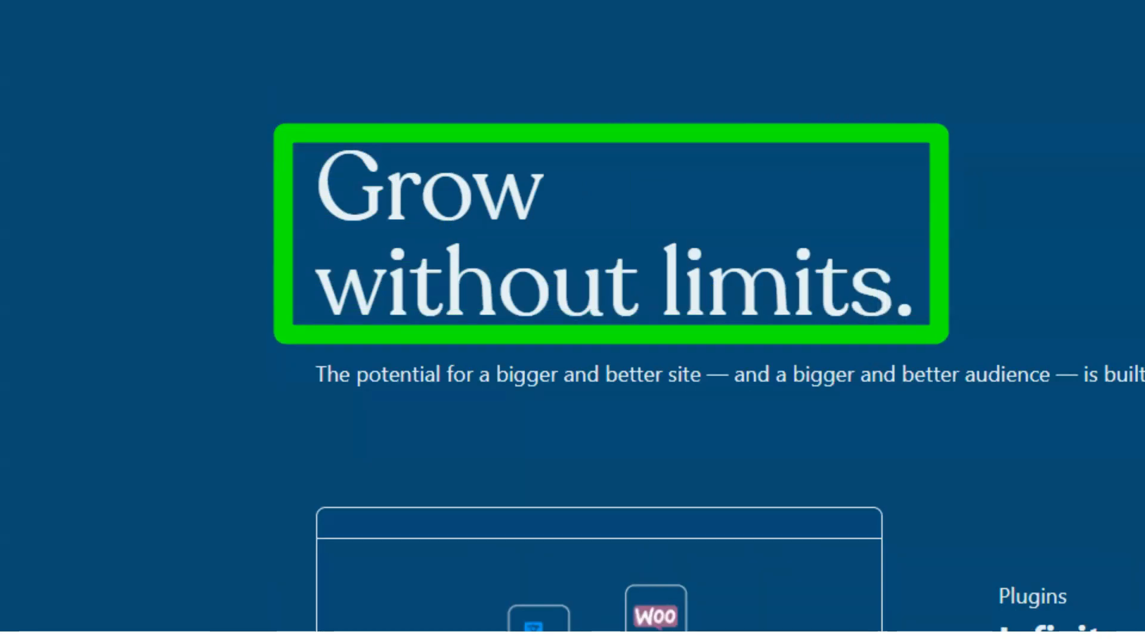
pyautogui.scroll(-3)
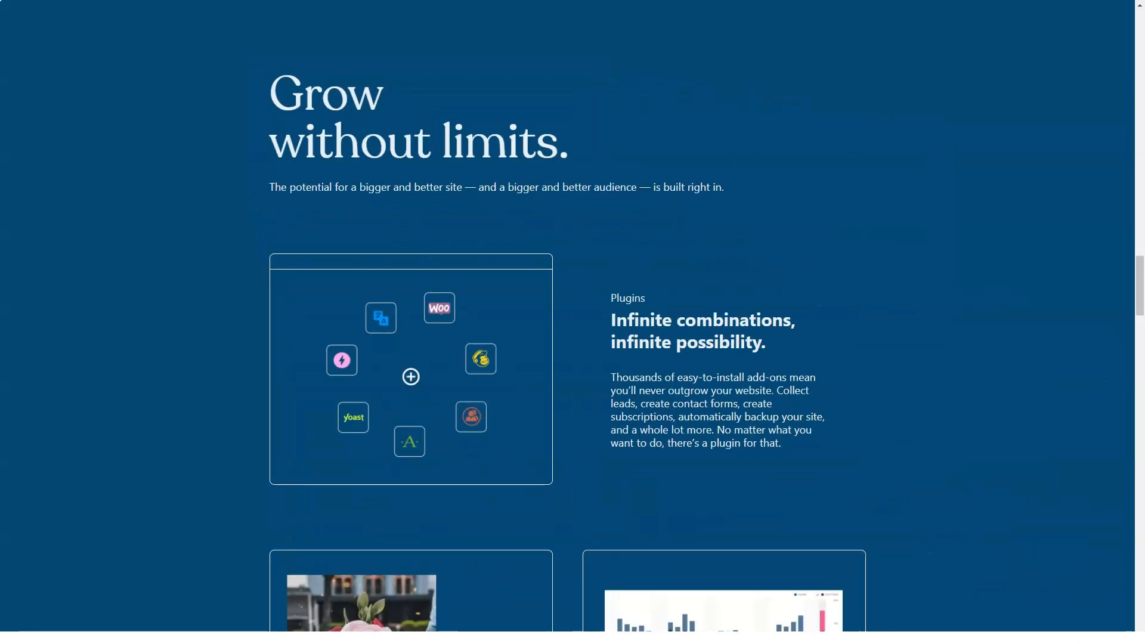
pyautogui.scroll(-3)
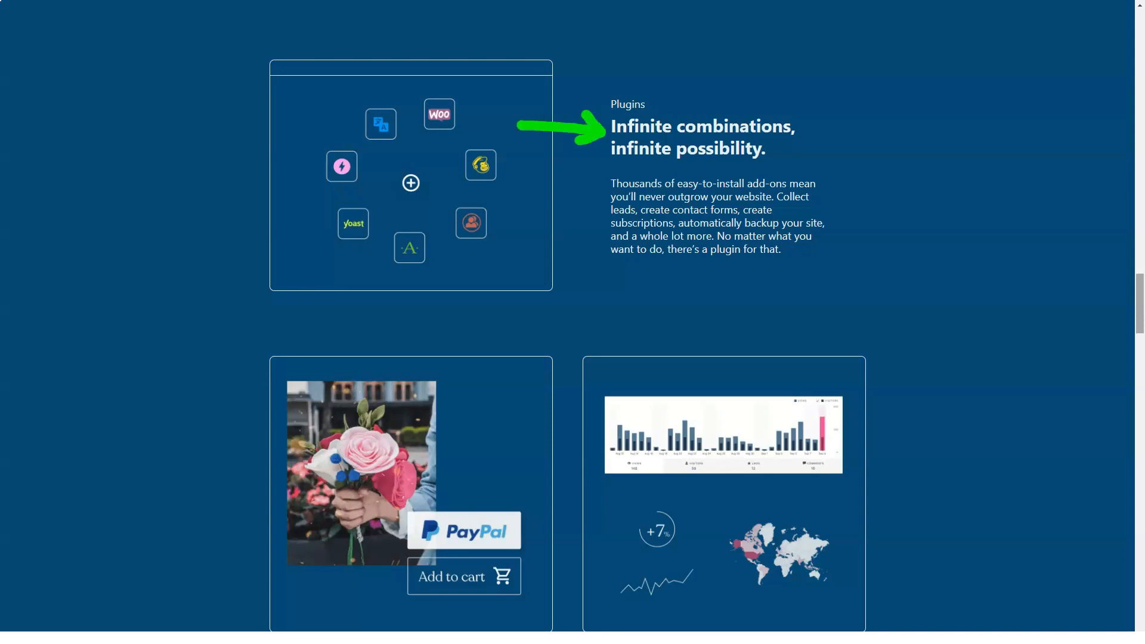
pyautogui.scroll(-3)
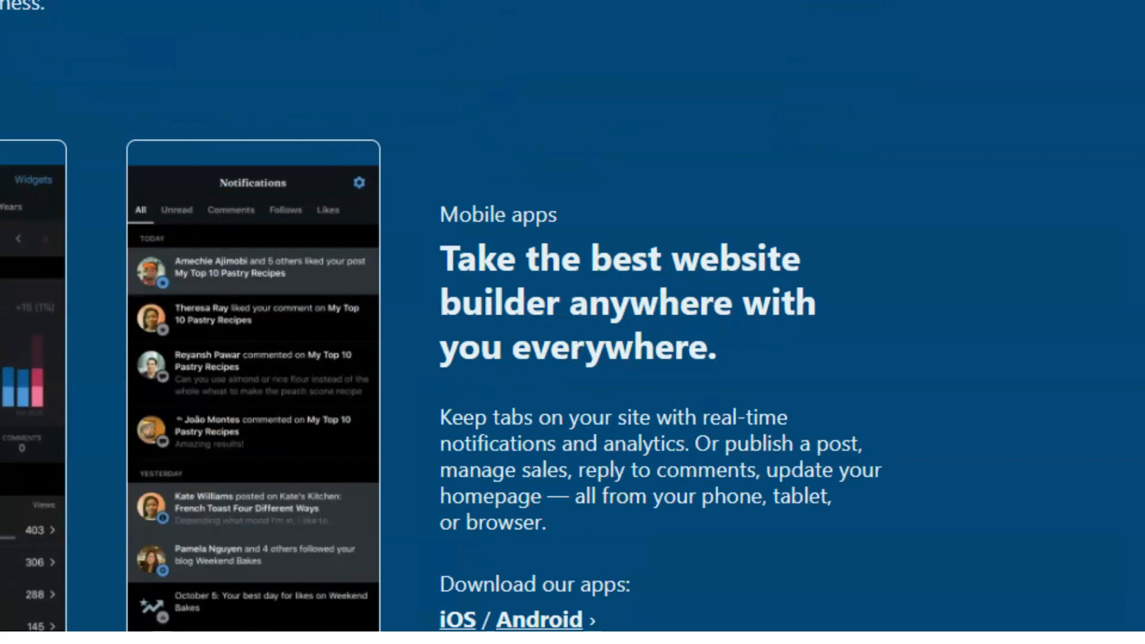
pyautogui.scroll(3)
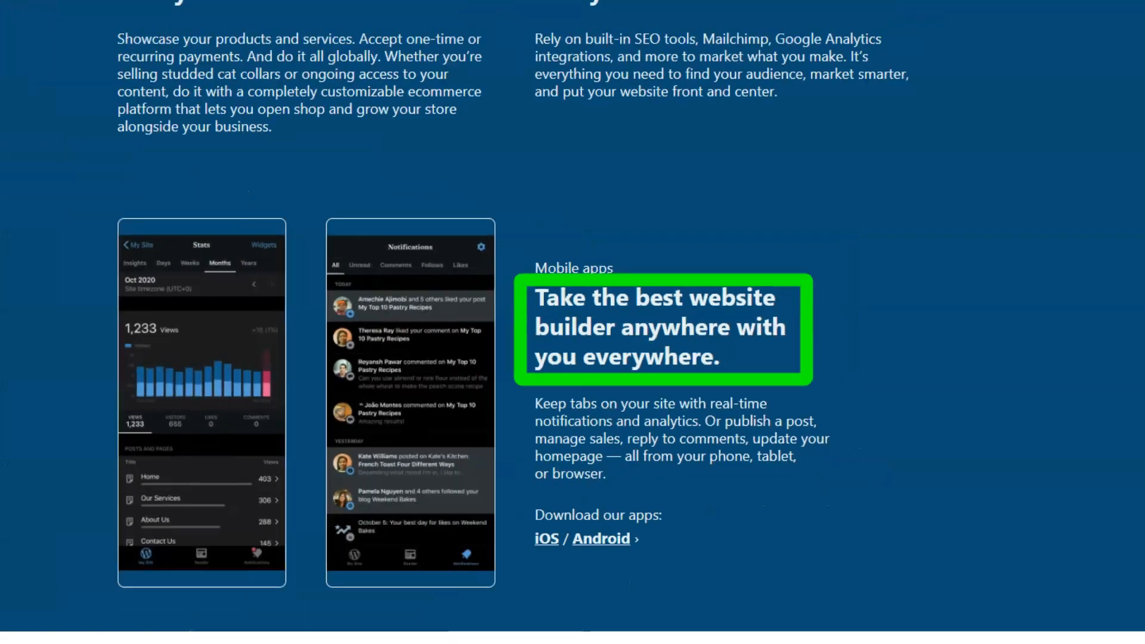
pyautogui.scroll(-3)
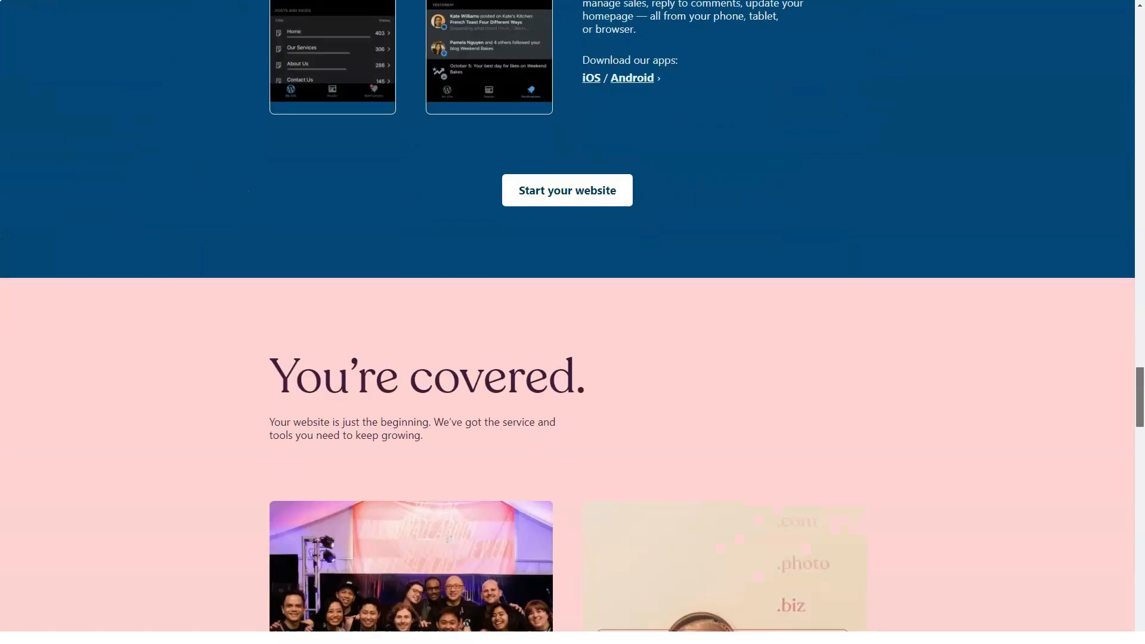
# - Scroll past the You're covered support, domains, plans and security cards to There's a plan for you
pyautogui.scroll(-3)
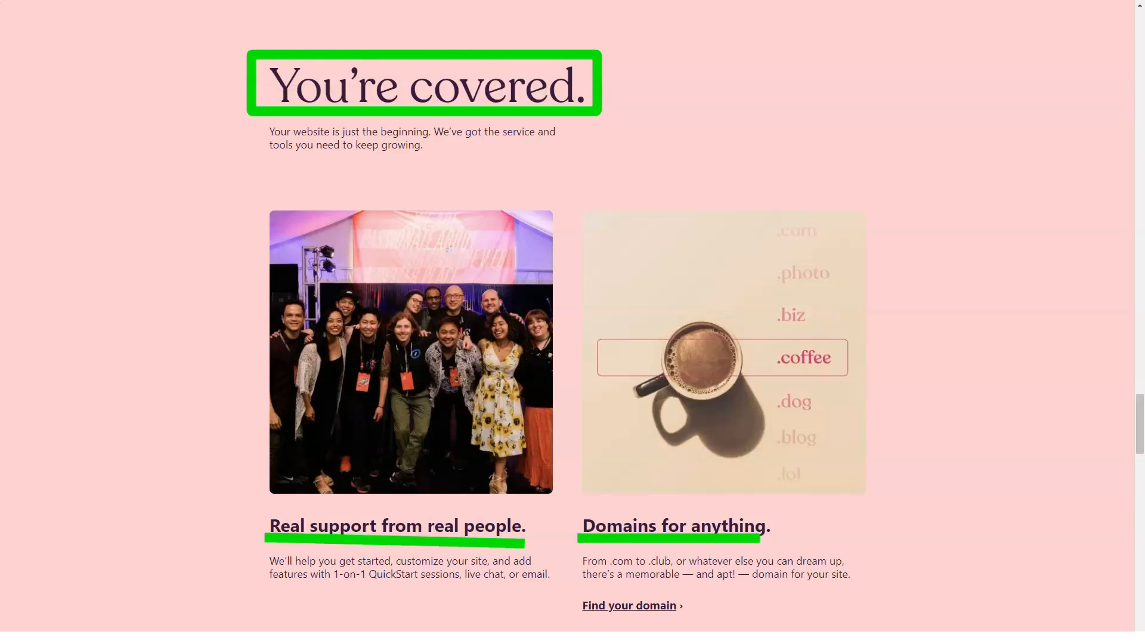
pyautogui.scroll(-3)
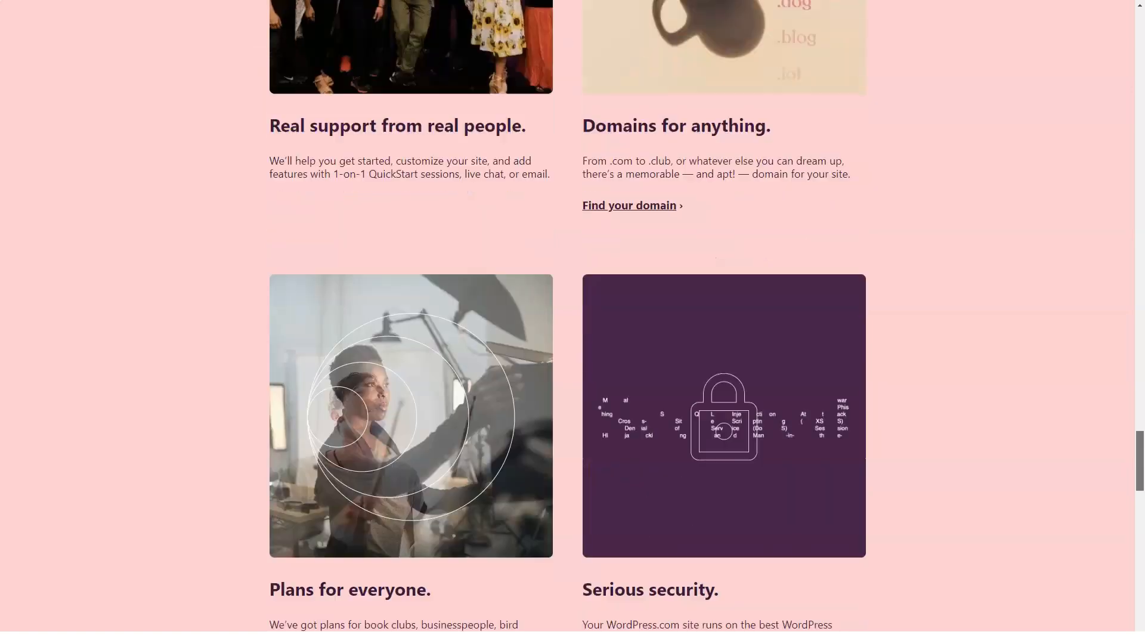
pyautogui.scroll(-3)
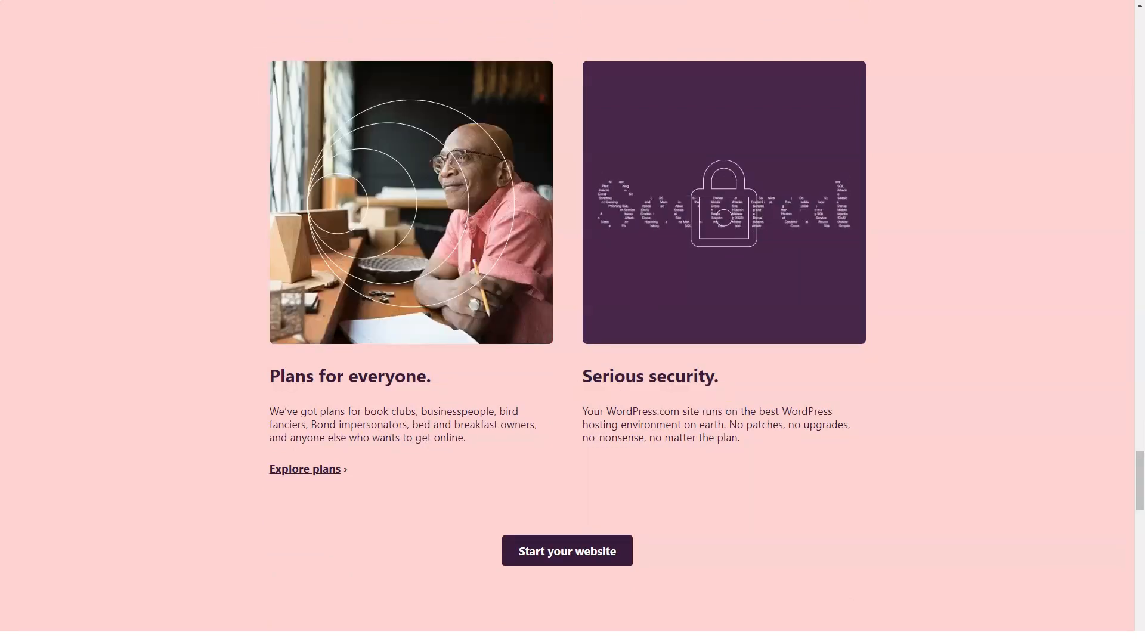
pyautogui.scroll(-3)
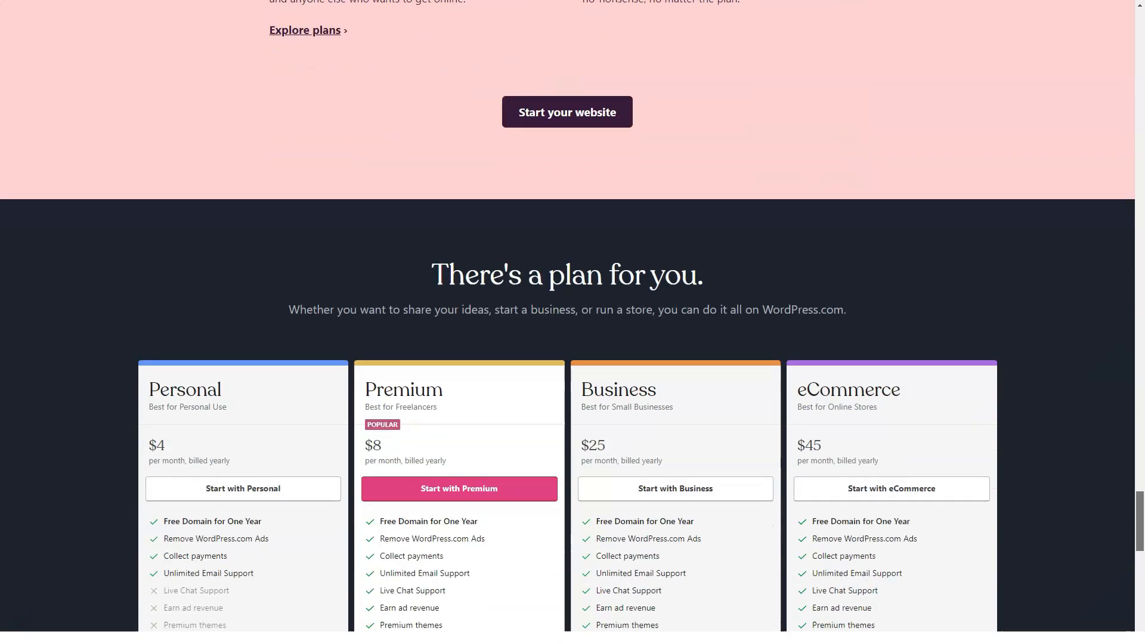
# - Review the Personal $4, Premium $8, Business $25 and eCommerce $45 plan cards
pyautogui.scroll(-3)
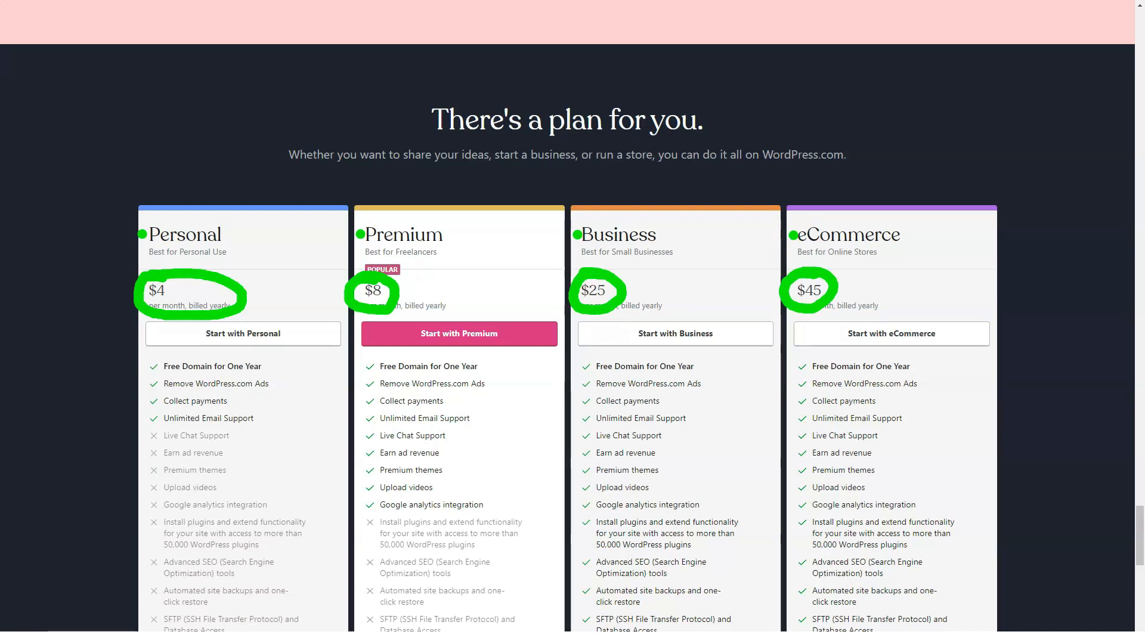
pyautogui.scroll(-3)
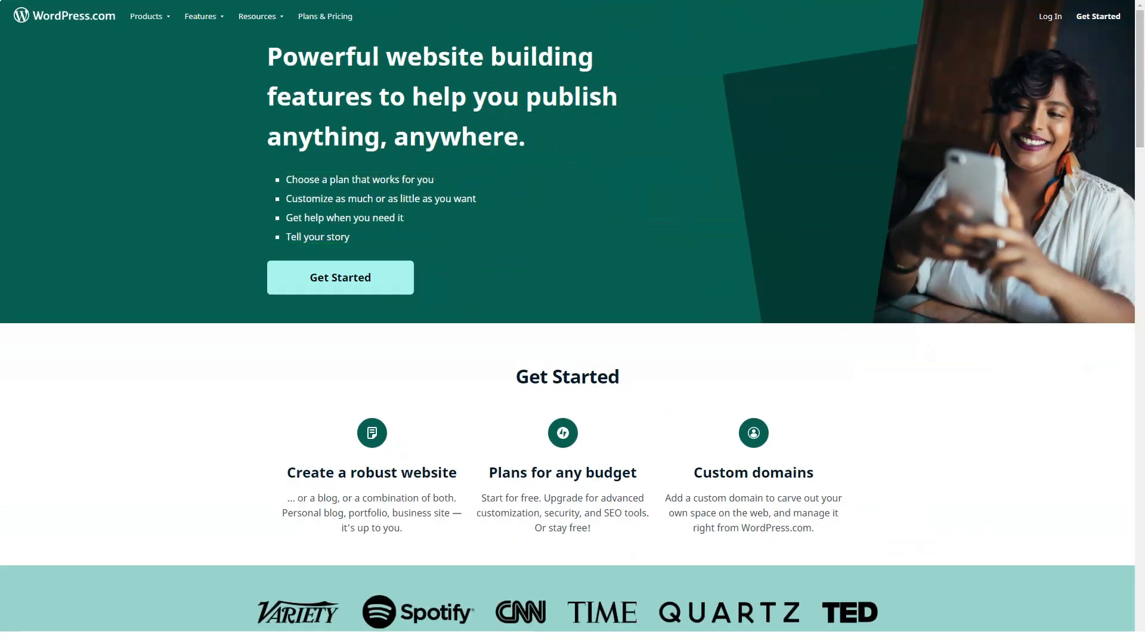
# - Scroll the Features page through Realize your vision and Tell your story
pyautogui.scroll(-3)
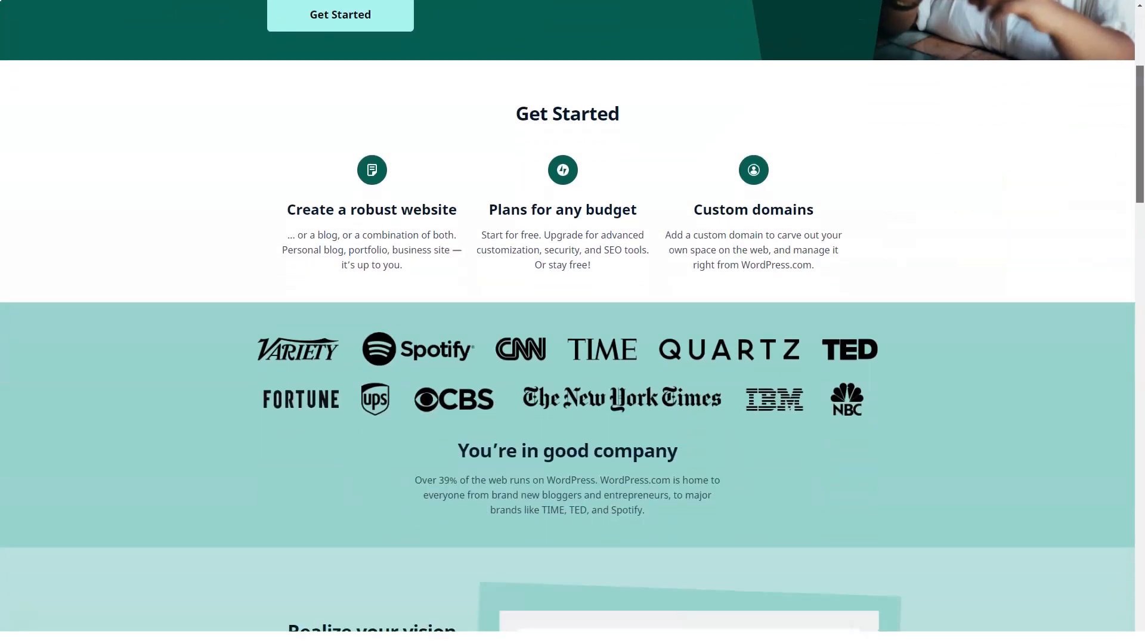
pyautogui.scroll(-3)
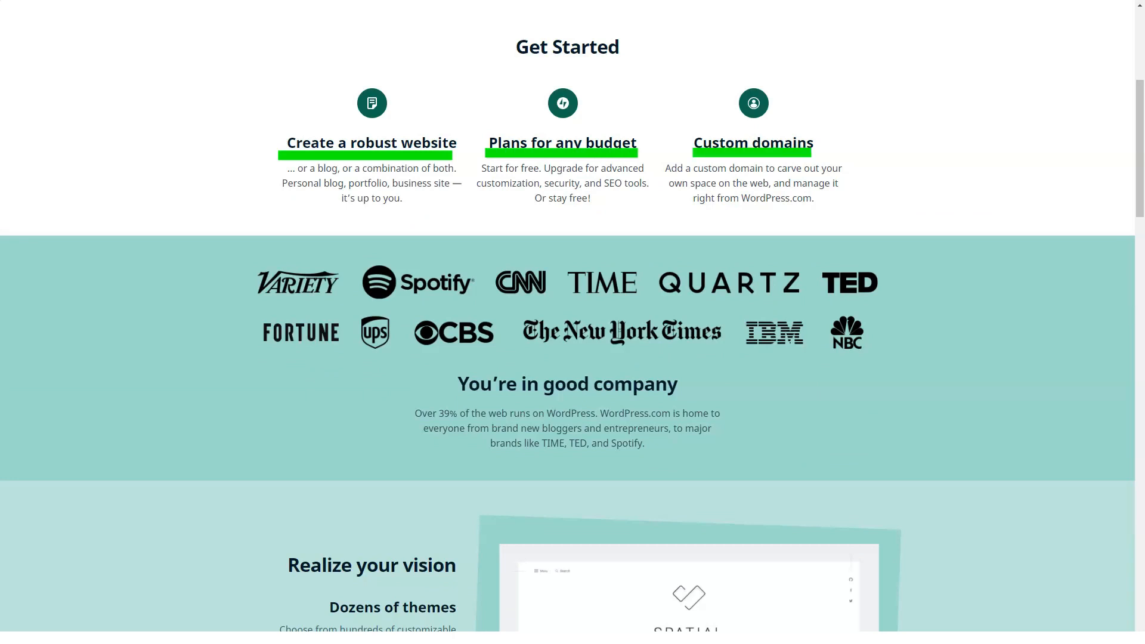
pyautogui.scroll(-3)
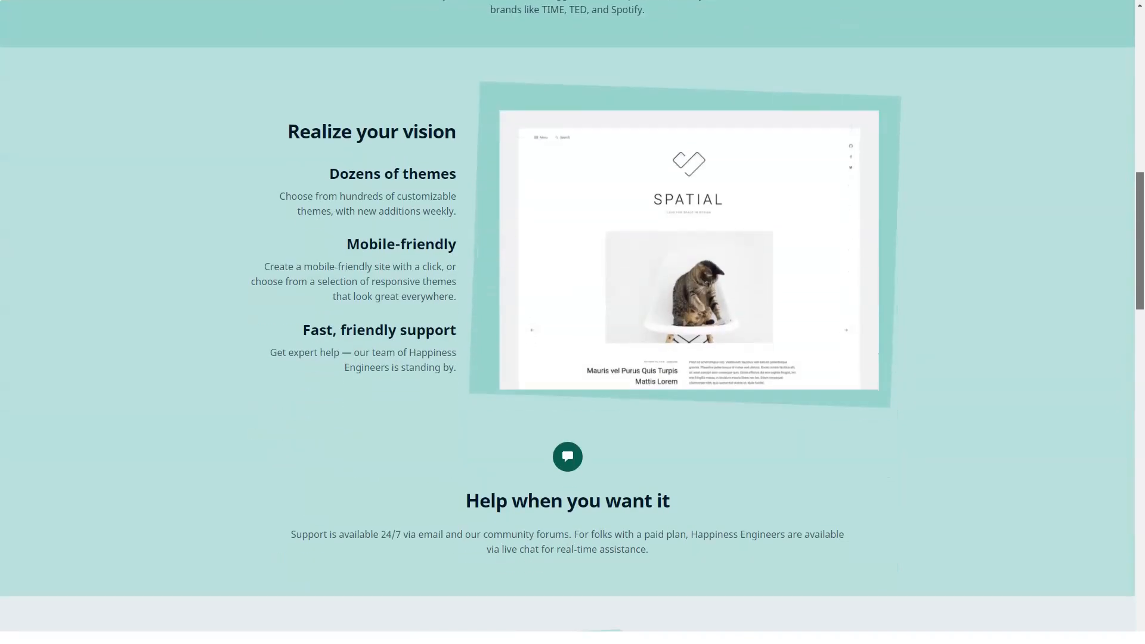
pyautogui.scroll(-3)
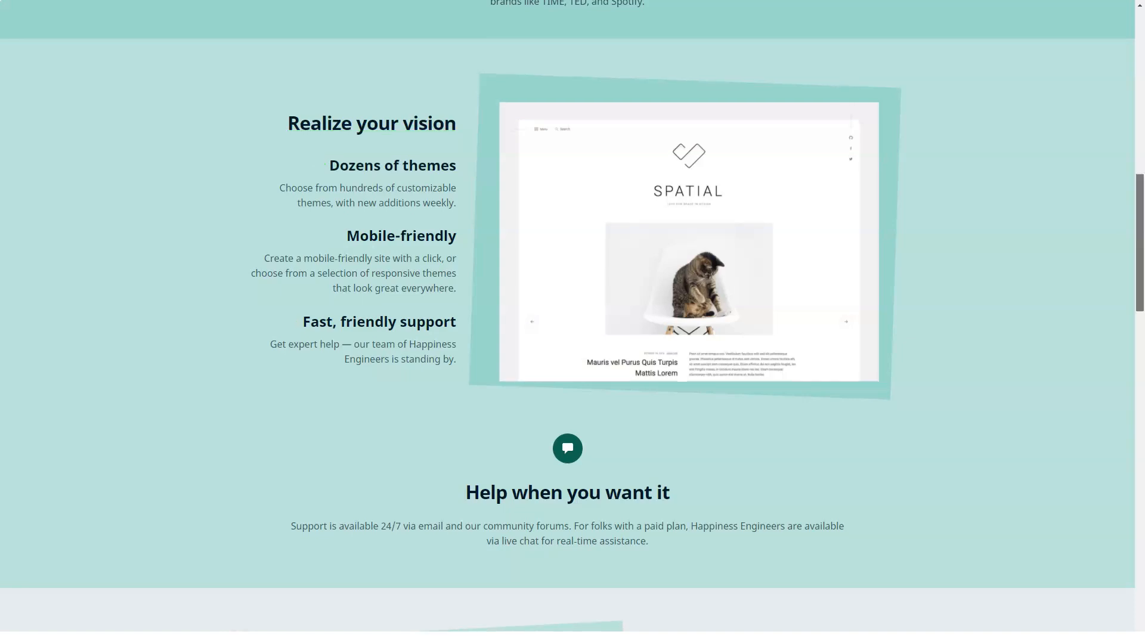
pyautogui.scroll(-3)
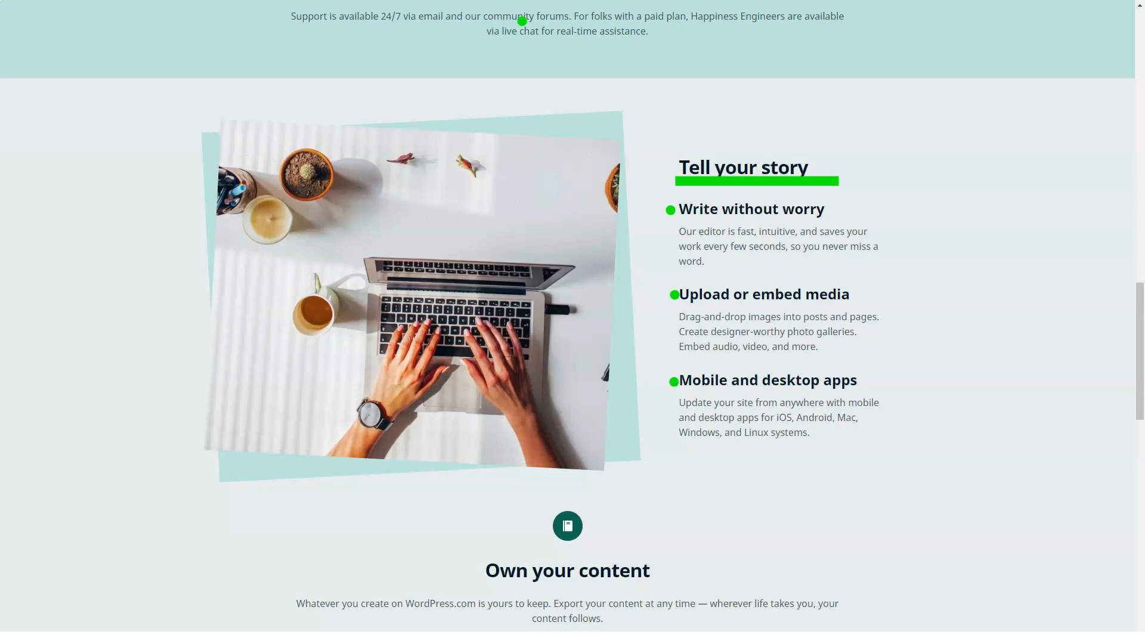
# - Continue through Find your fans to the end of the Features page before the Domains page
pyautogui.scroll(-3)
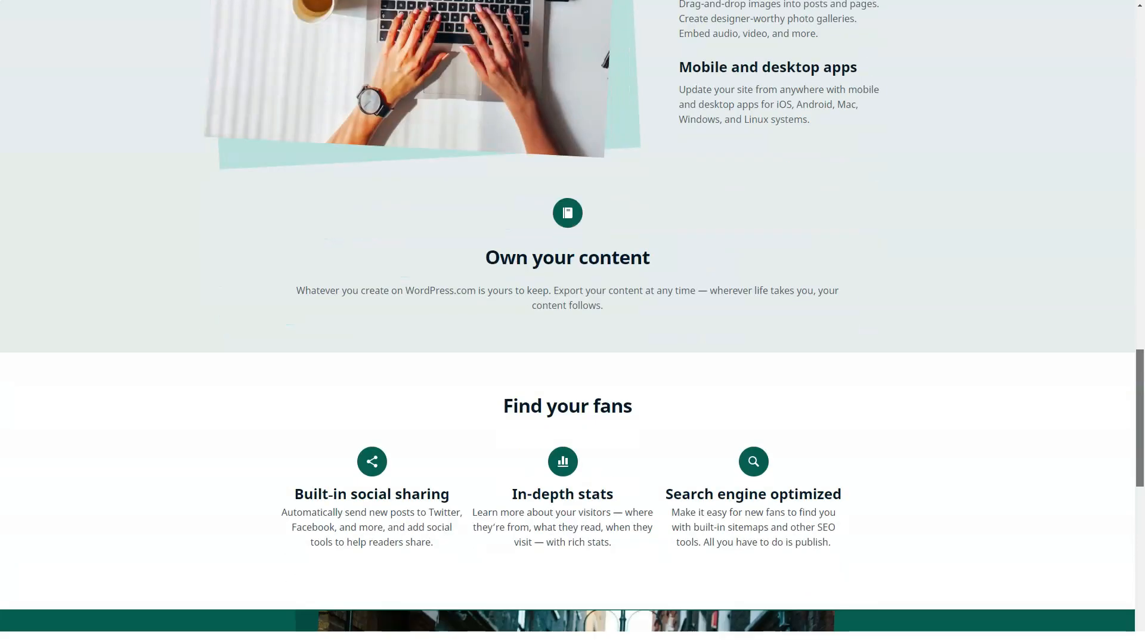
pyautogui.scroll(-3)
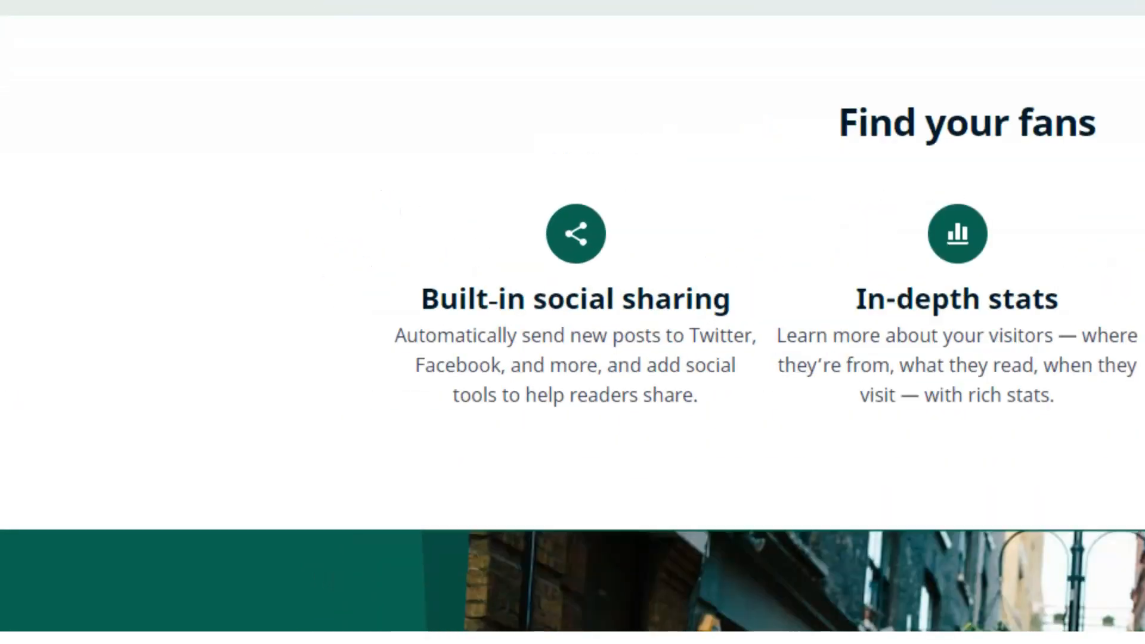
pyautogui.scroll(-3)
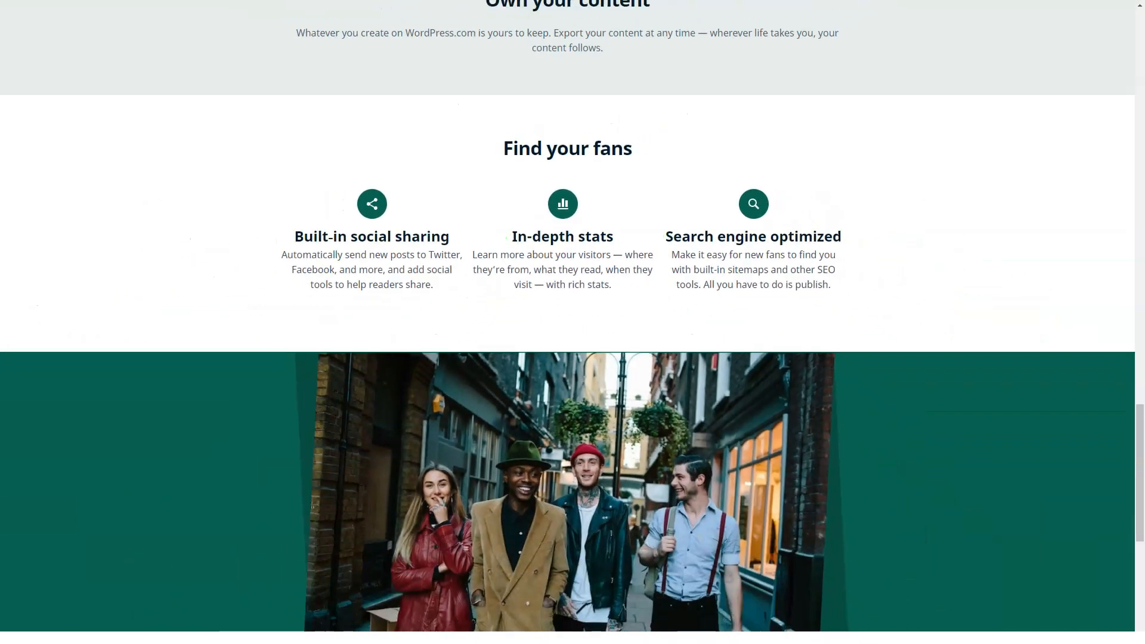
pyautogui.scroll(-3)
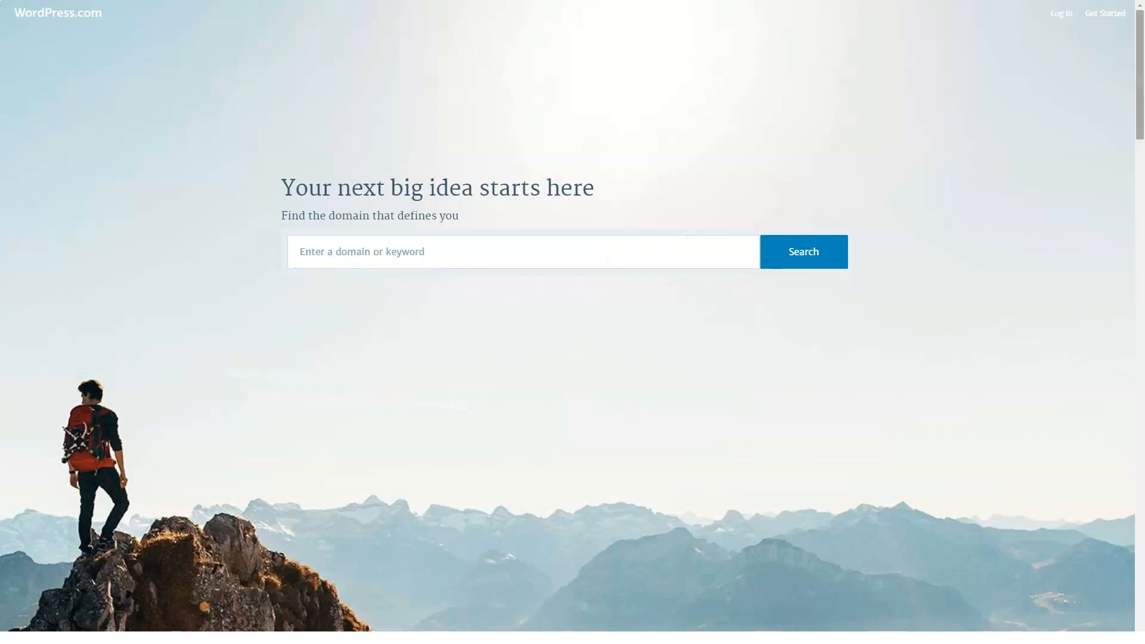
# - Scroll the Domains page from the domain search past Own your identity
pyautogui.scroll(-3)
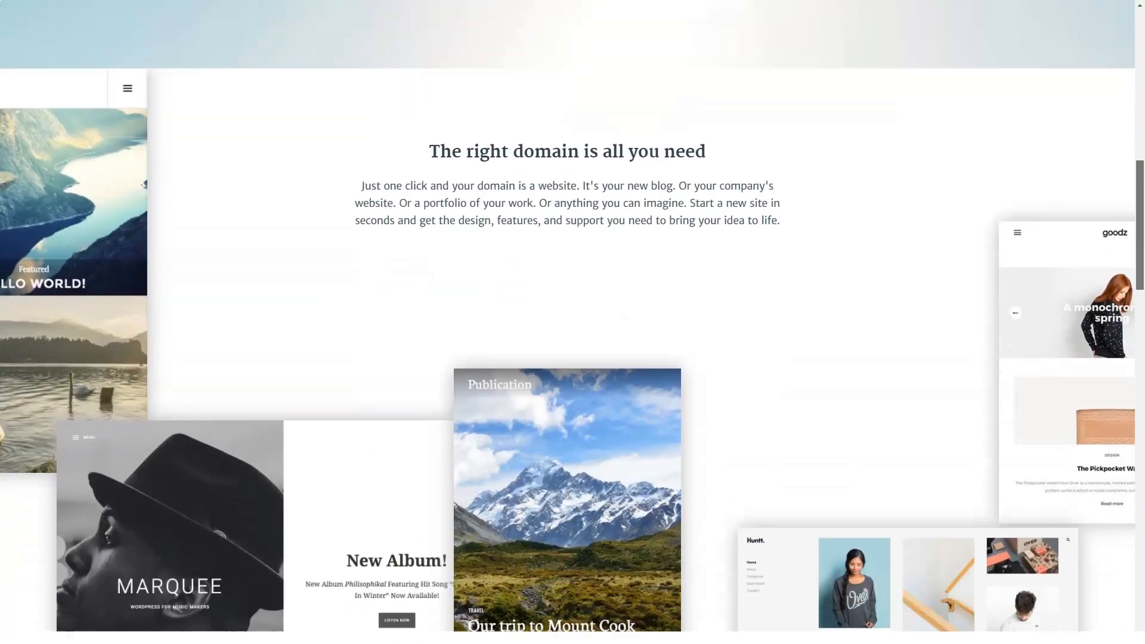
pyautogui.scroll(-3)
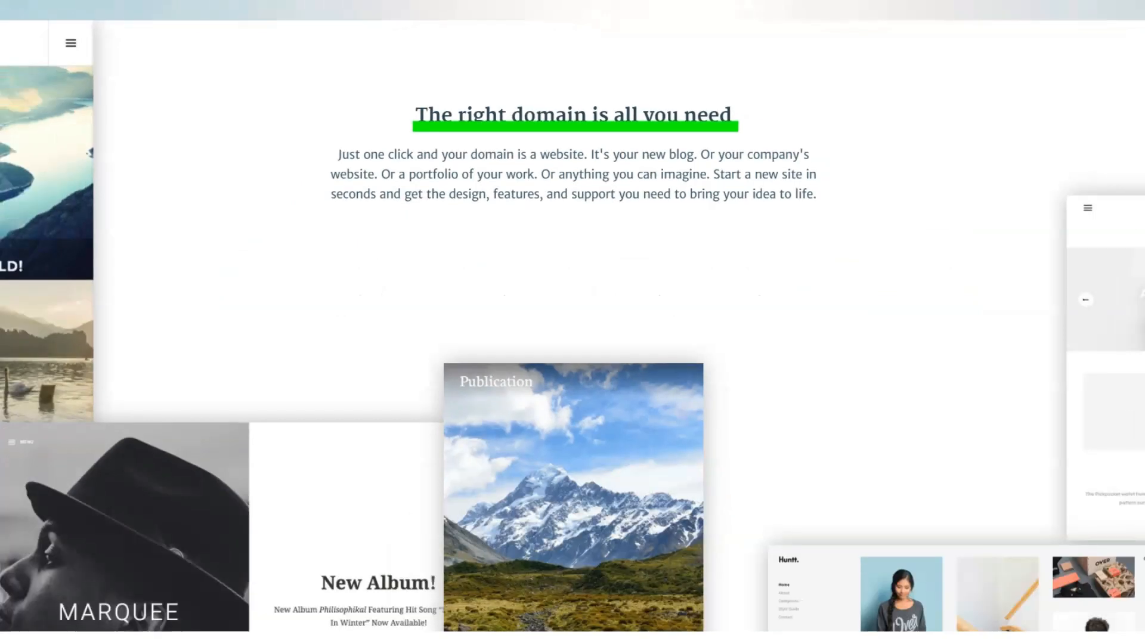
pyautogui.scroll(-3)
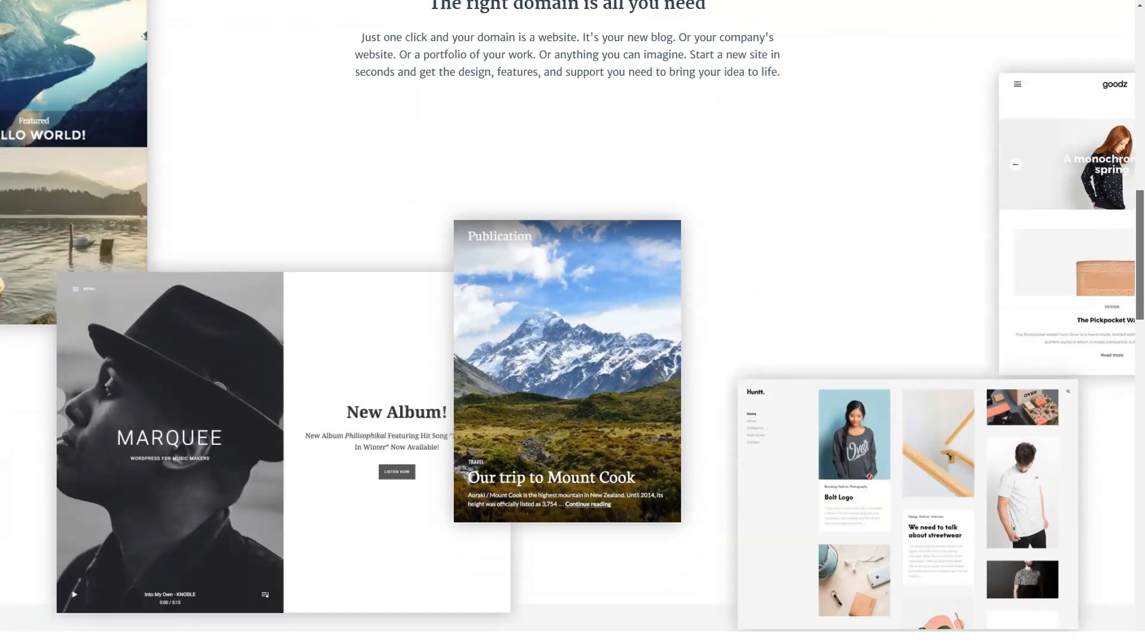
pyautogui.scroll(-3)
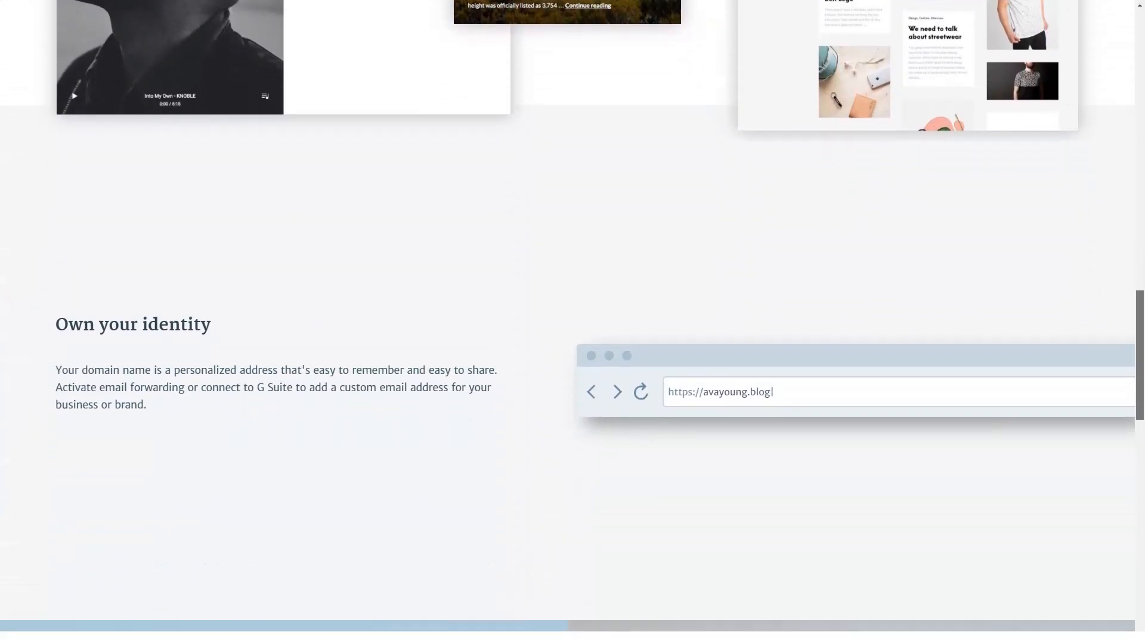
pyautogui.scroll(-3)
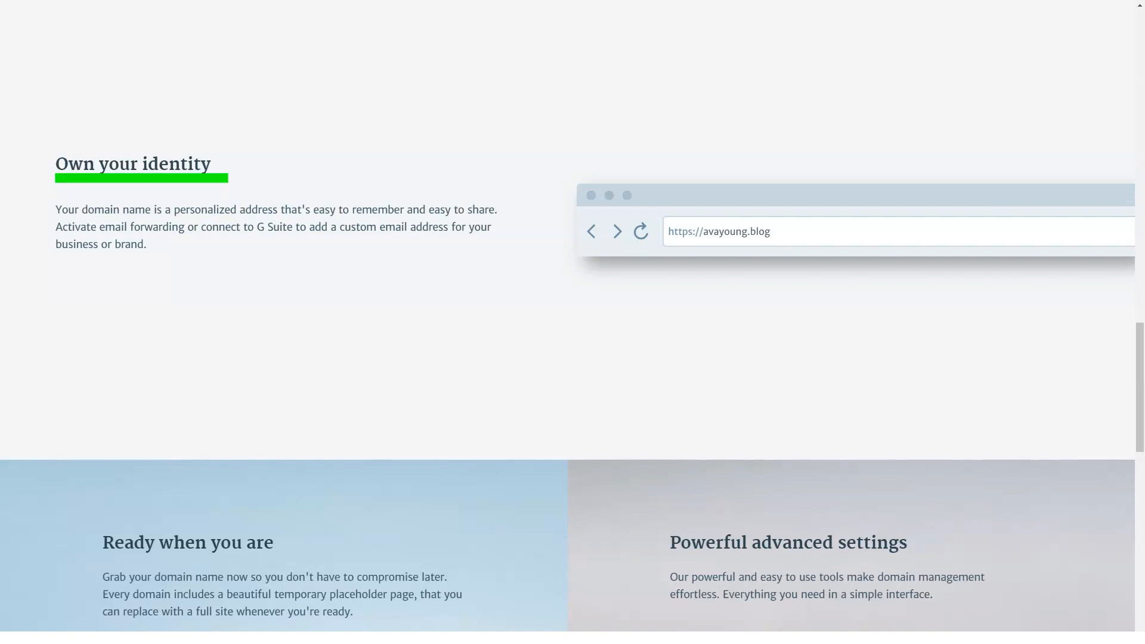
# - Continue past Here to help down to Bring your idea to life and the footer
pyautogui.scroll(-3)
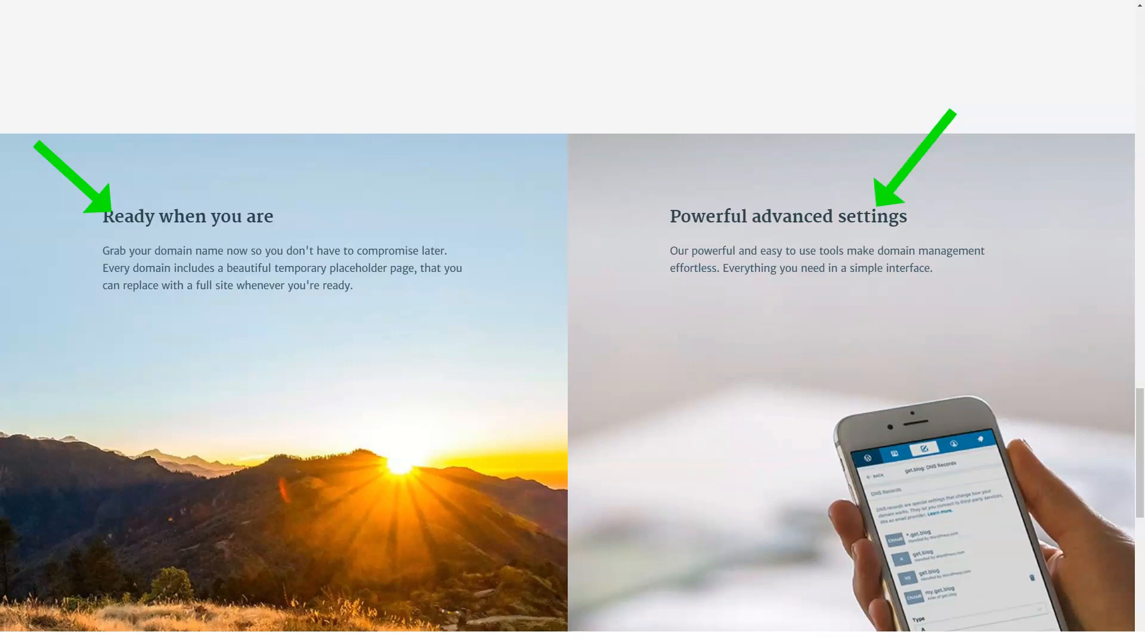
pyautogui.scroll(-3)
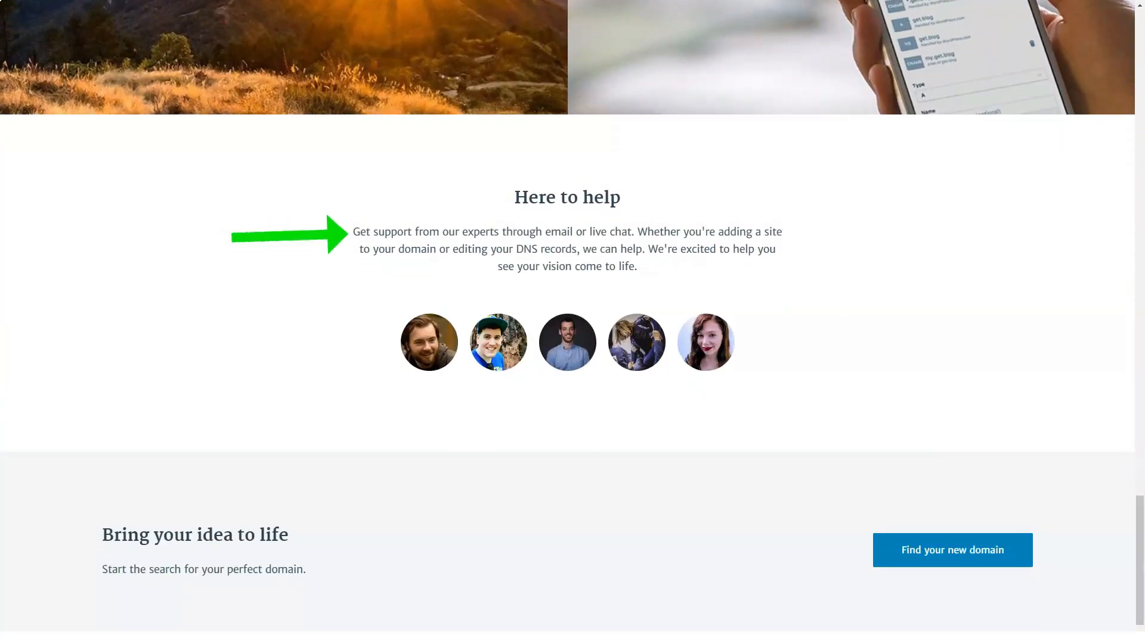
pyautogui.scroll(-3)
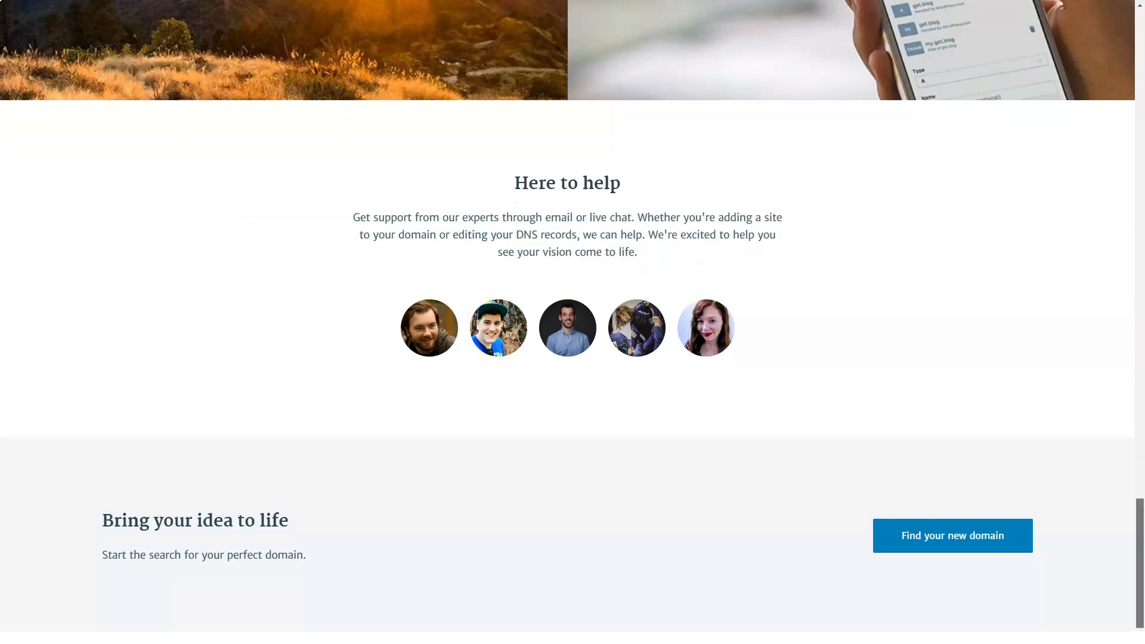
pyautogui.scroll(-3)
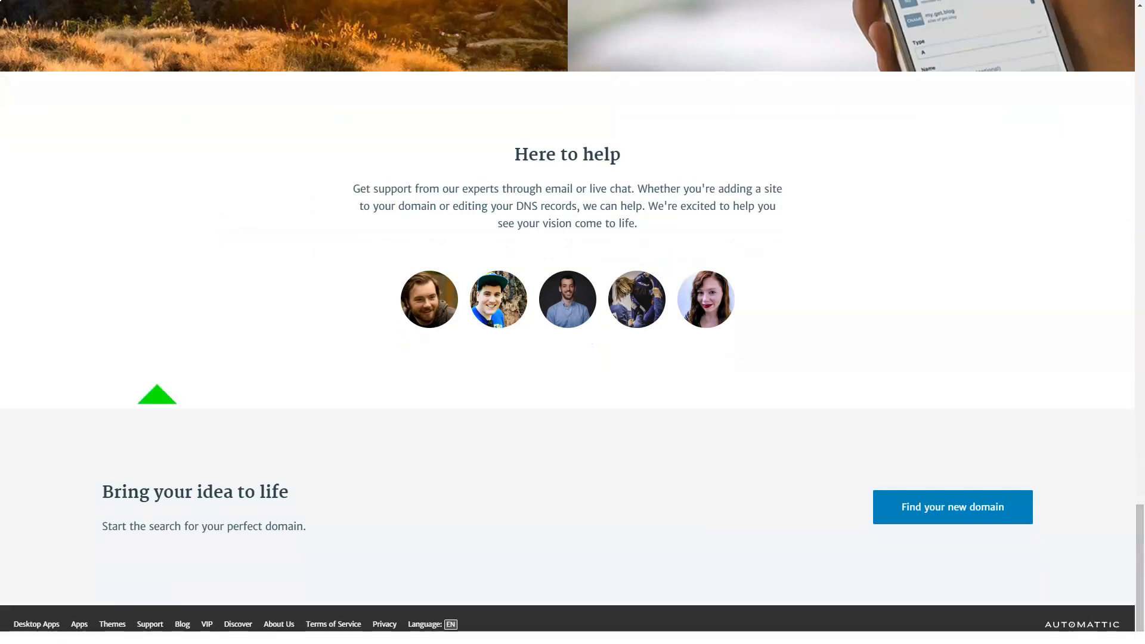